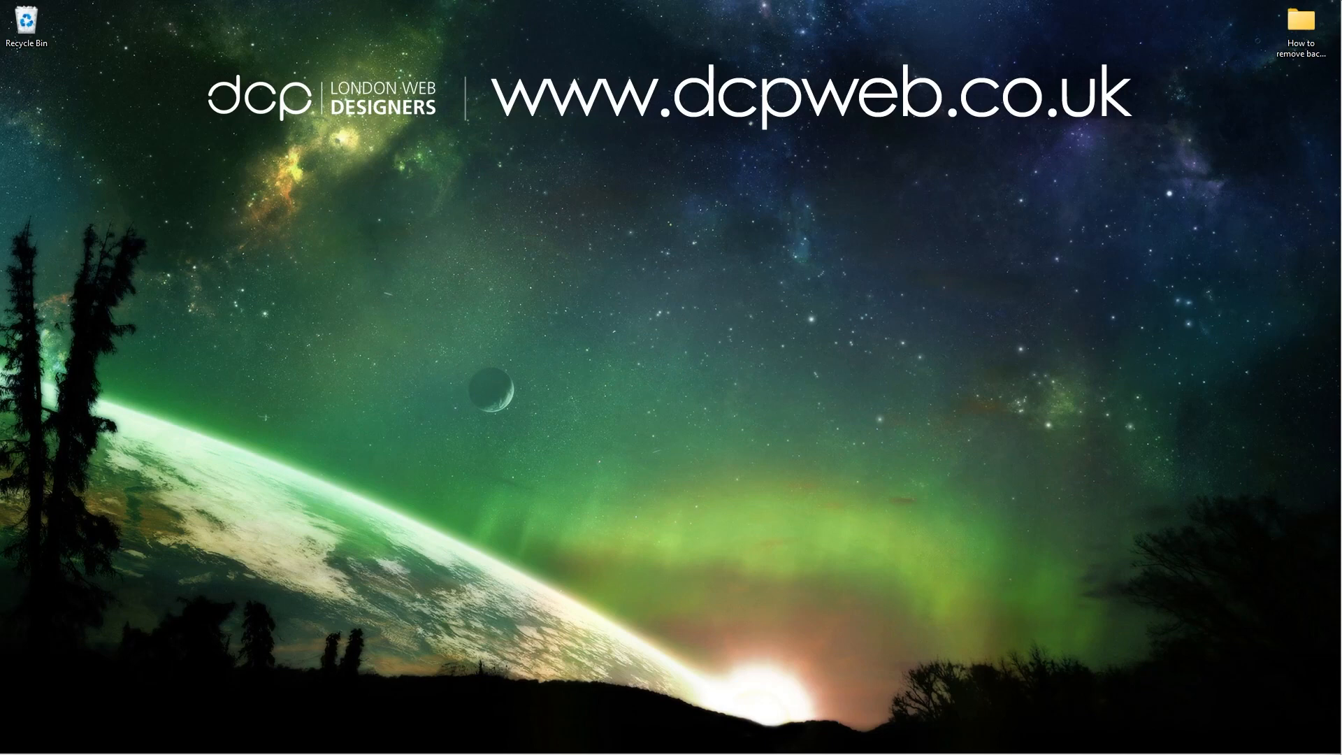
Step: Open the 'How to remove background' project folder, collapse Quick access, and select the laptop JPG
double_click(1301, 20)
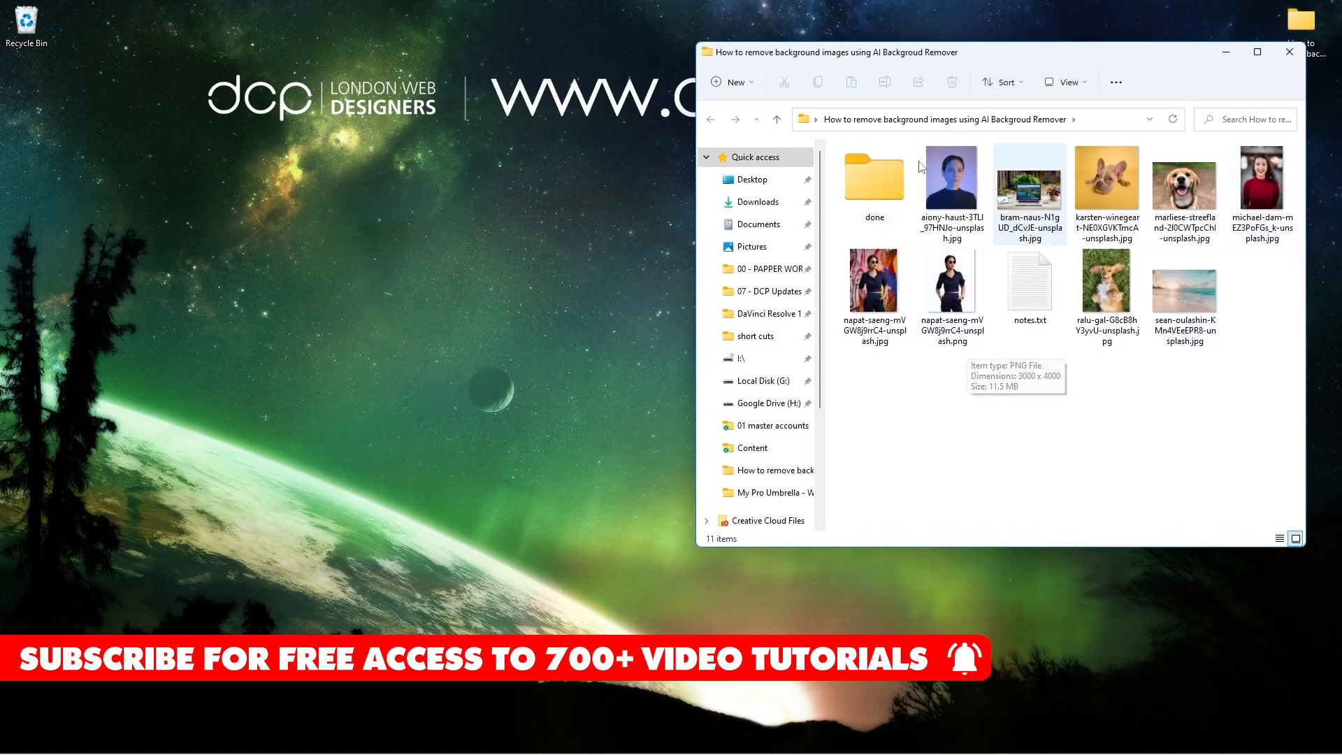
click(708, 156)
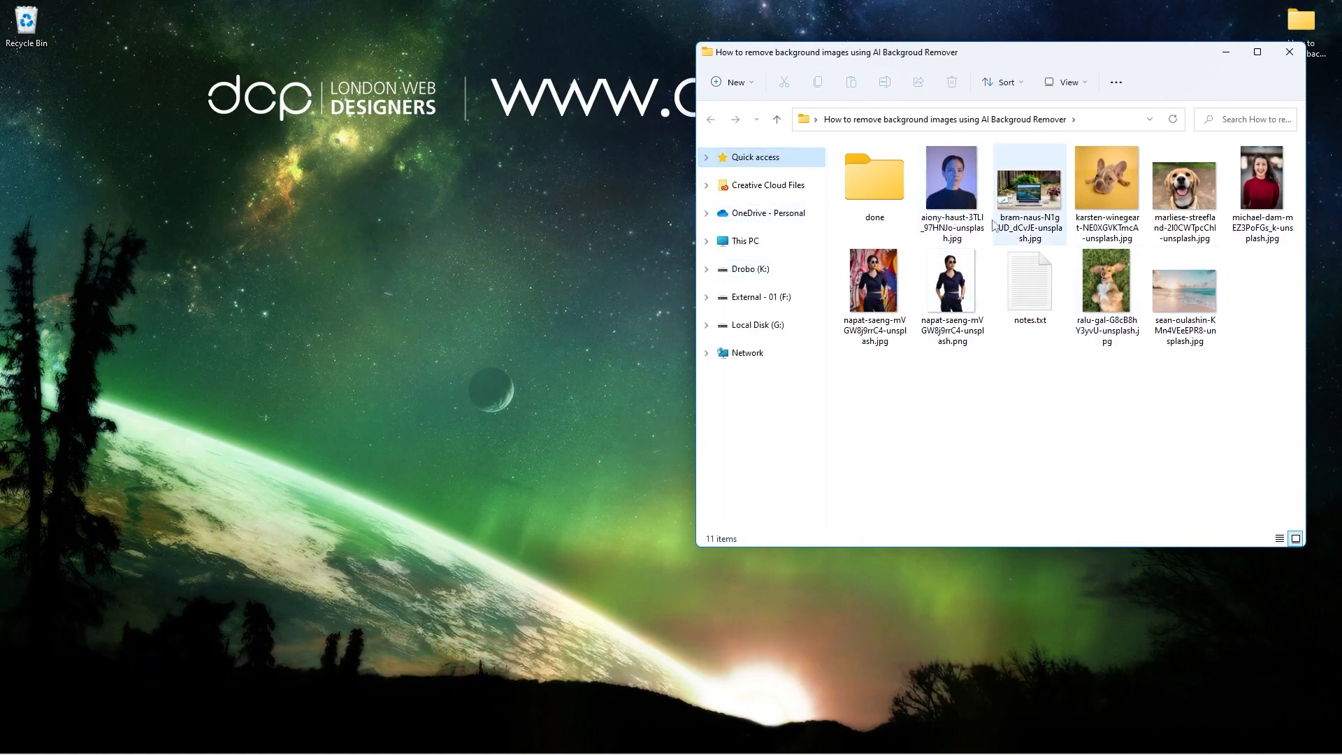
double_click(951, 179)
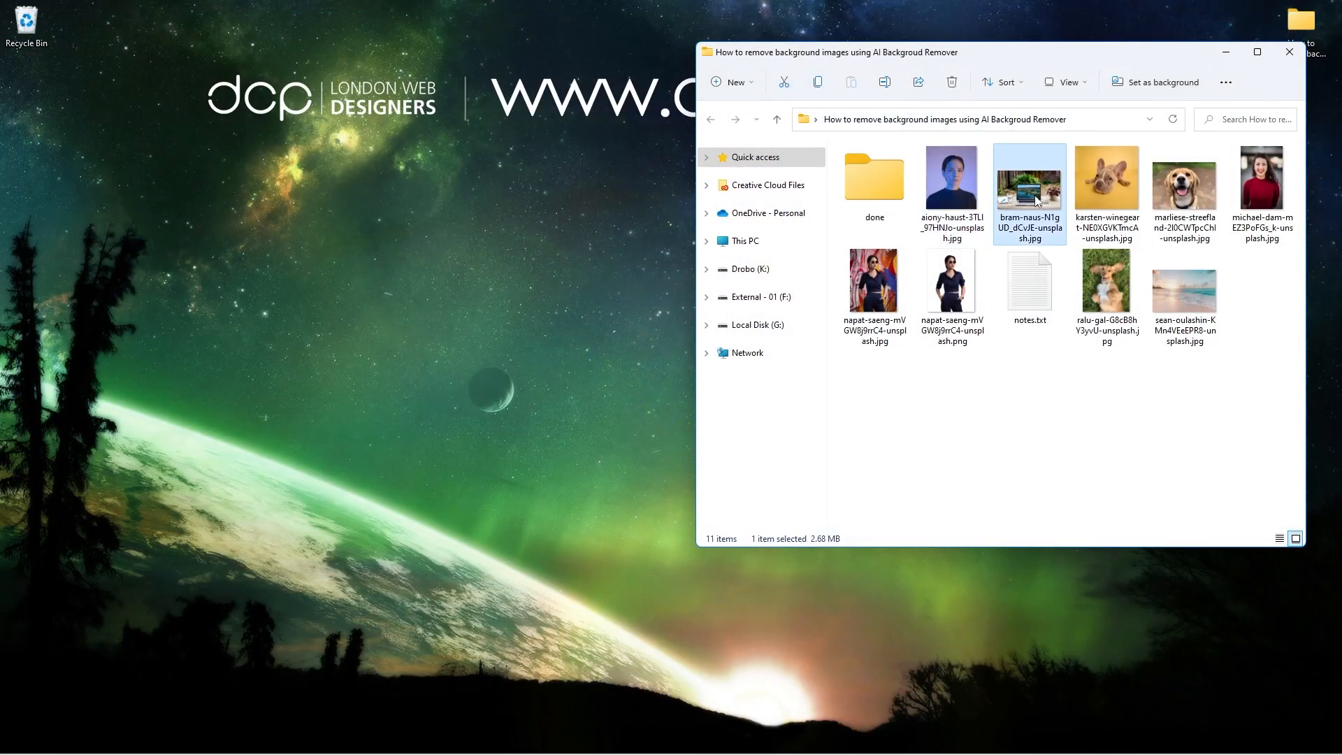
double_click(1028, 177)
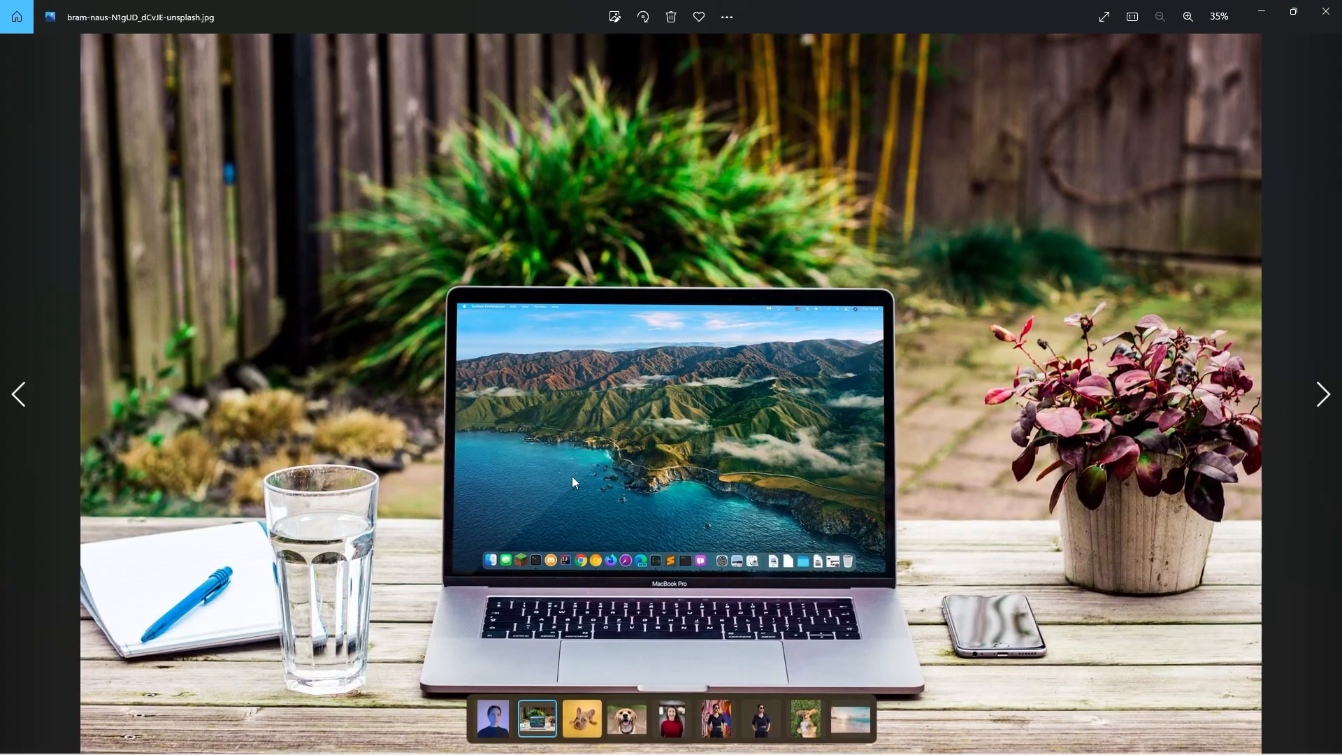
mouse_move(855, 572)
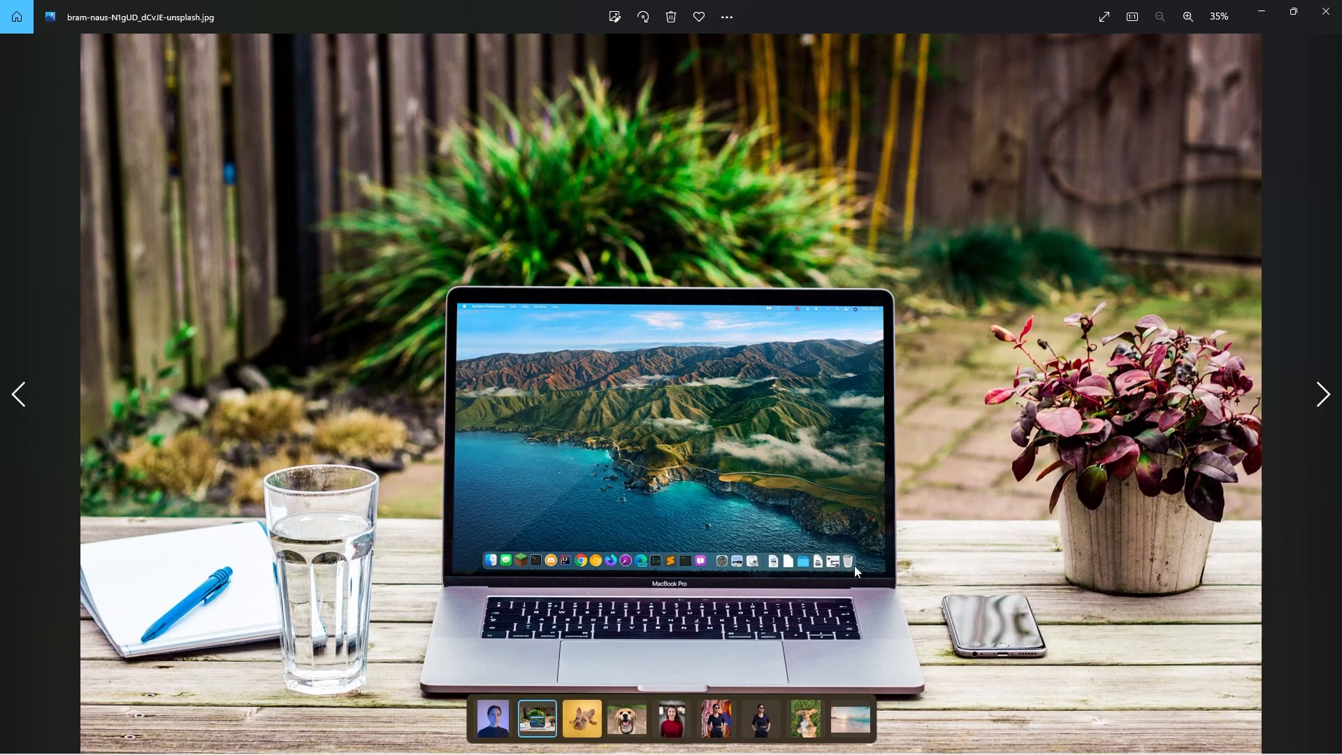
mouse_move(844, 399)
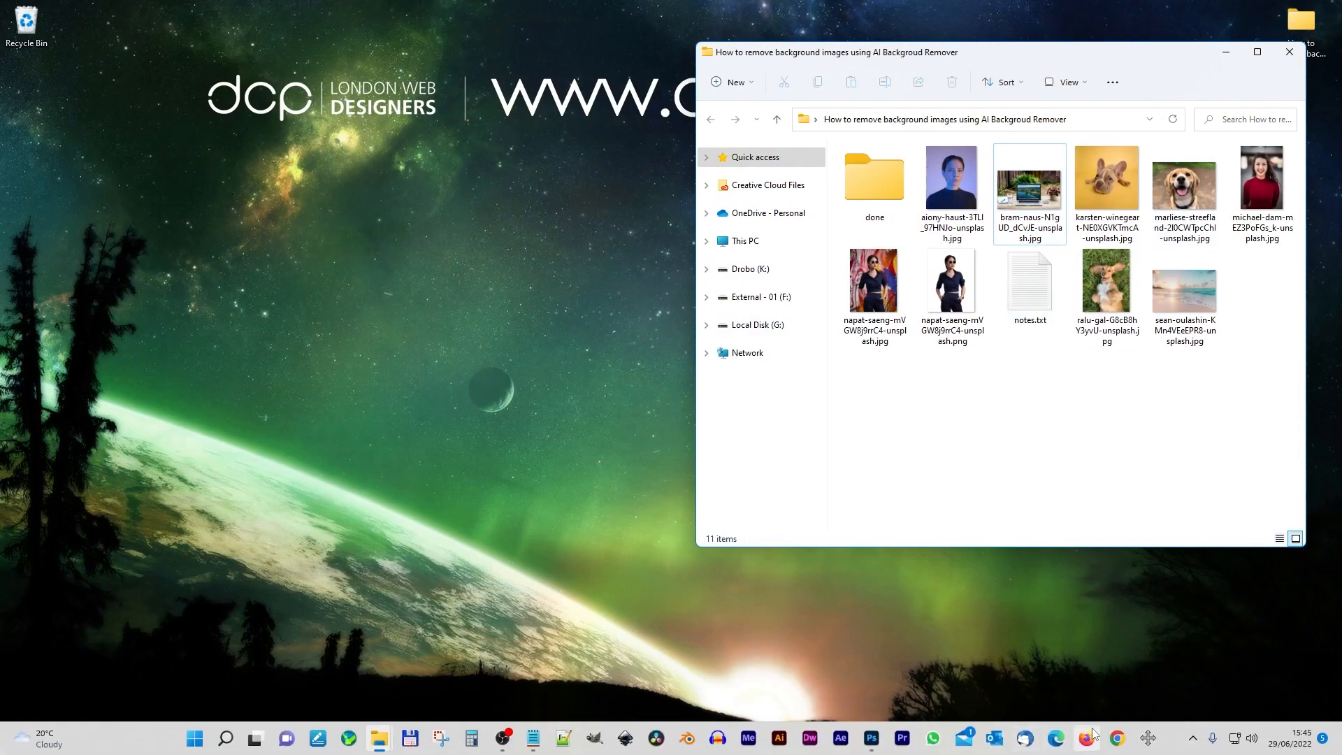
Step: Launch Chrome with a profile and go to icons8.com/bgremover
click(1116, 737)
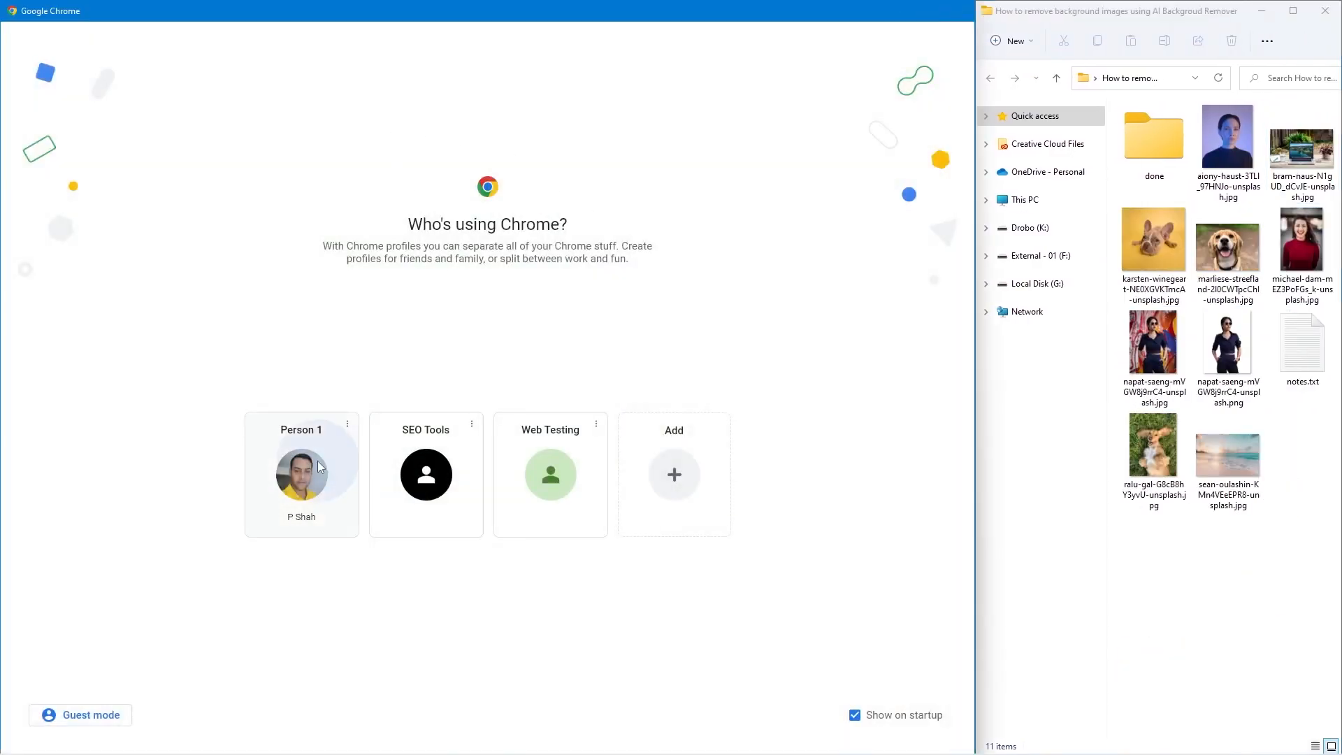
click(302, 474)
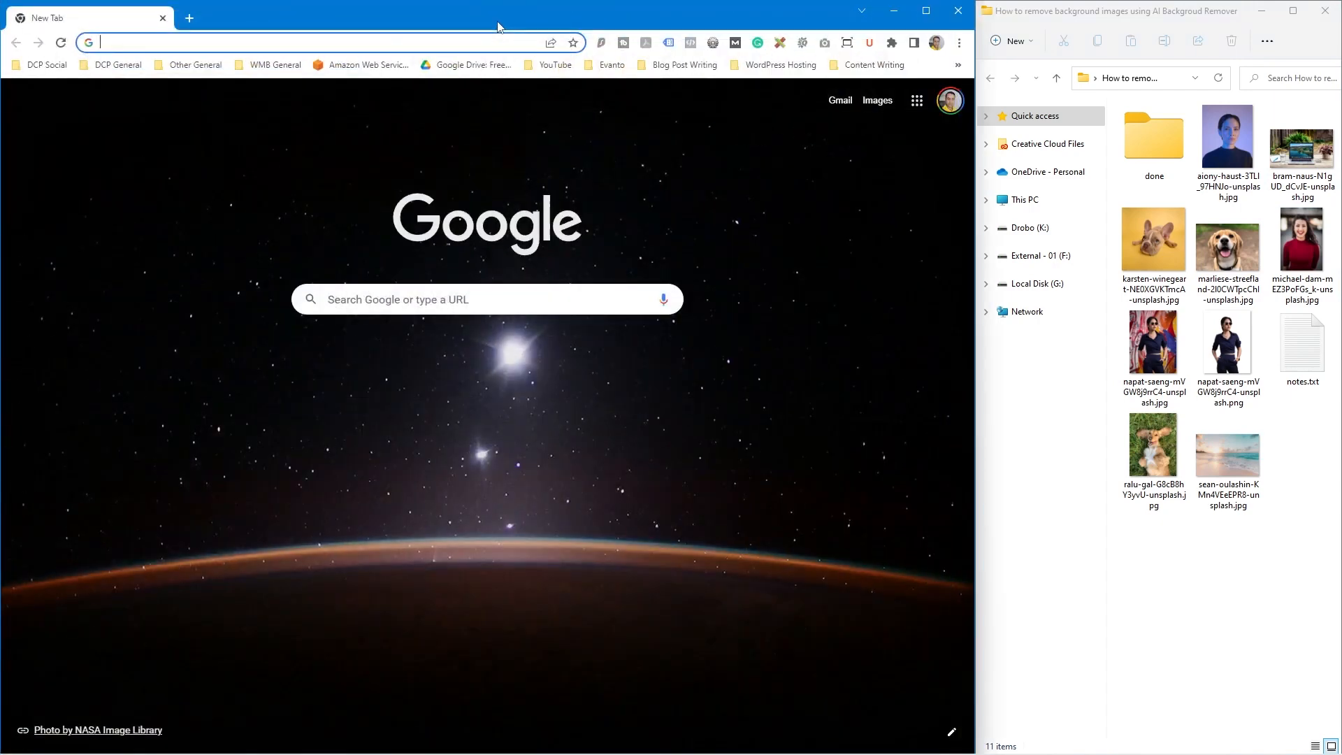
text(https://icons8.com/bgremover)
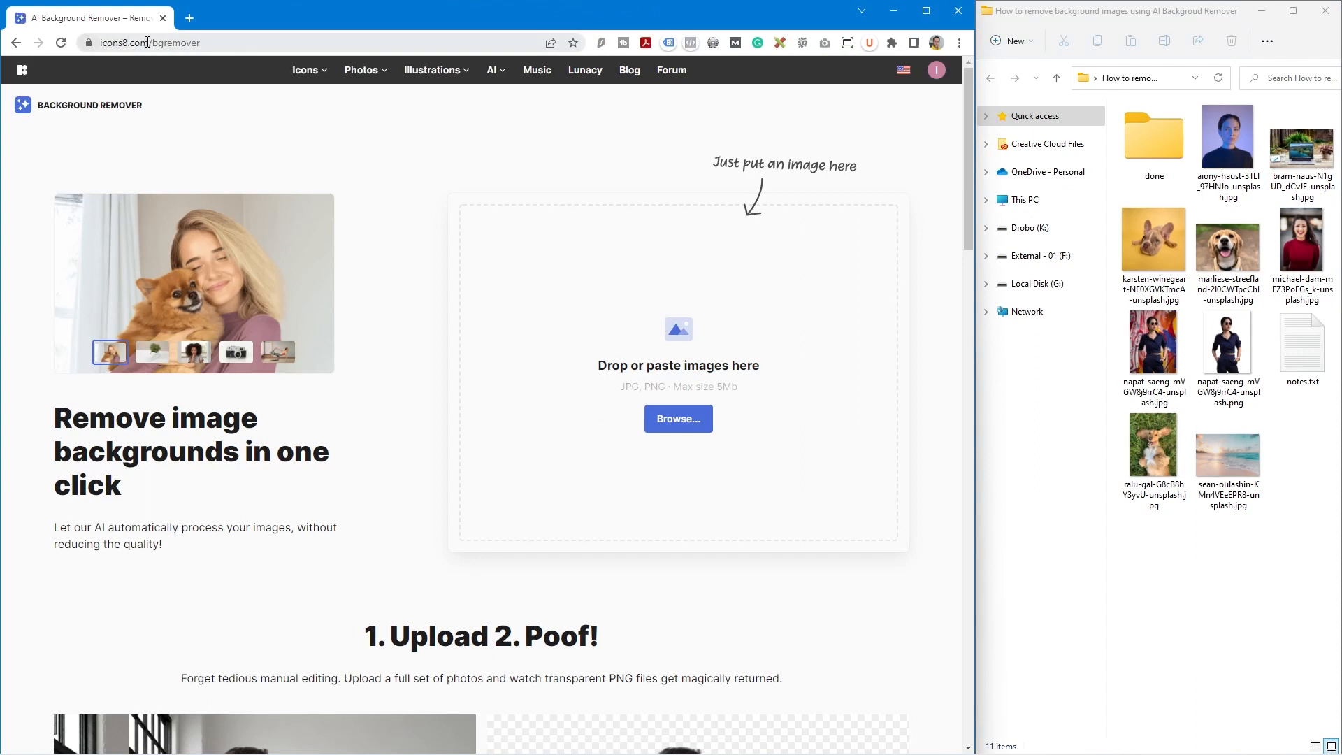
click(110, 353)
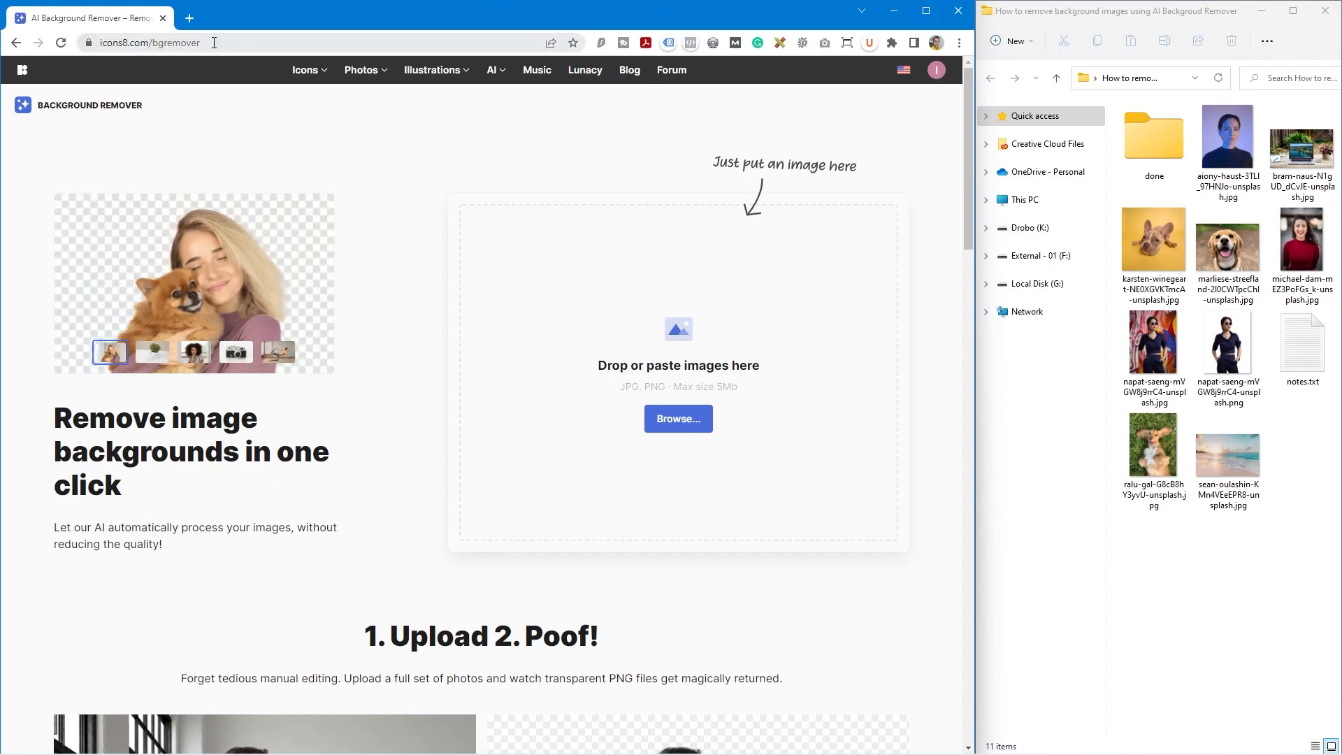
click(152, 352)
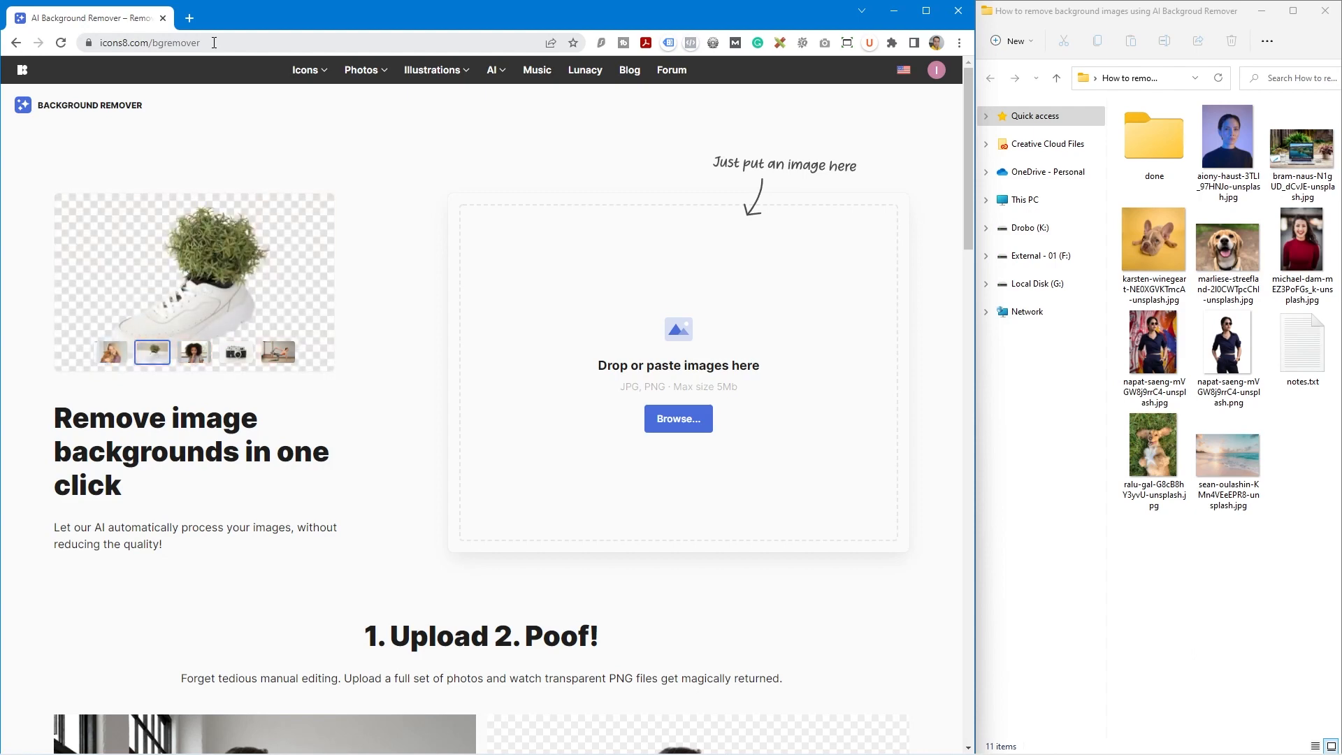
click(193, 352)
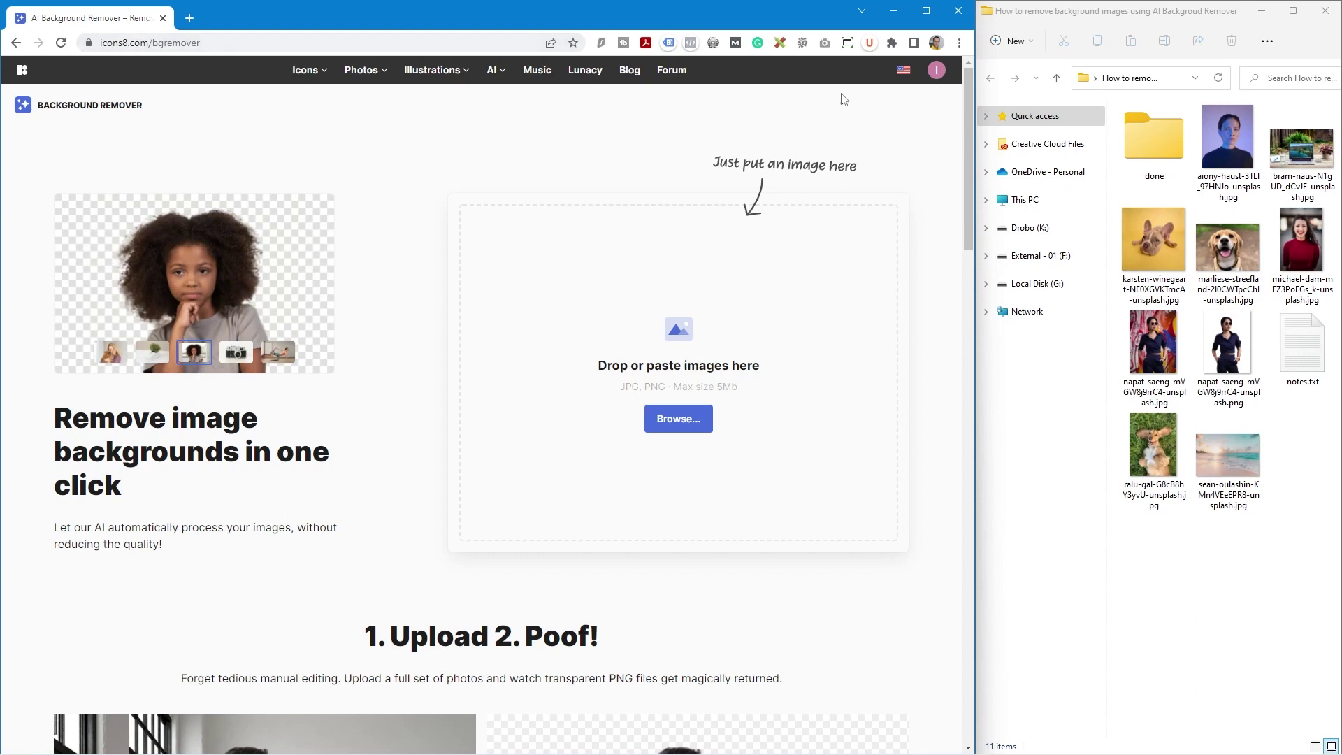
click(235, 353)
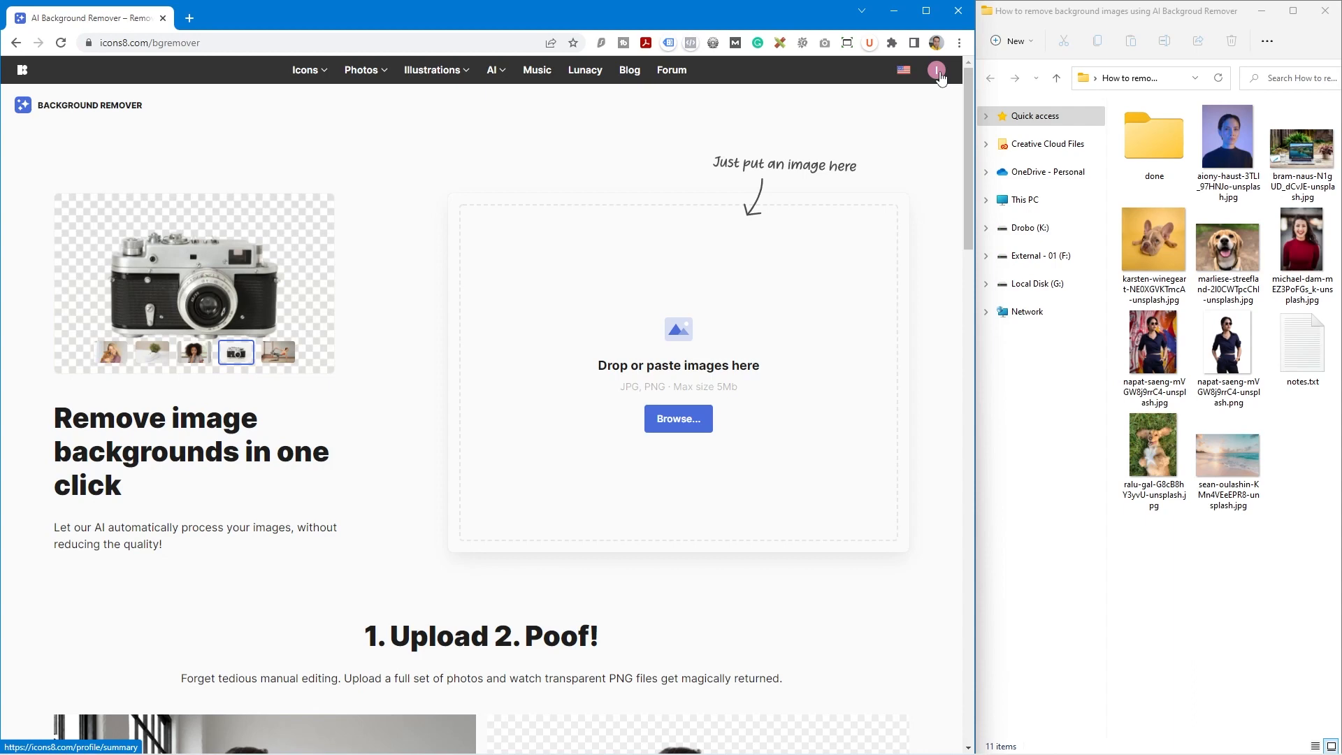
Step: Open the Icons8 account page and scroll to the 'Always with you' free tools section
click(937, 69)
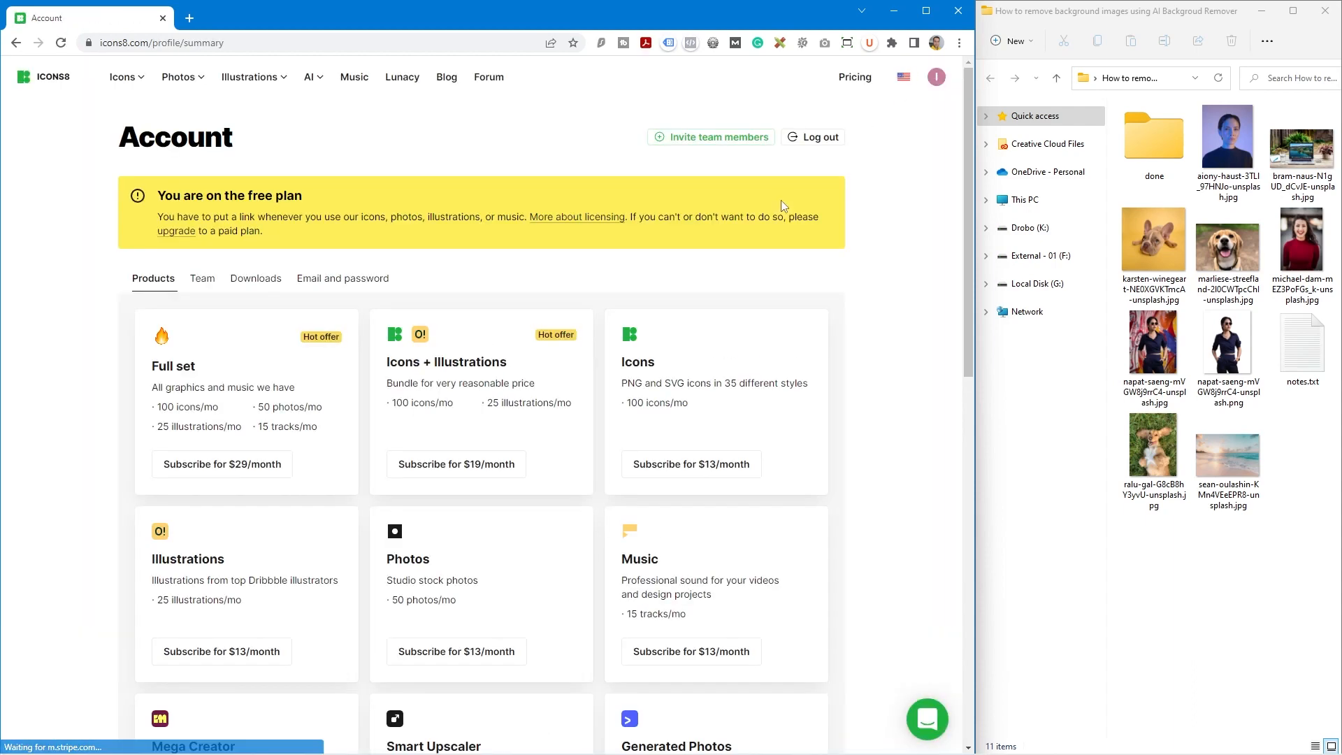
mouse_move(810, 449)
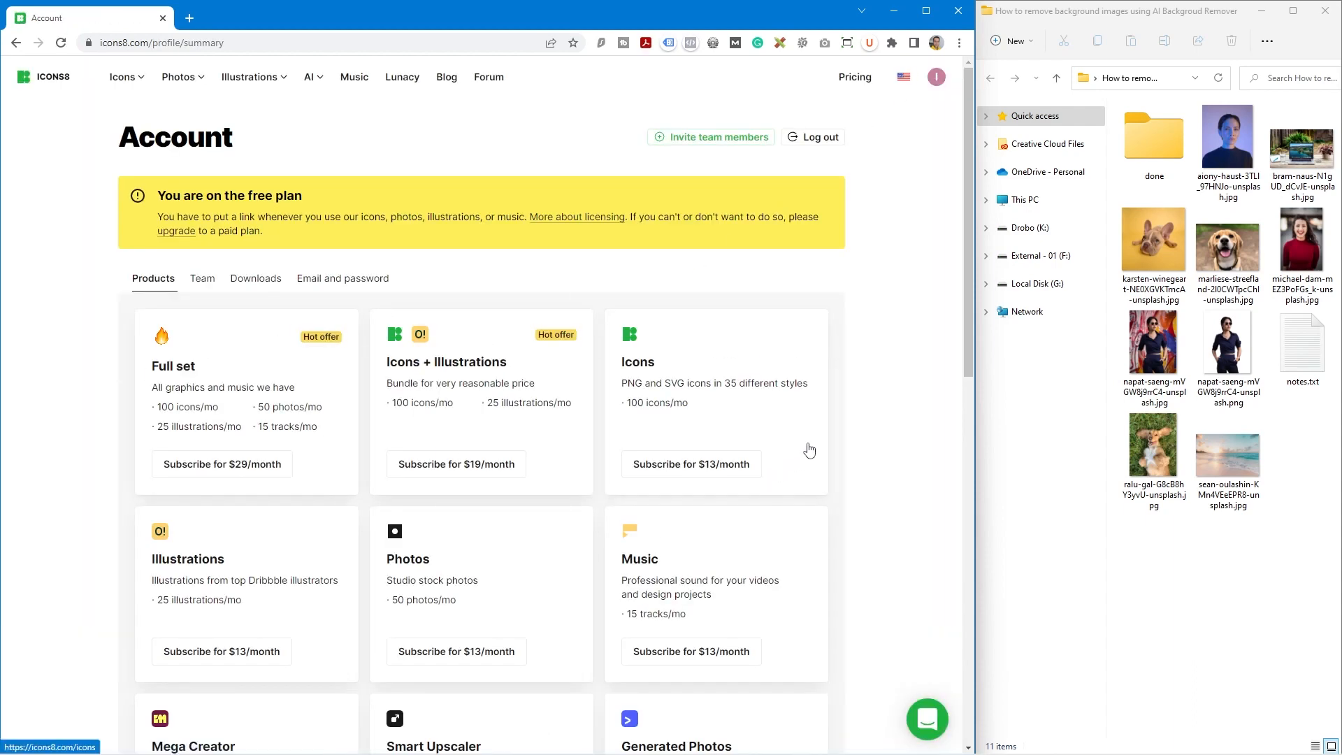
scroll(down, 3)
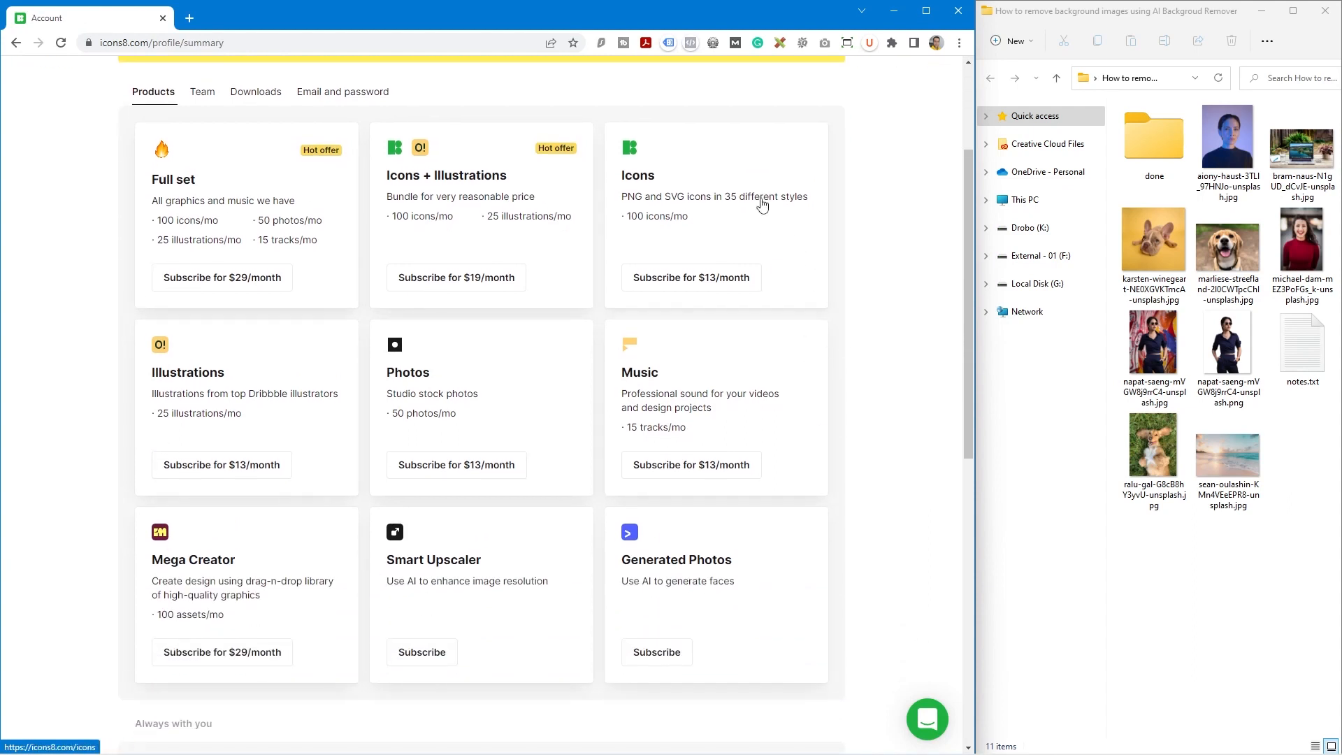
mouse_move(361, 537)
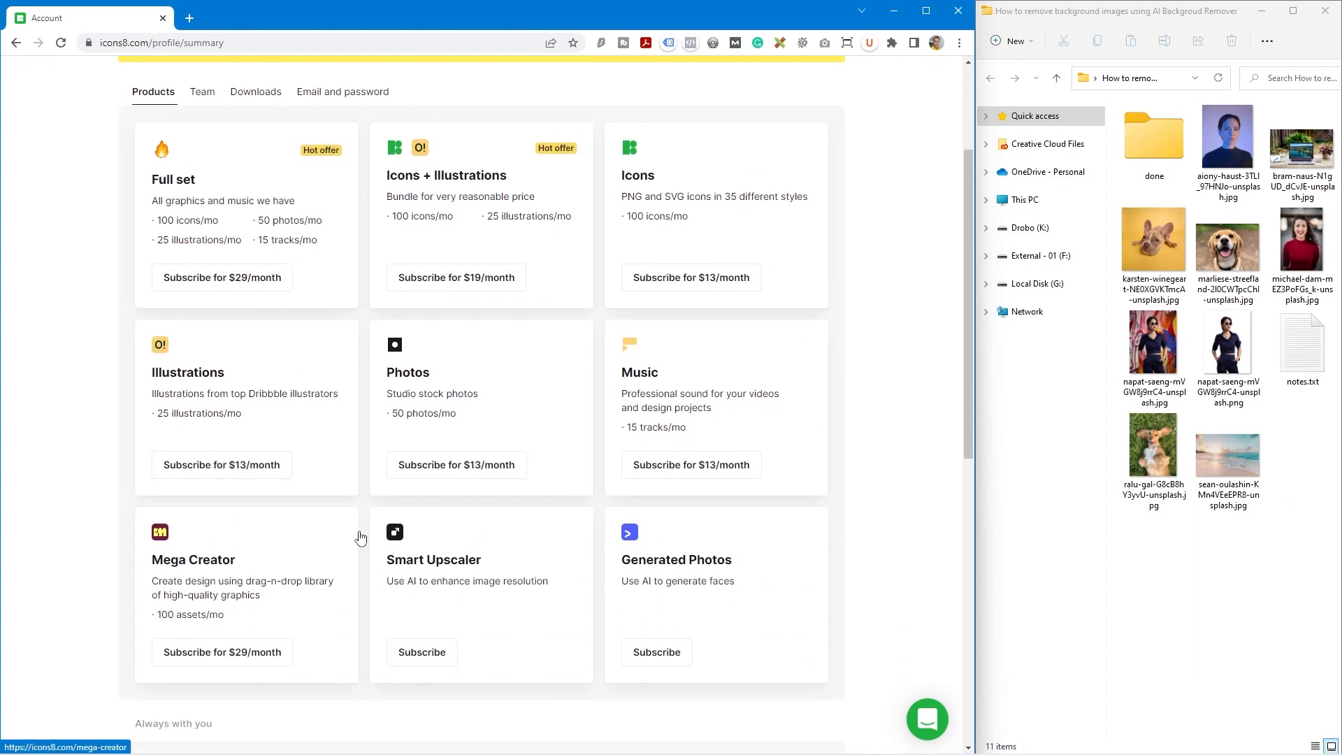
scroll(down, 3)
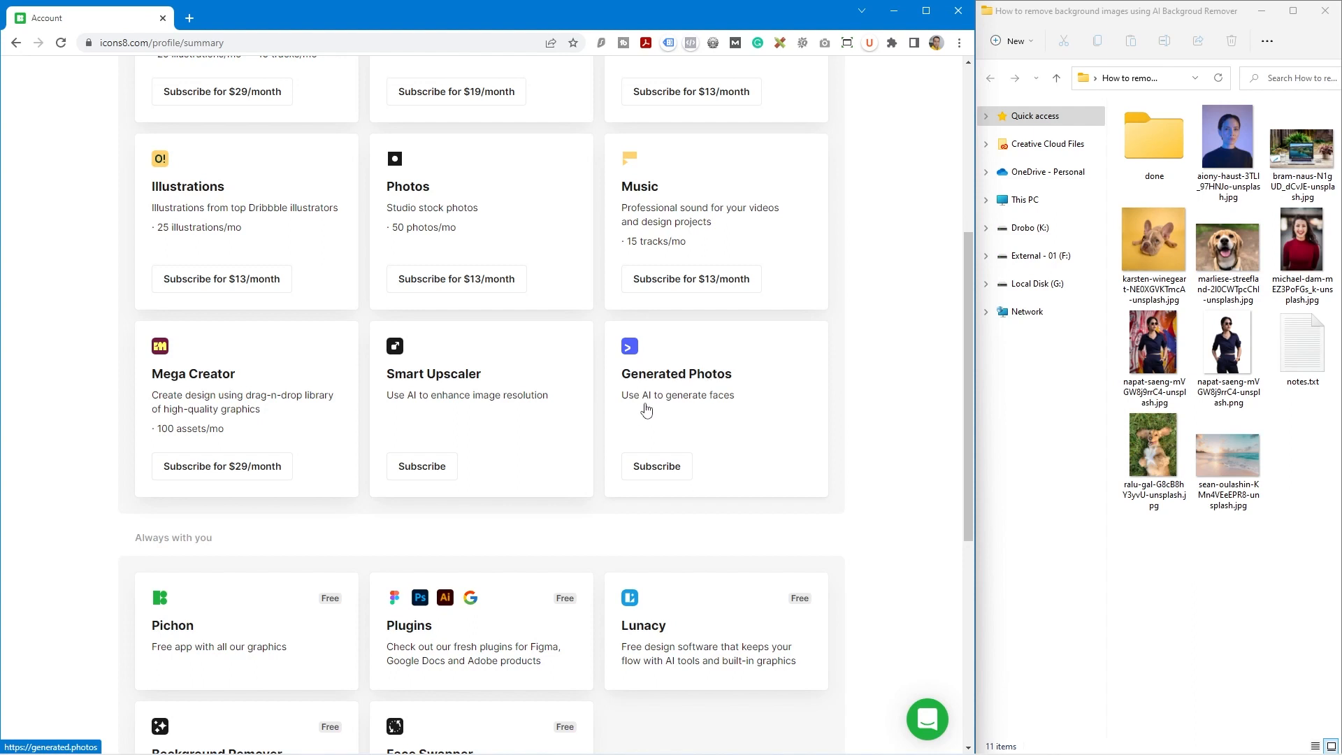
mouse_move(720, 404)
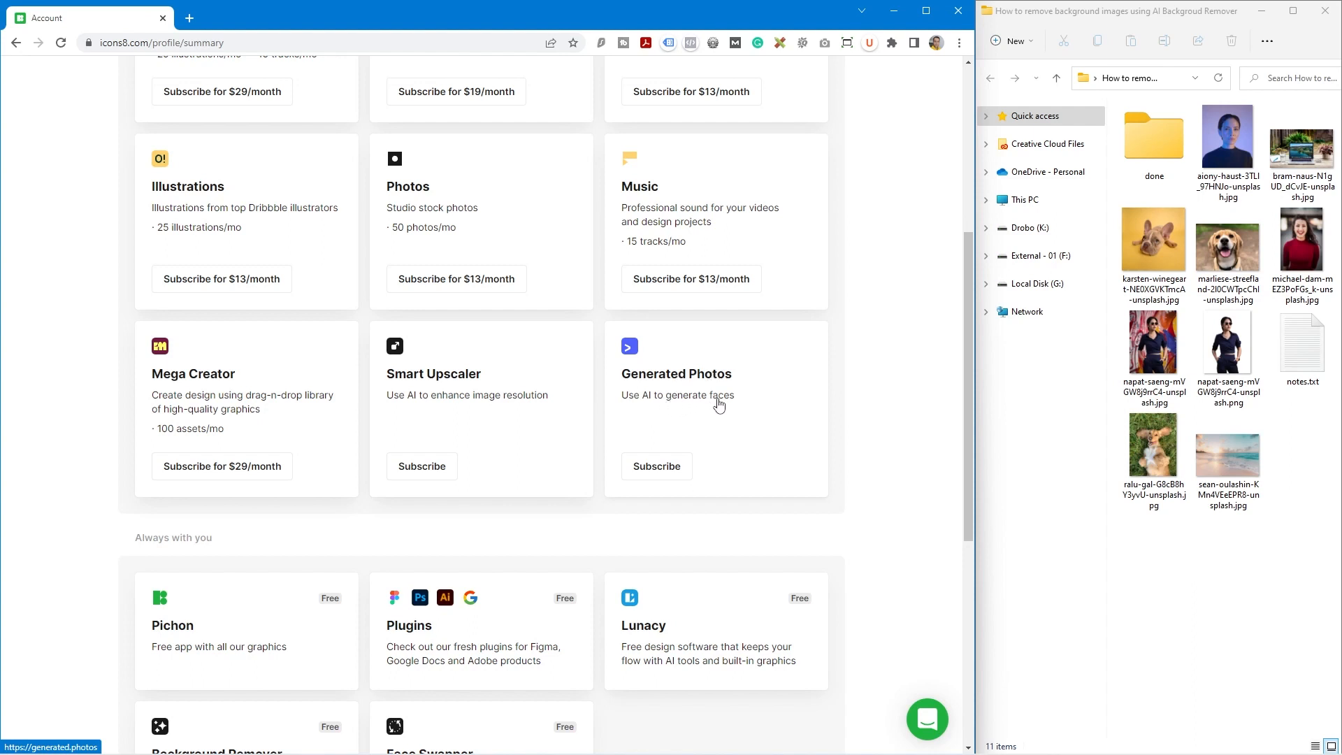
scroll(down, 3)
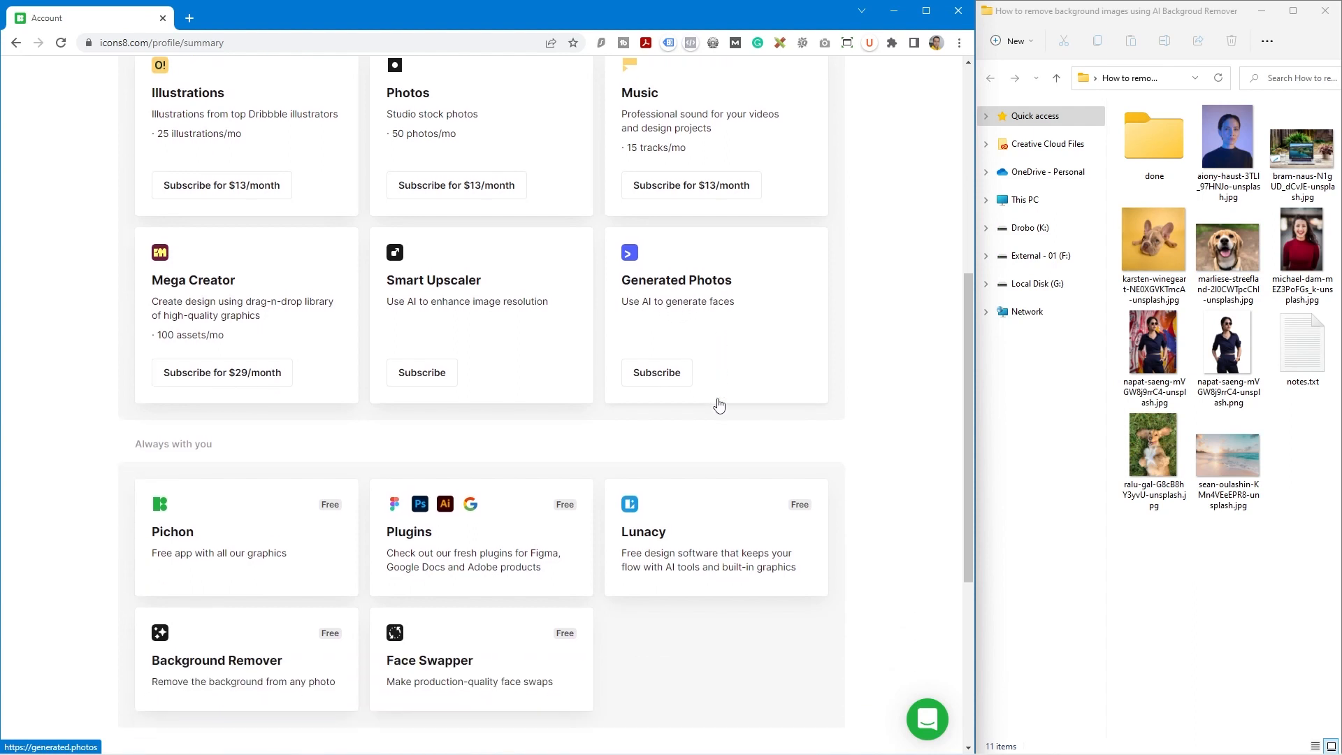
scroll(down, 3)
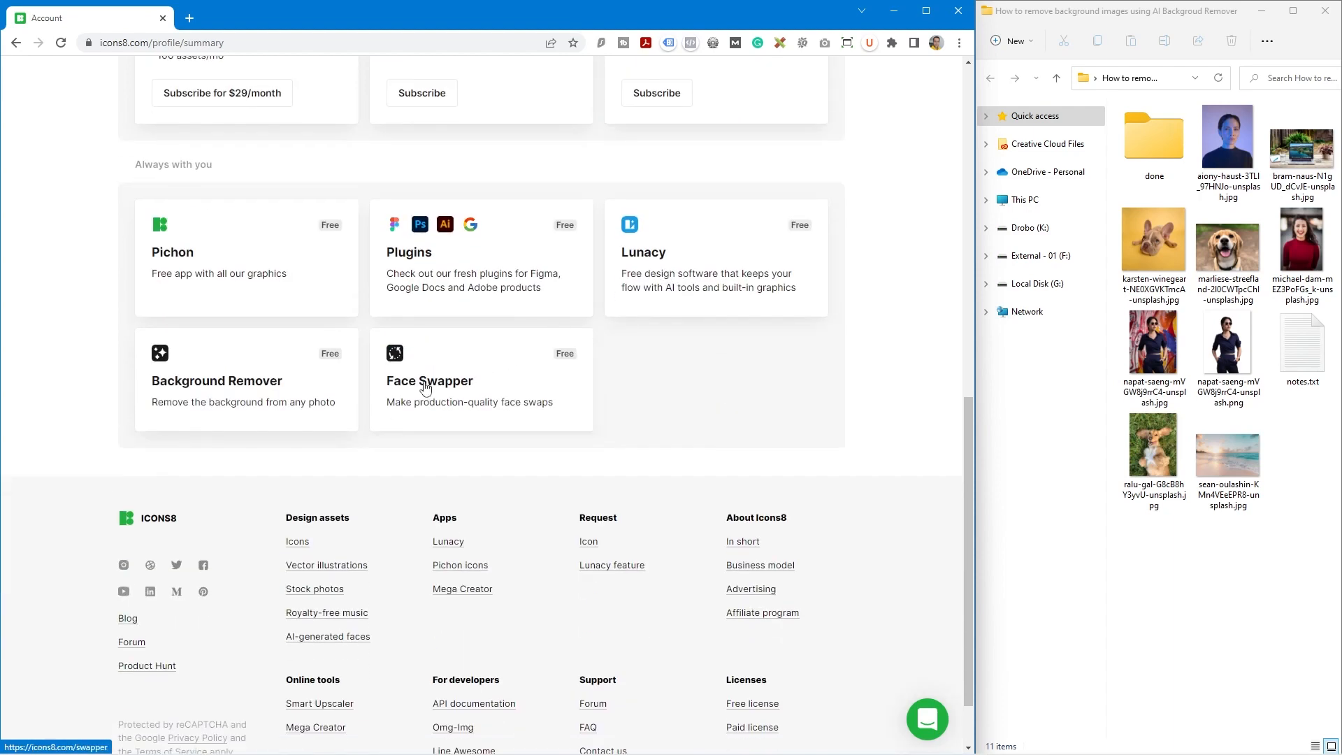
mouse_move(455, 378)
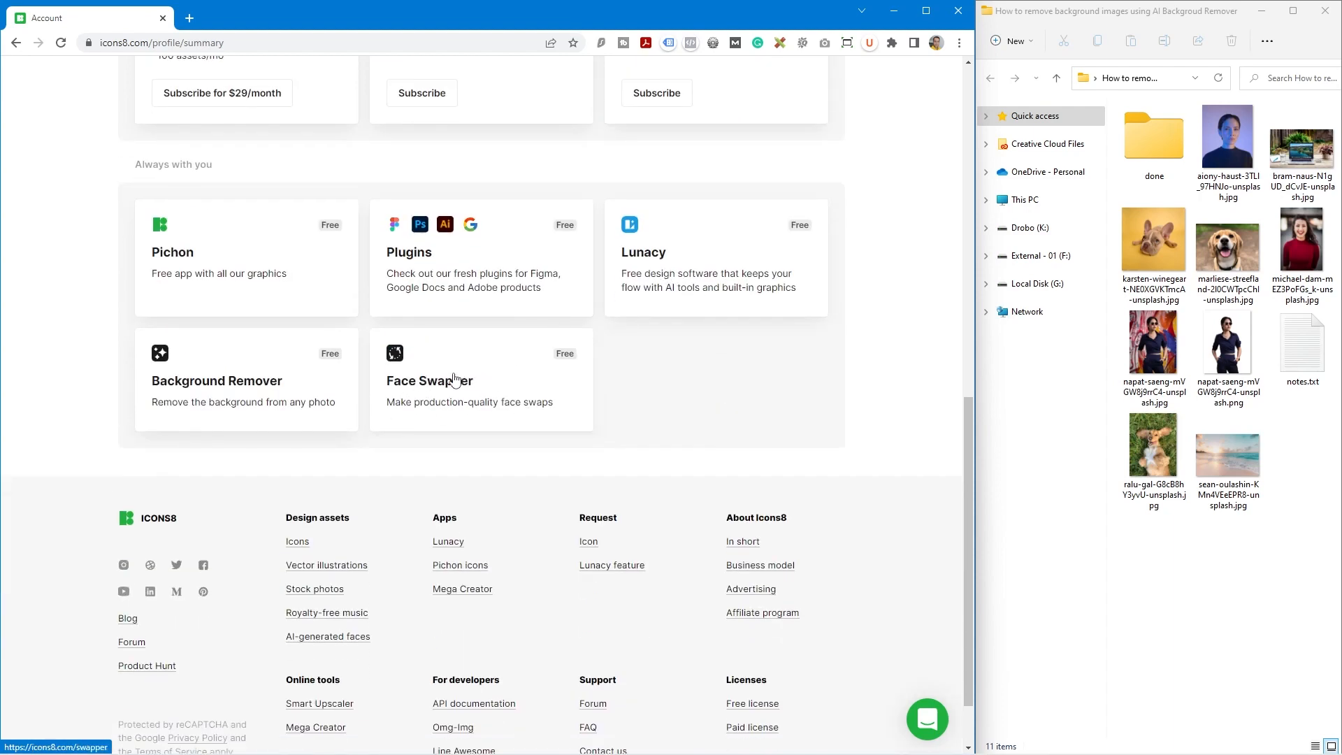
mouse_move(198, 388)
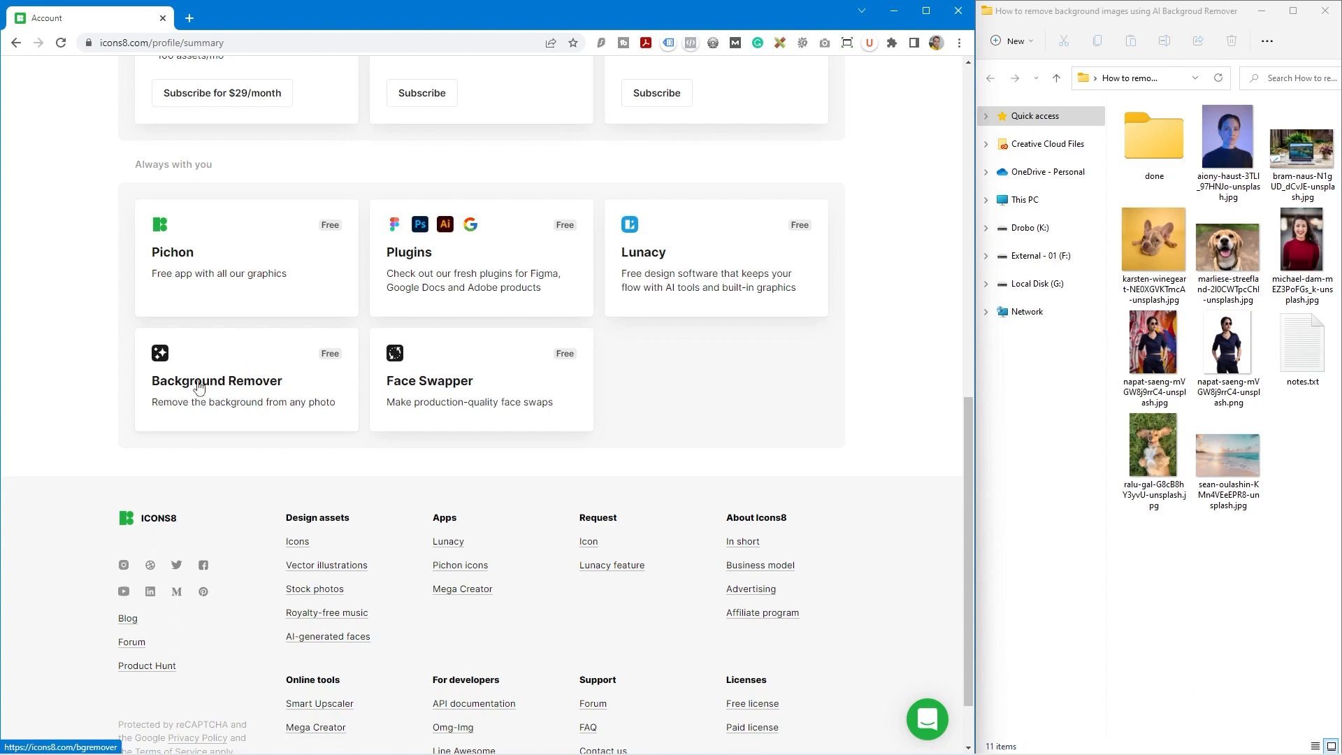
mouse_move(225, 377)
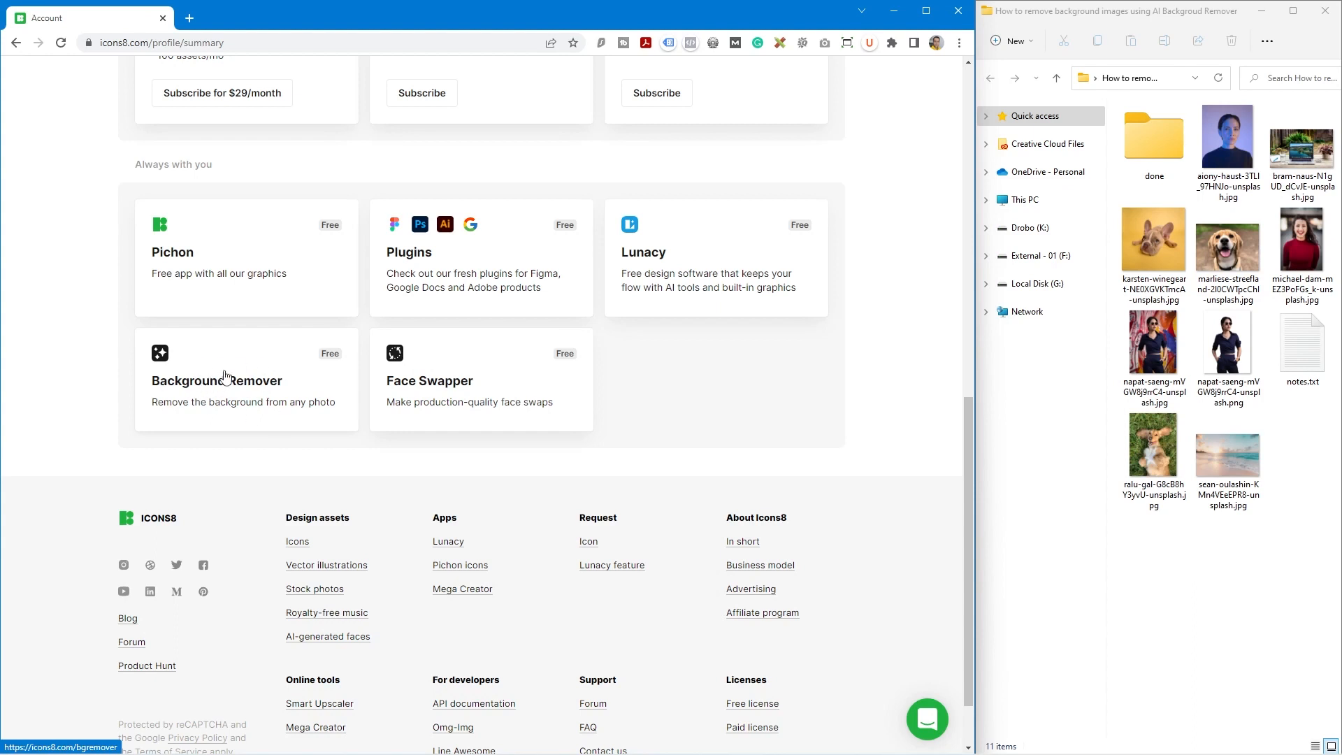
click(217, 380)
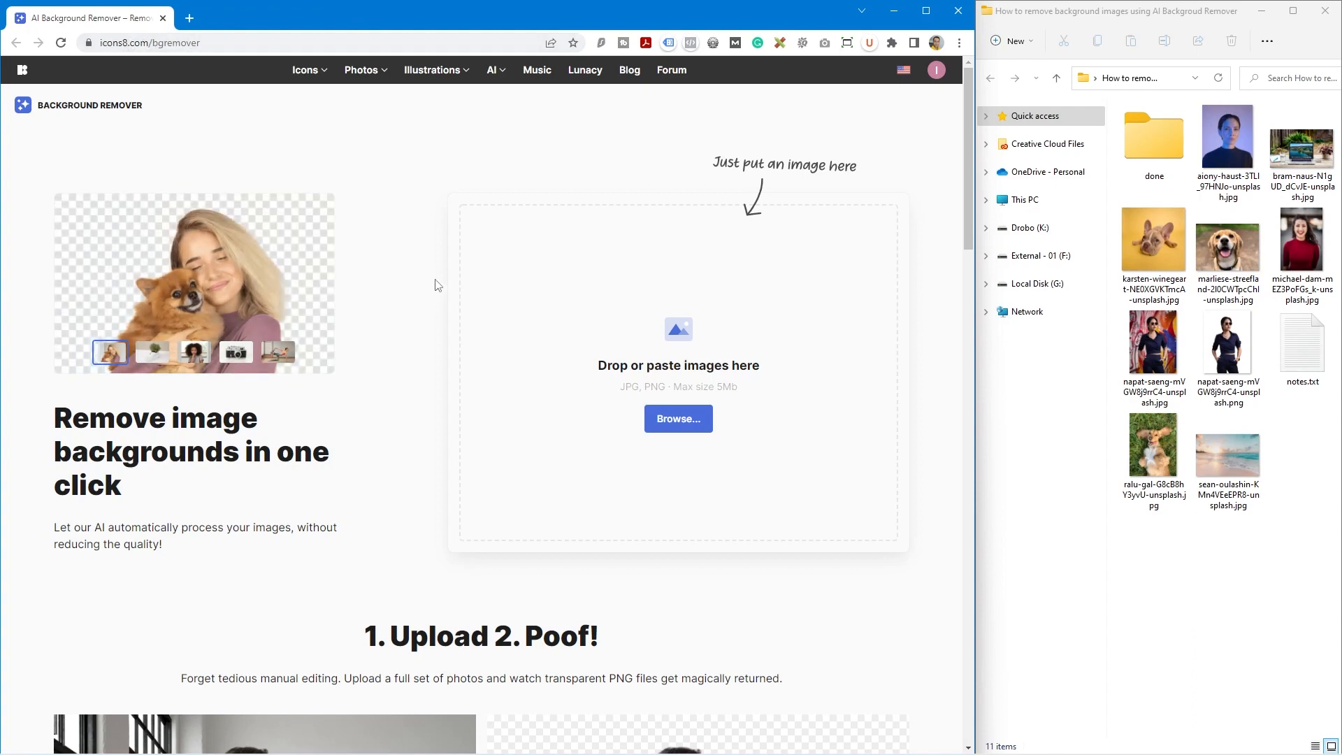
click(151, 352)
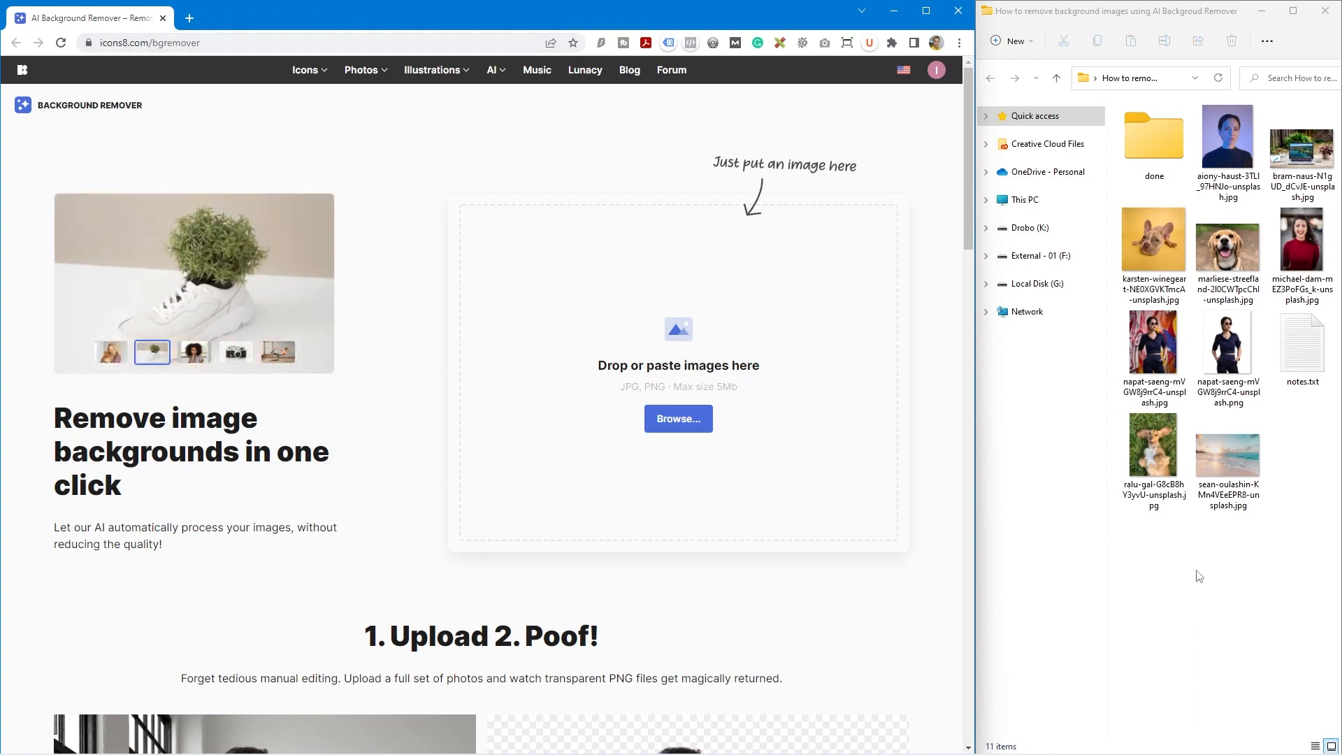
click(1228, 145)
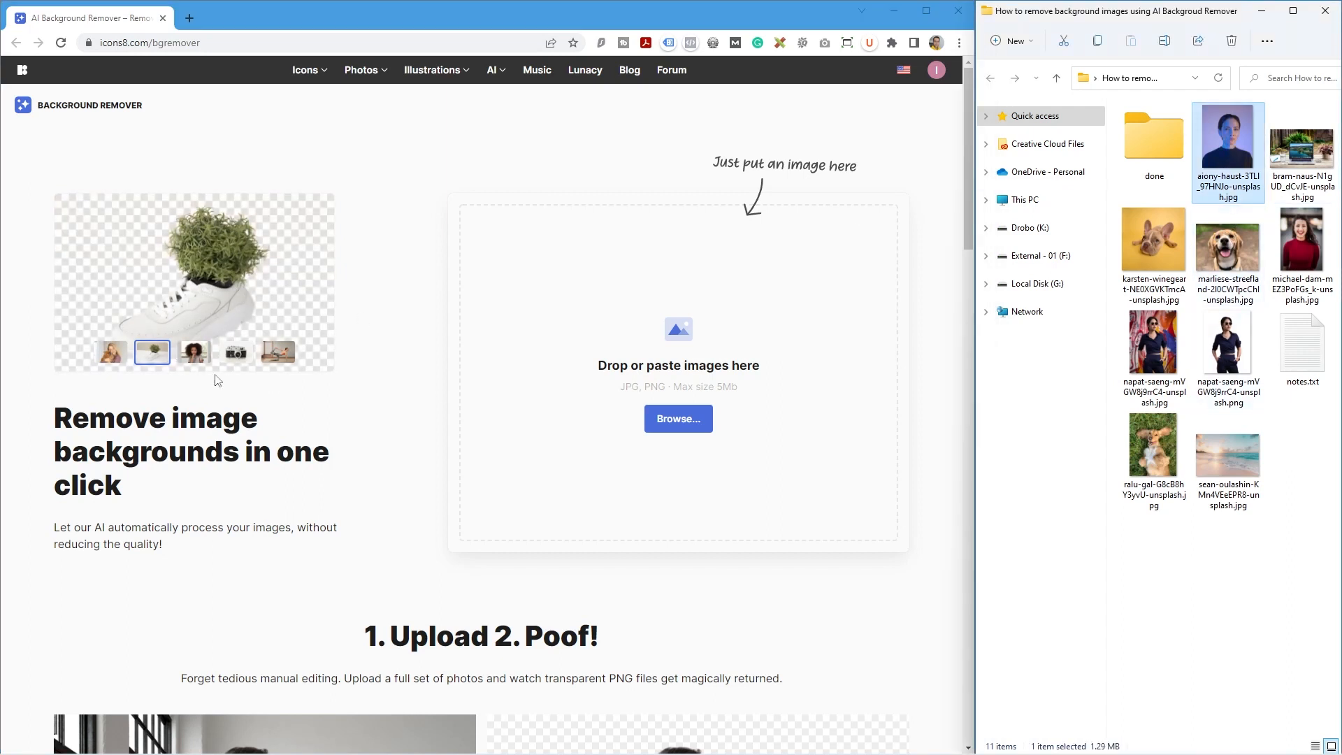
Step: Upload the woman's portrait JPG for background removal and download the transparent PNG
click(193, 352)
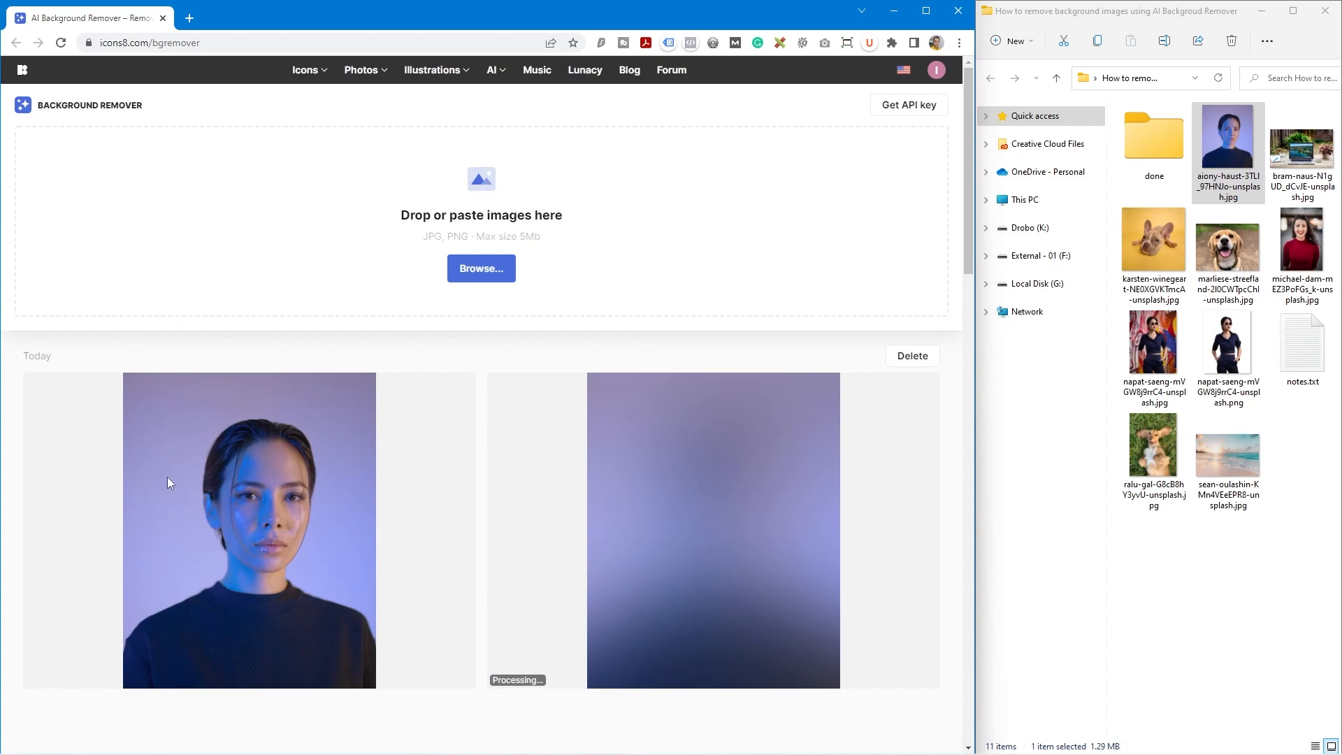
mouse_move(818, 537)
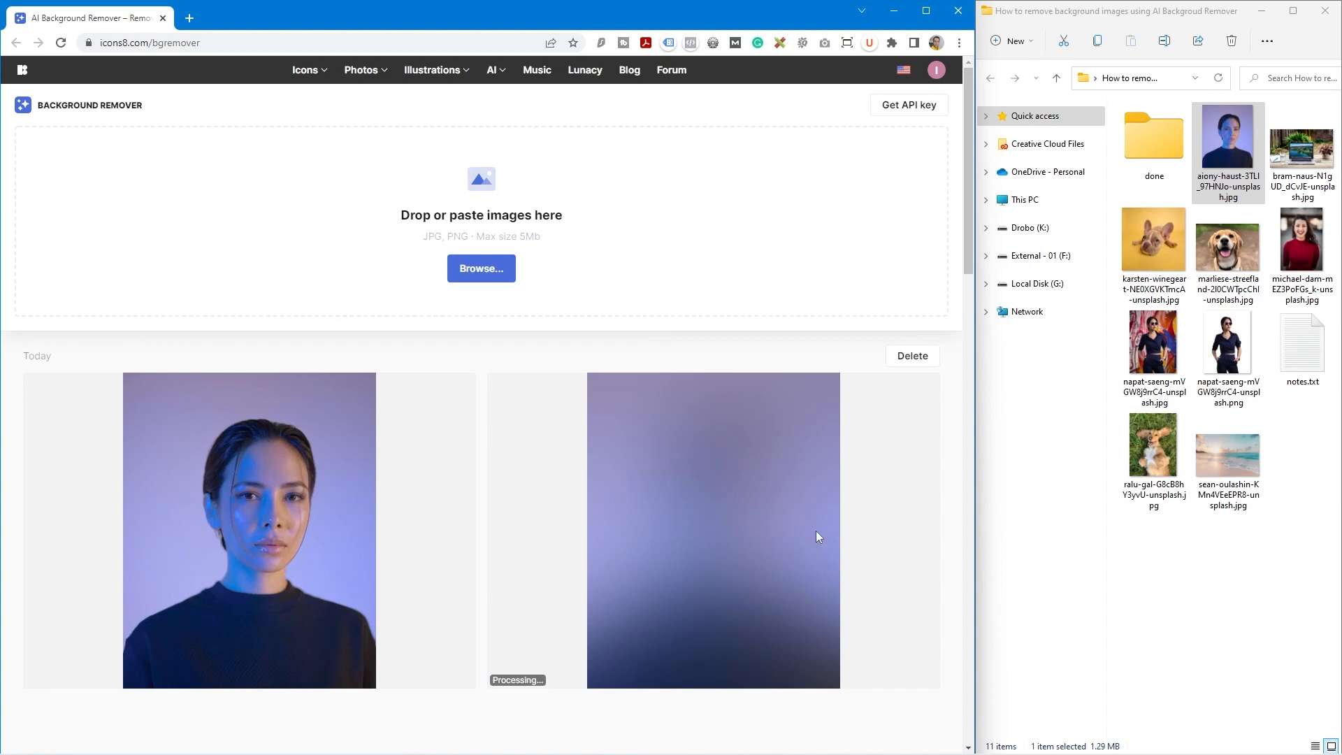
mouse_move(811, 505)
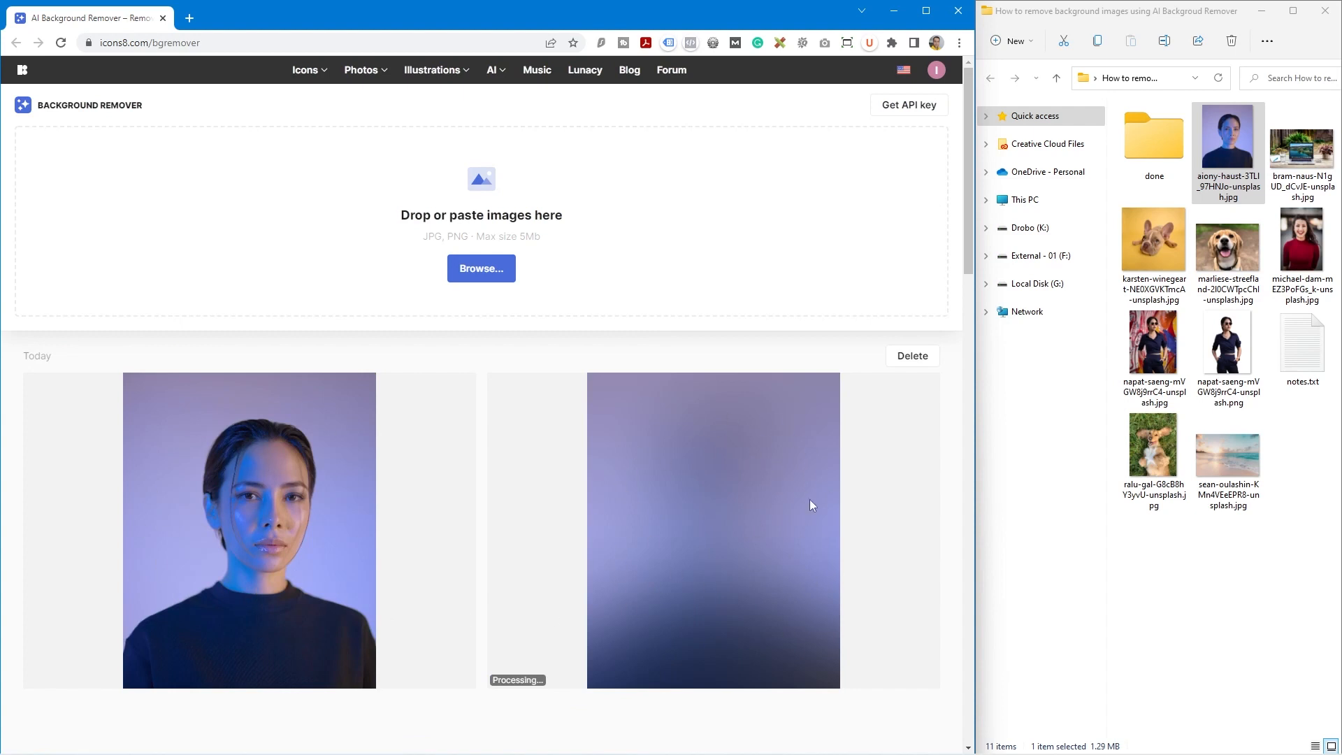
mouse_move(692, 536)
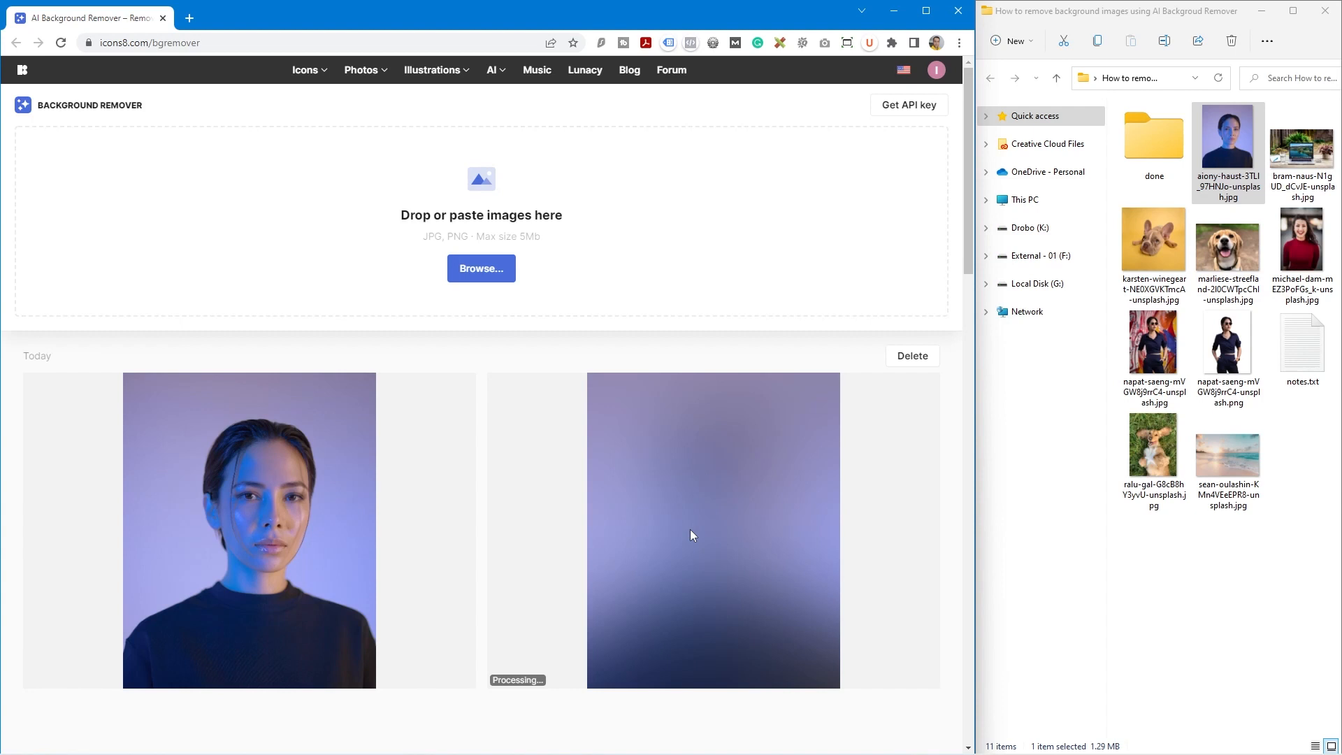
mouse_move(738, 472)
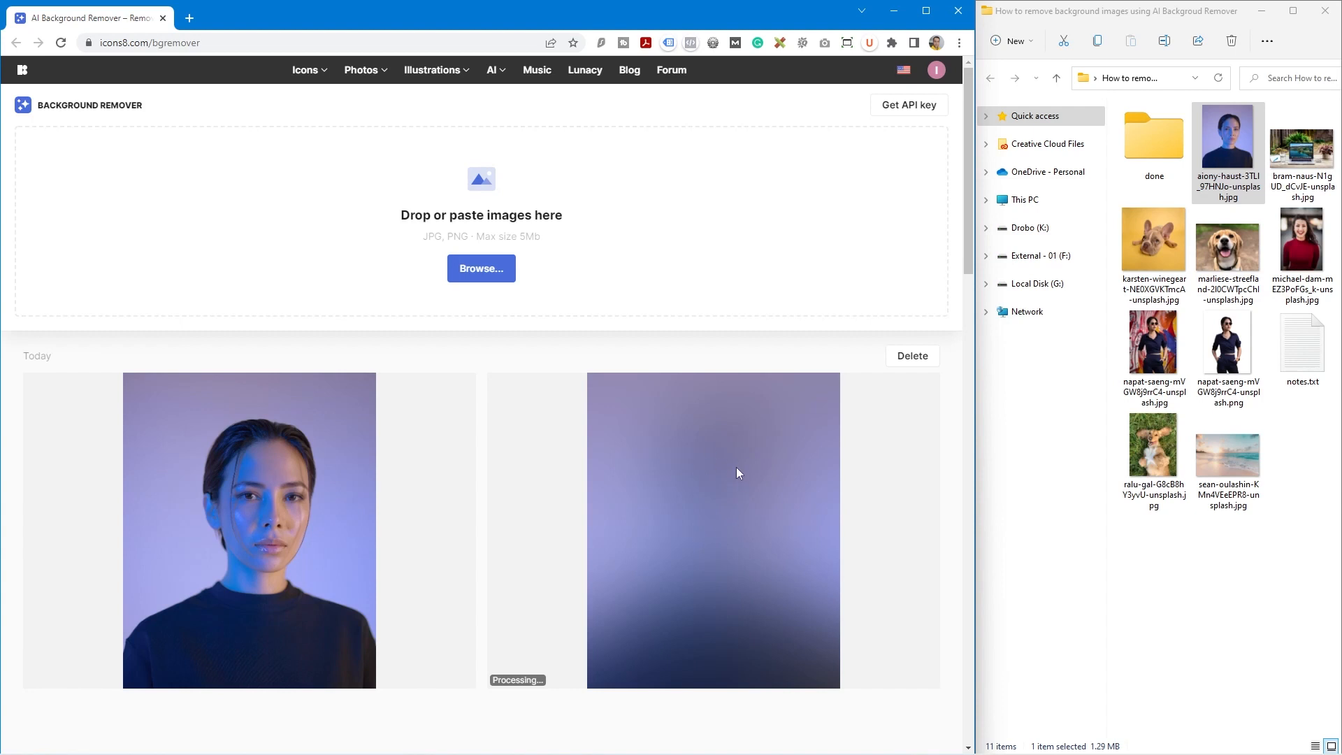
mouse_move(898, 526)
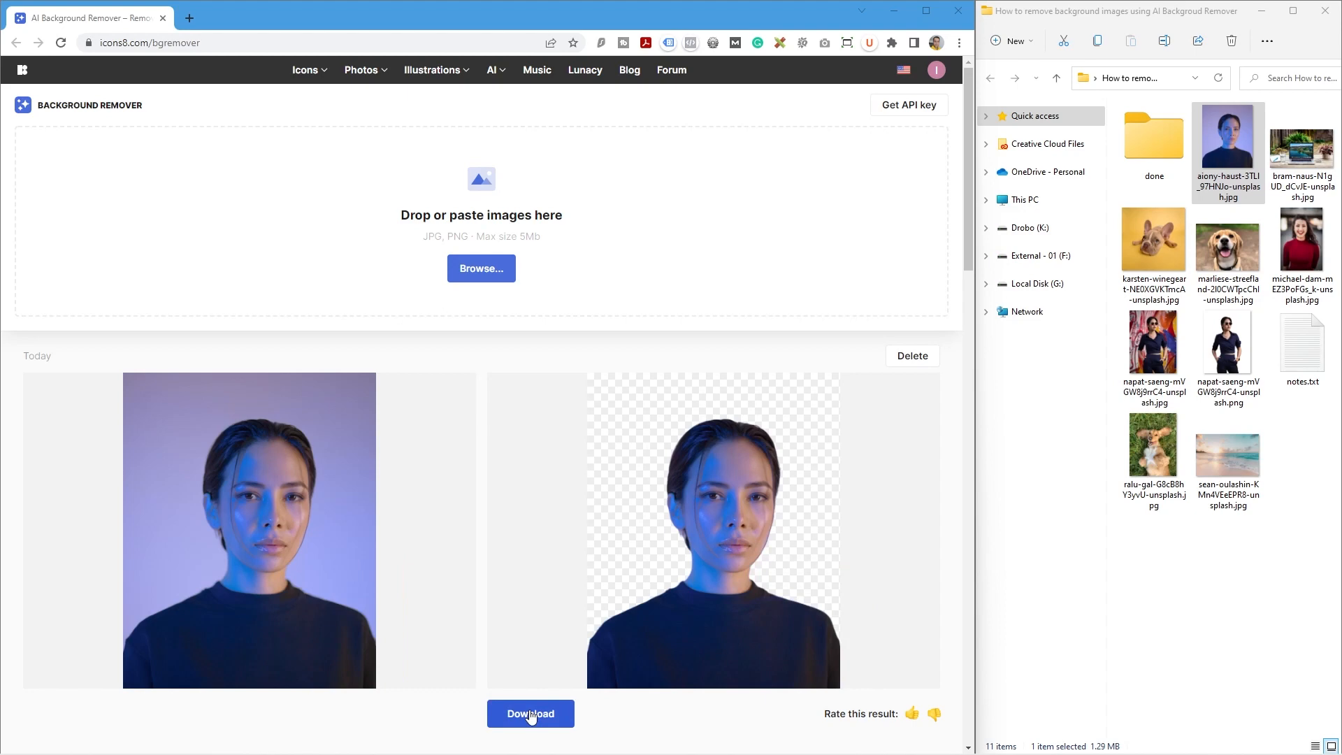
click(530, 713)
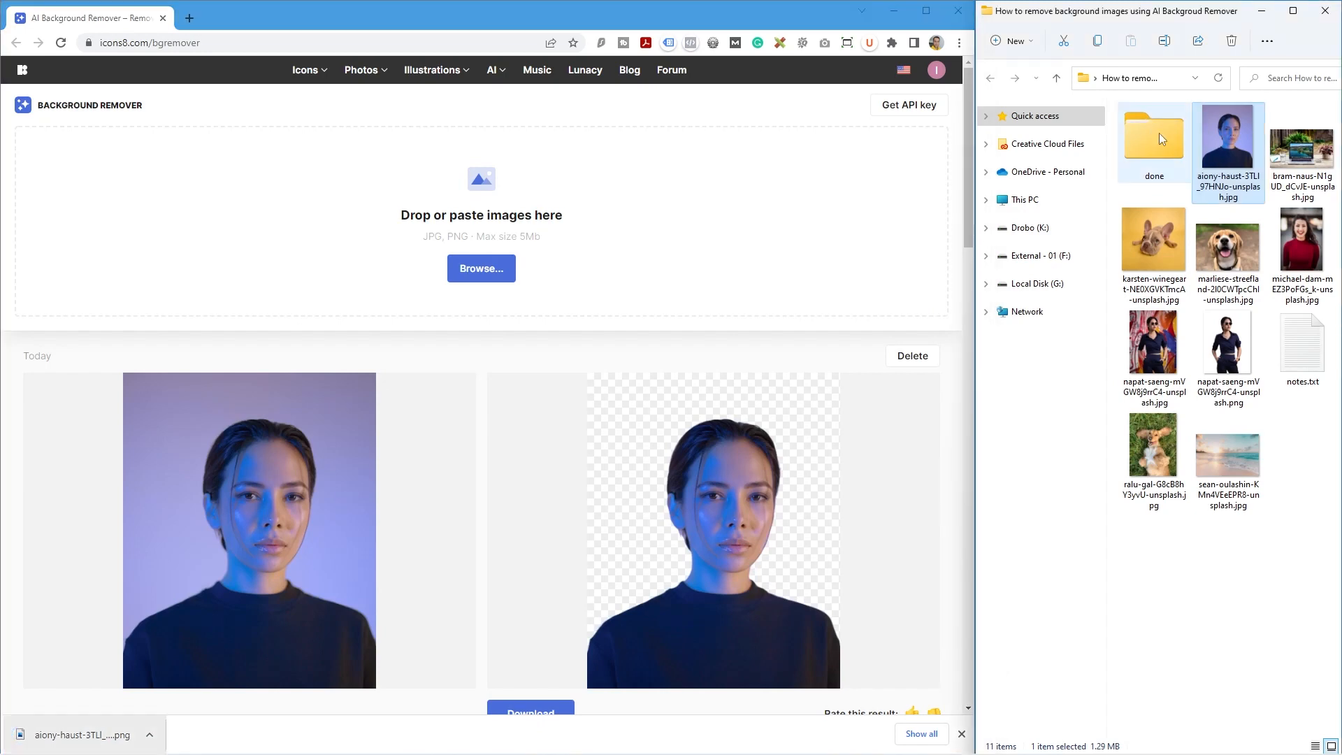
Step: Check the done folder, view the graffiti-wall portrait and its PNG cutout in Photos, then close the viewer
double_click(1153, 137)
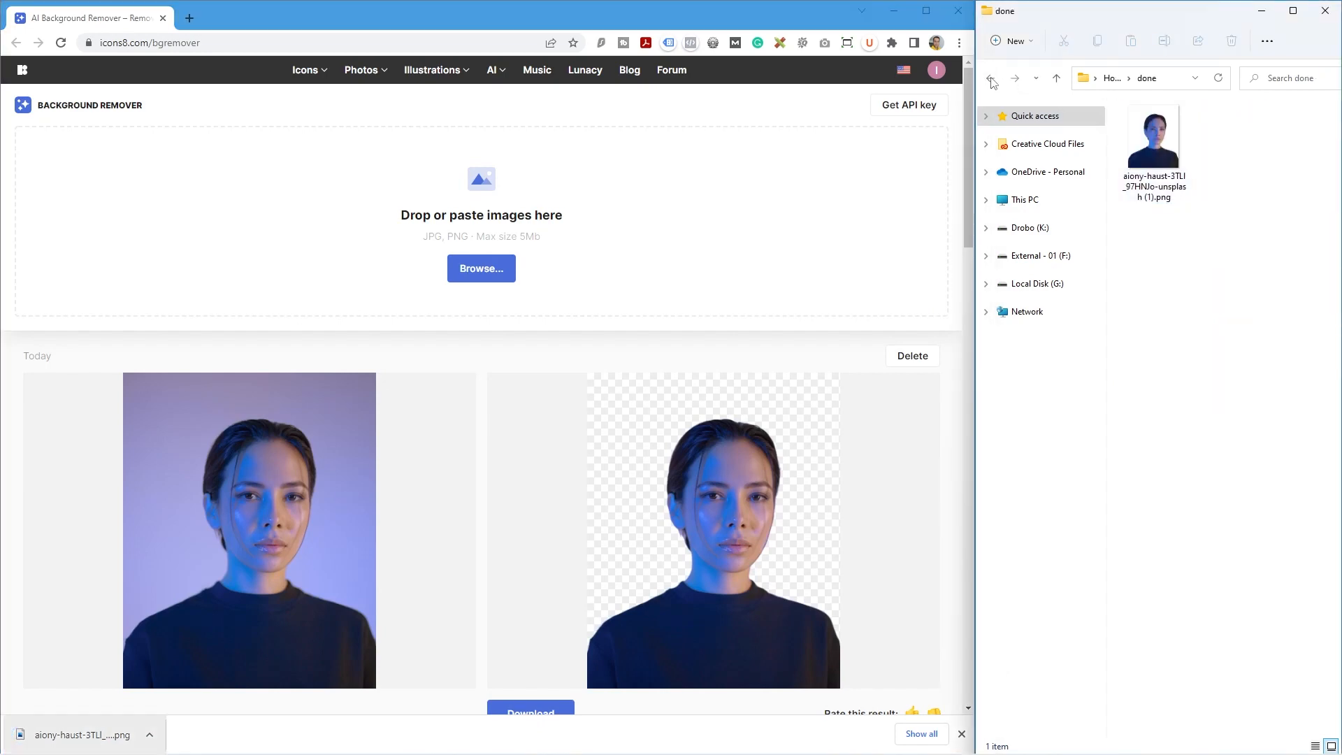
click(990, 78)
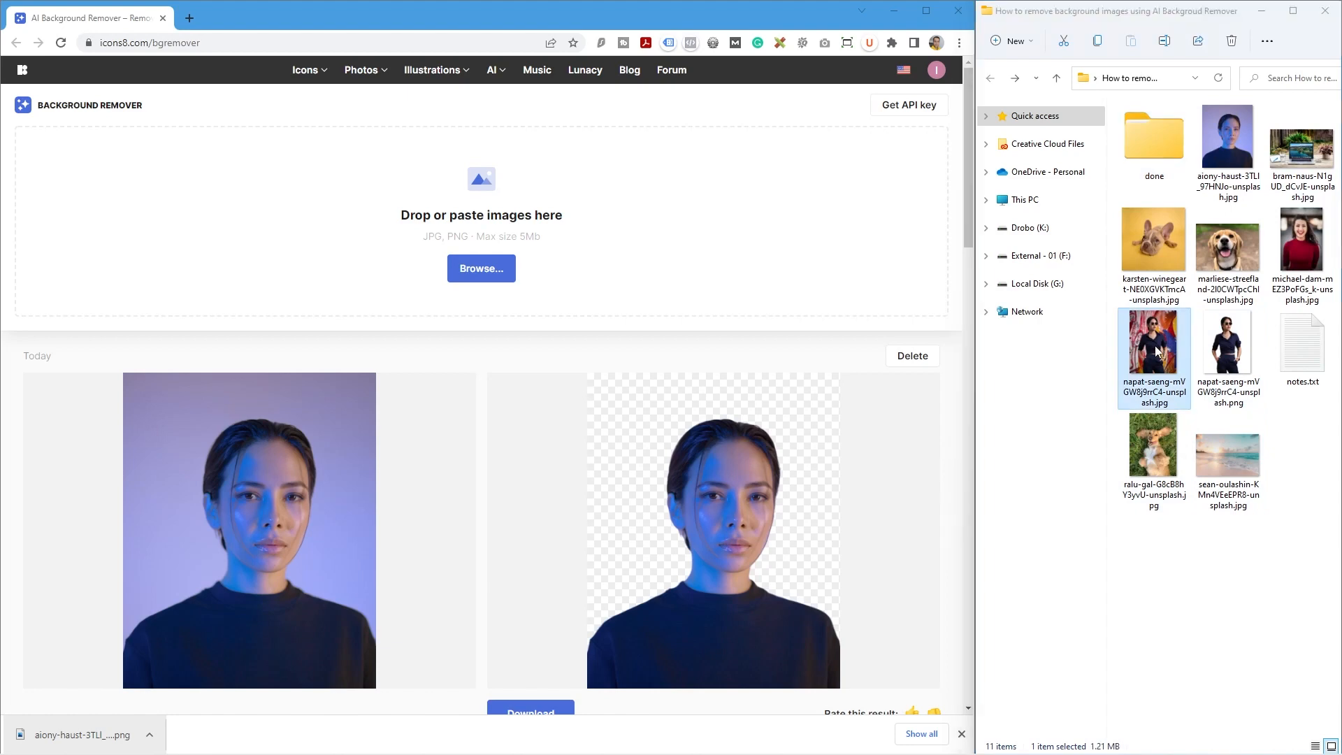
double_click(1154, 337)
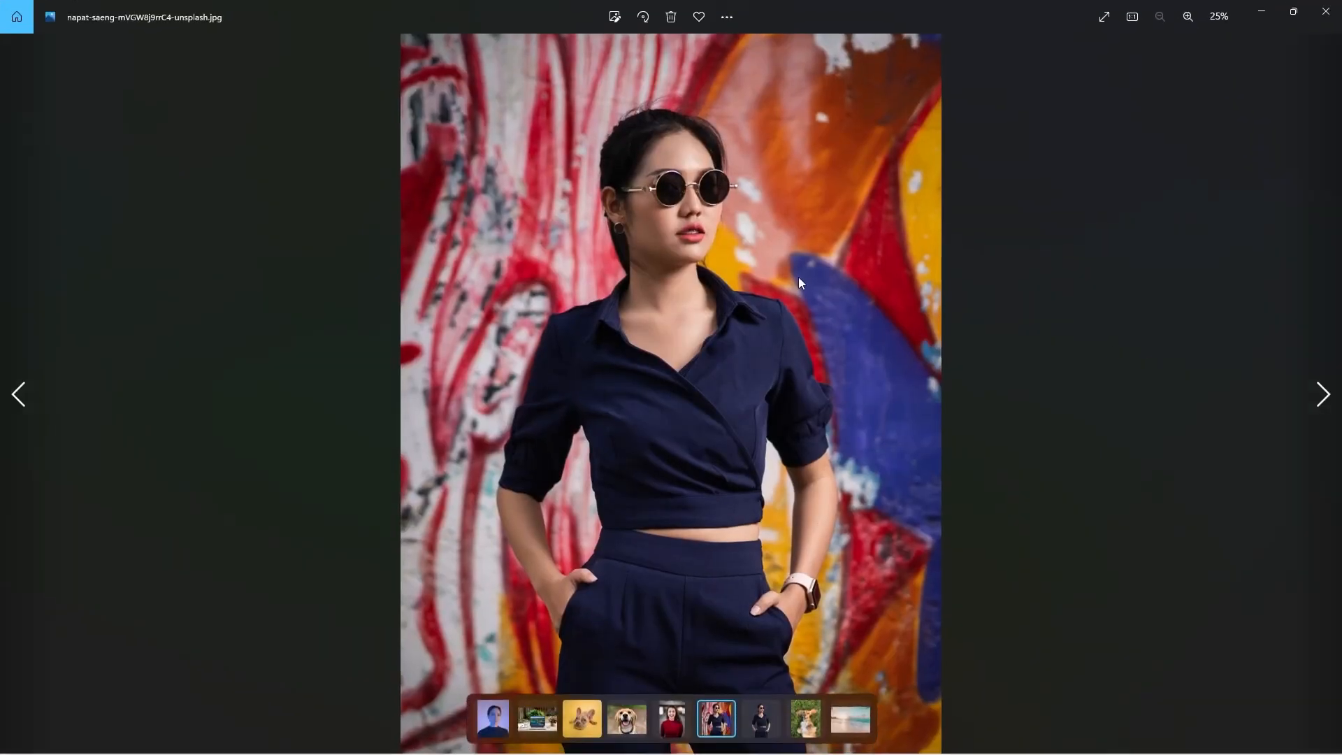
mouse_move(702, 440)
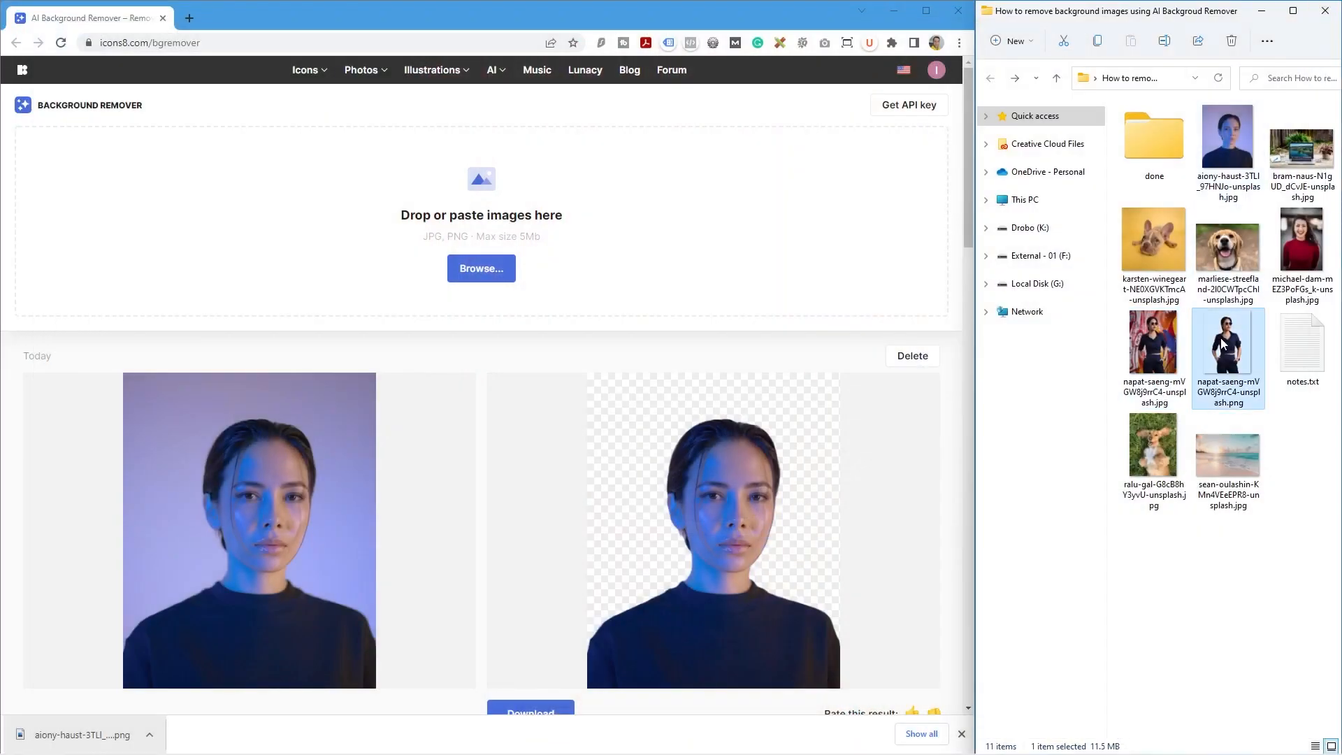
double_click(1228, 343)
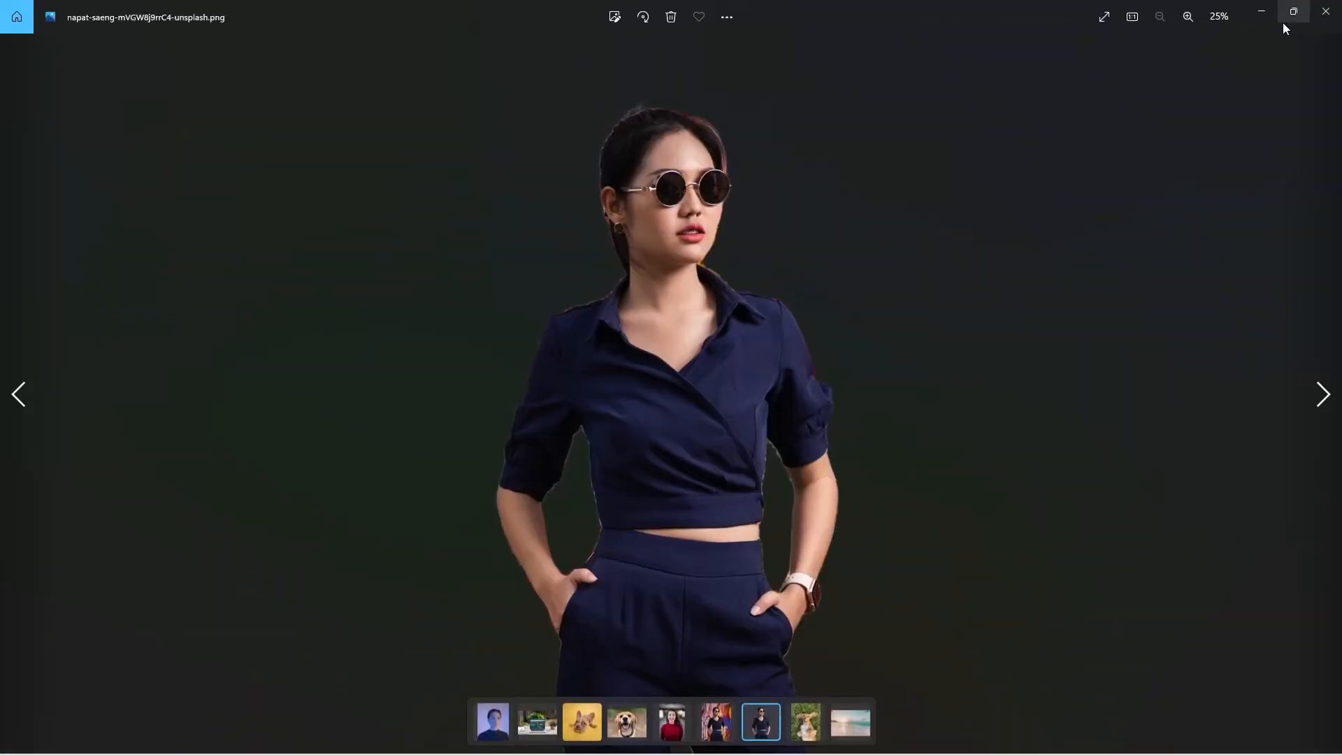
mouse_move(1326, 12)
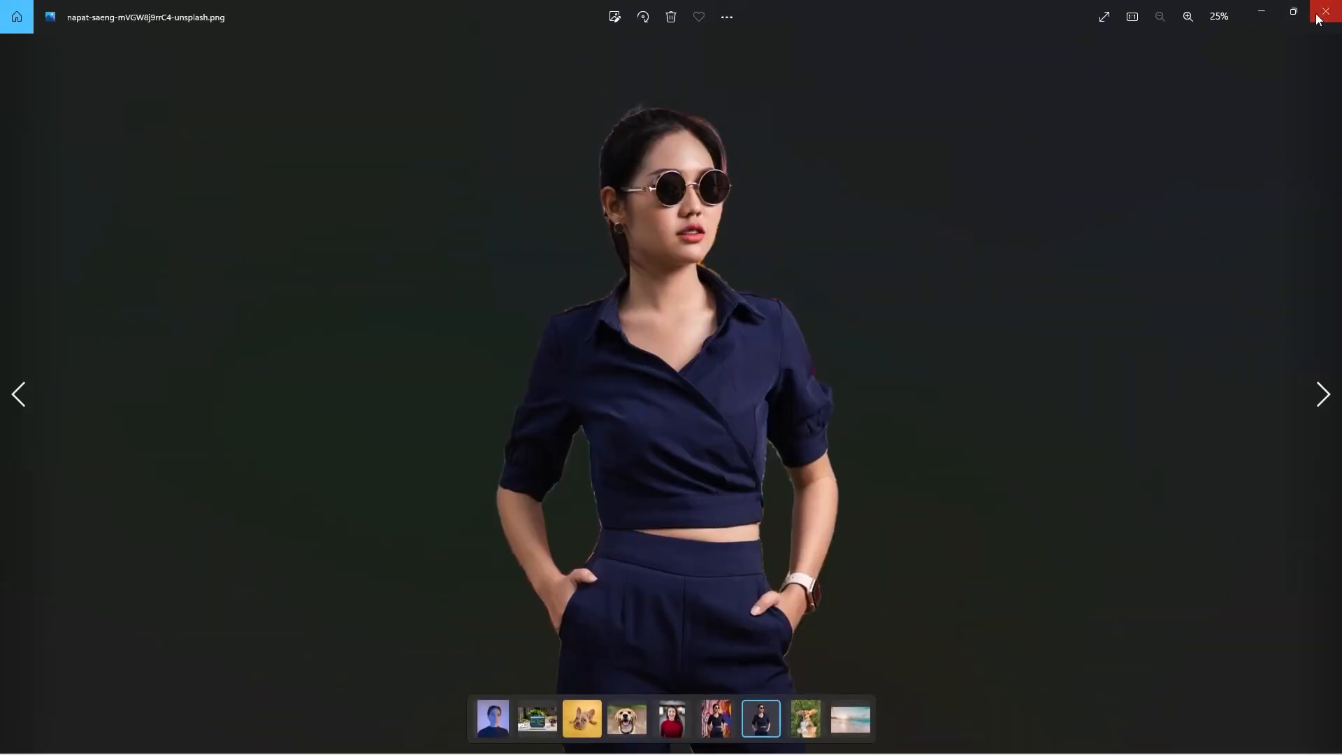
click(1326, 13)
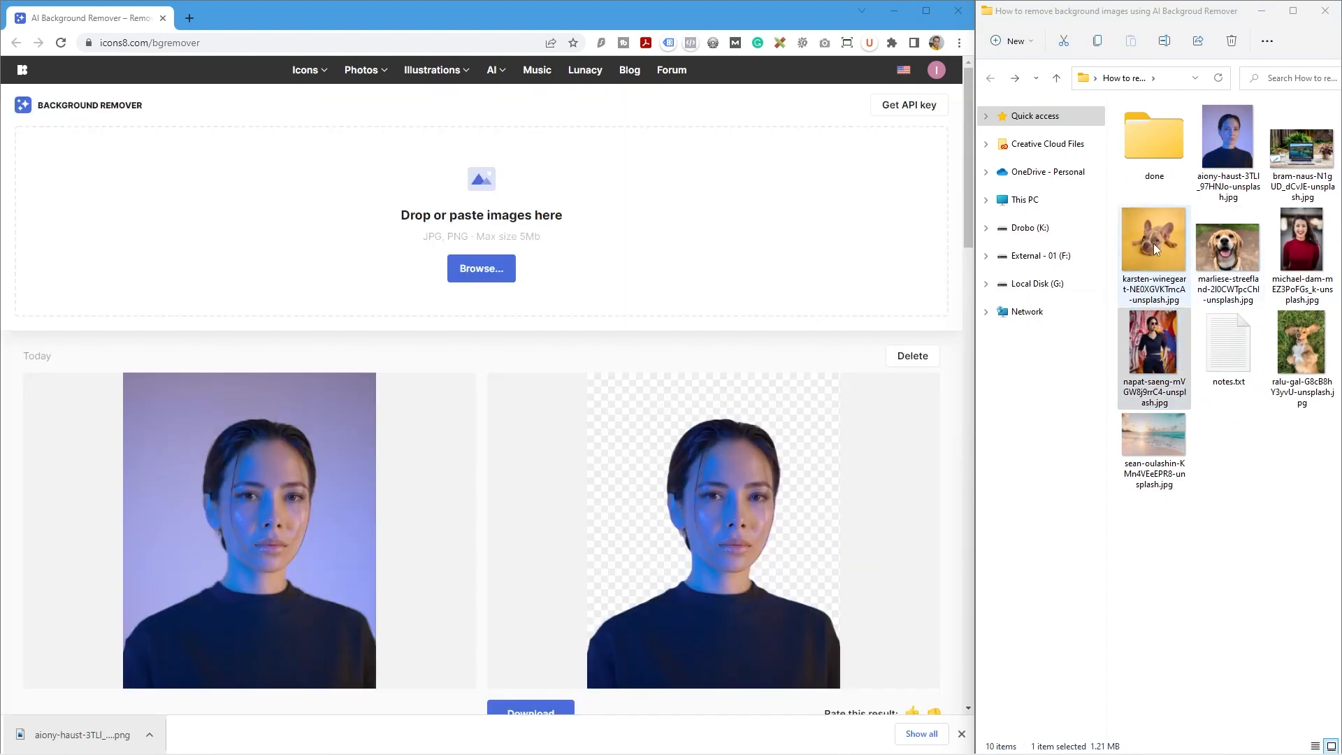
Step: Upload the smiling beagle JPG for background removal and watch it process
double_click(1228, 239)
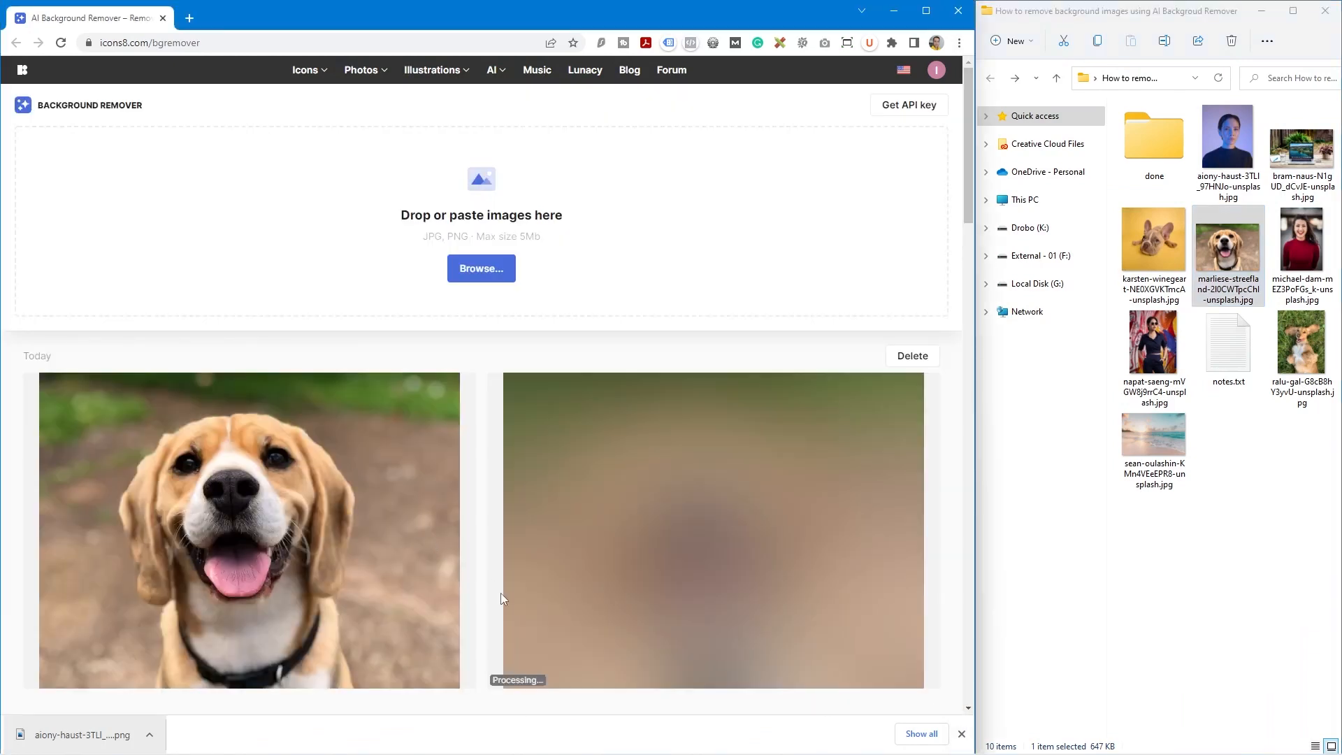
scroll(down, 3)
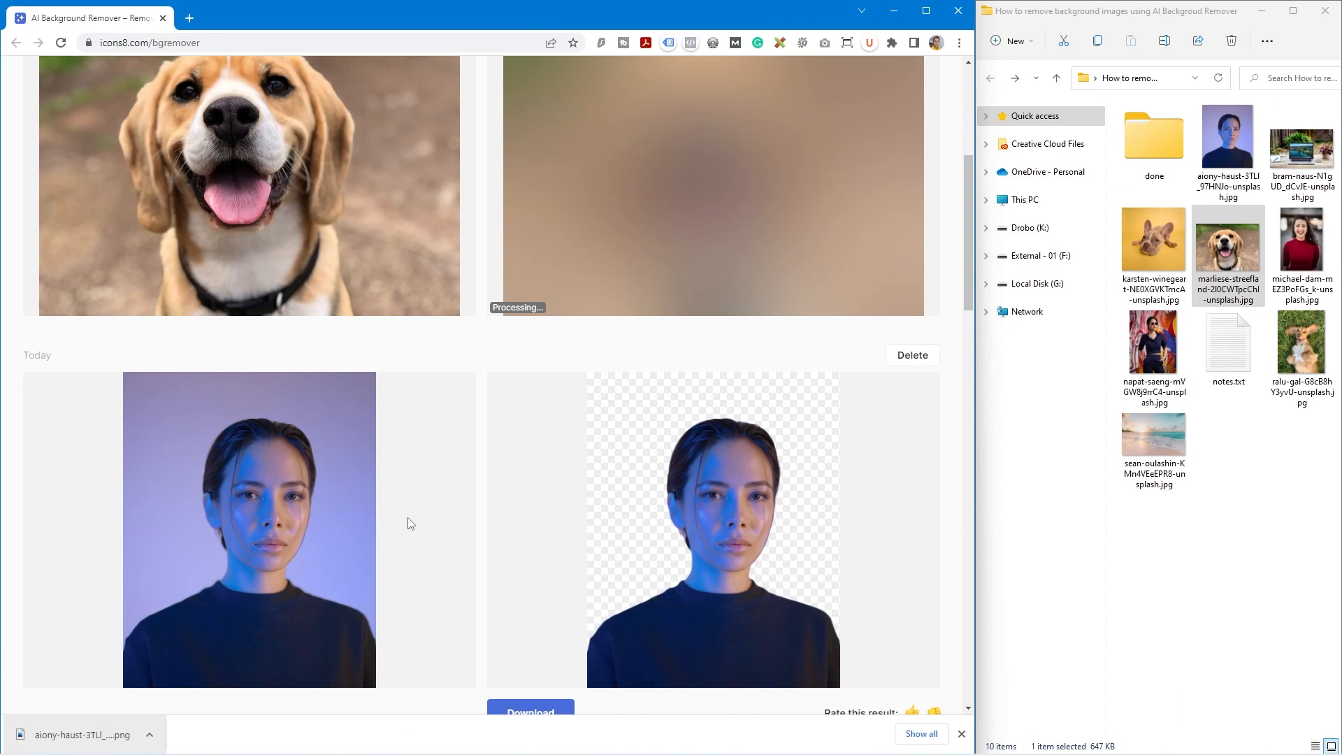
scroll(up, 3)
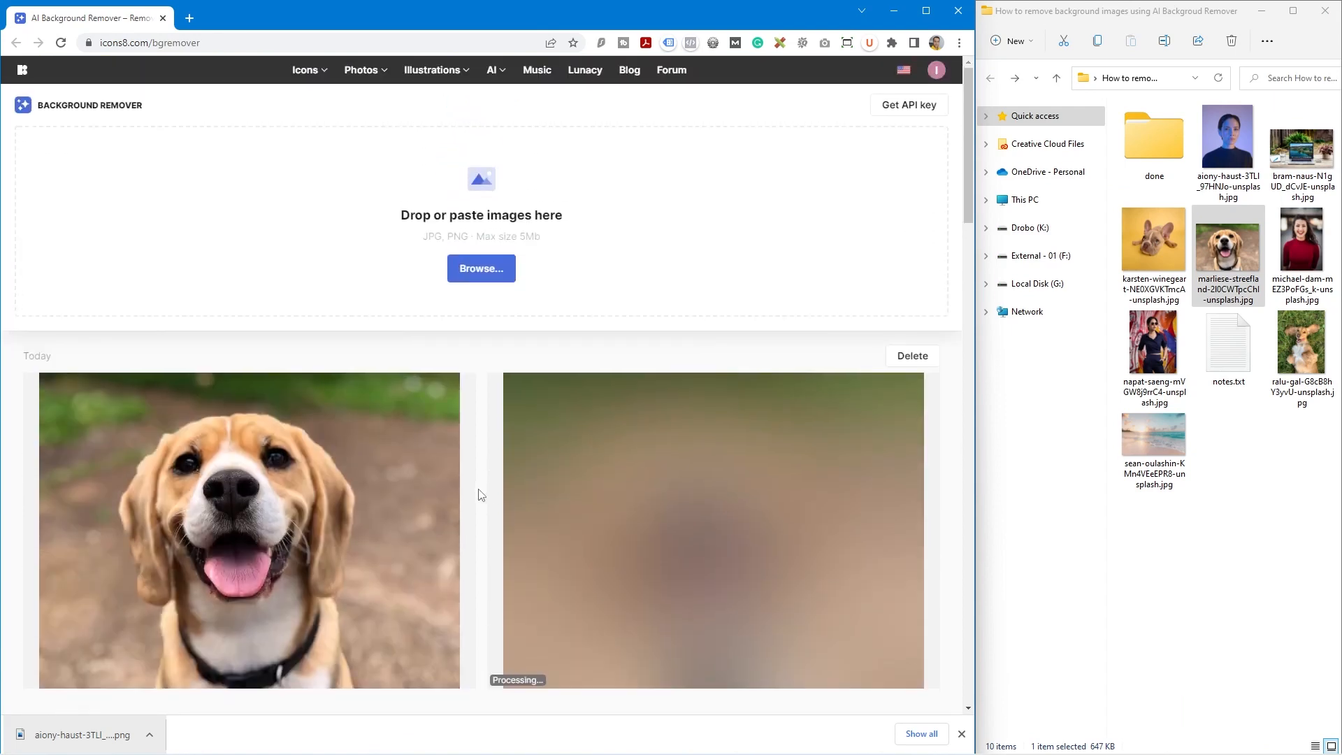
mouse_move(662, 631)
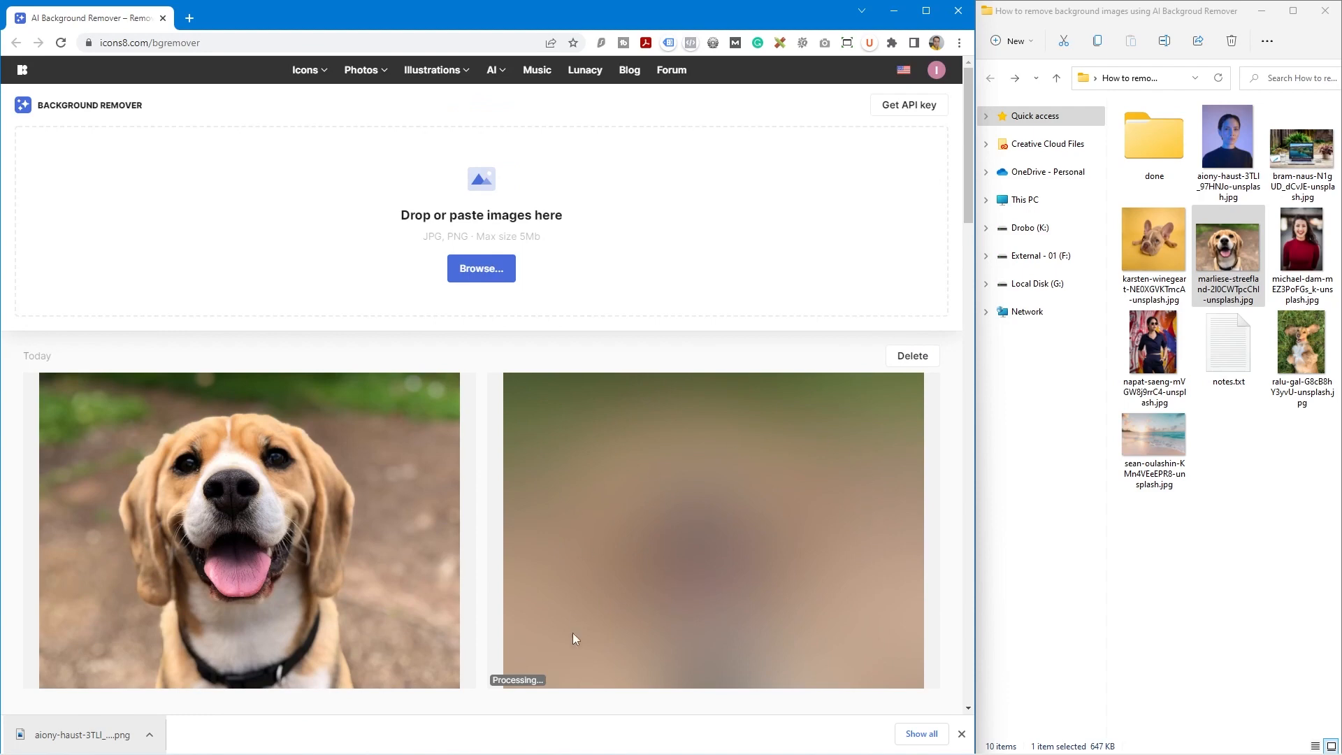
mouse_move(617, 711)
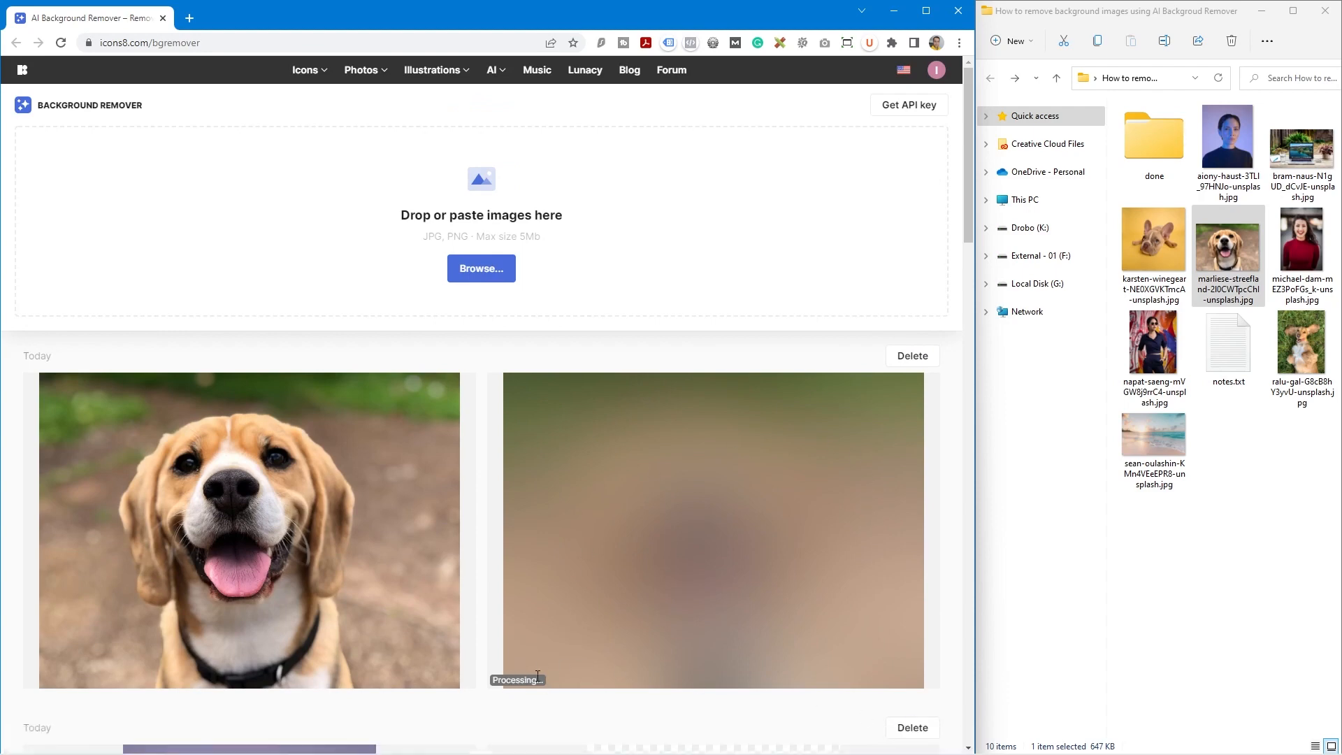
mouse_move(855, 460)
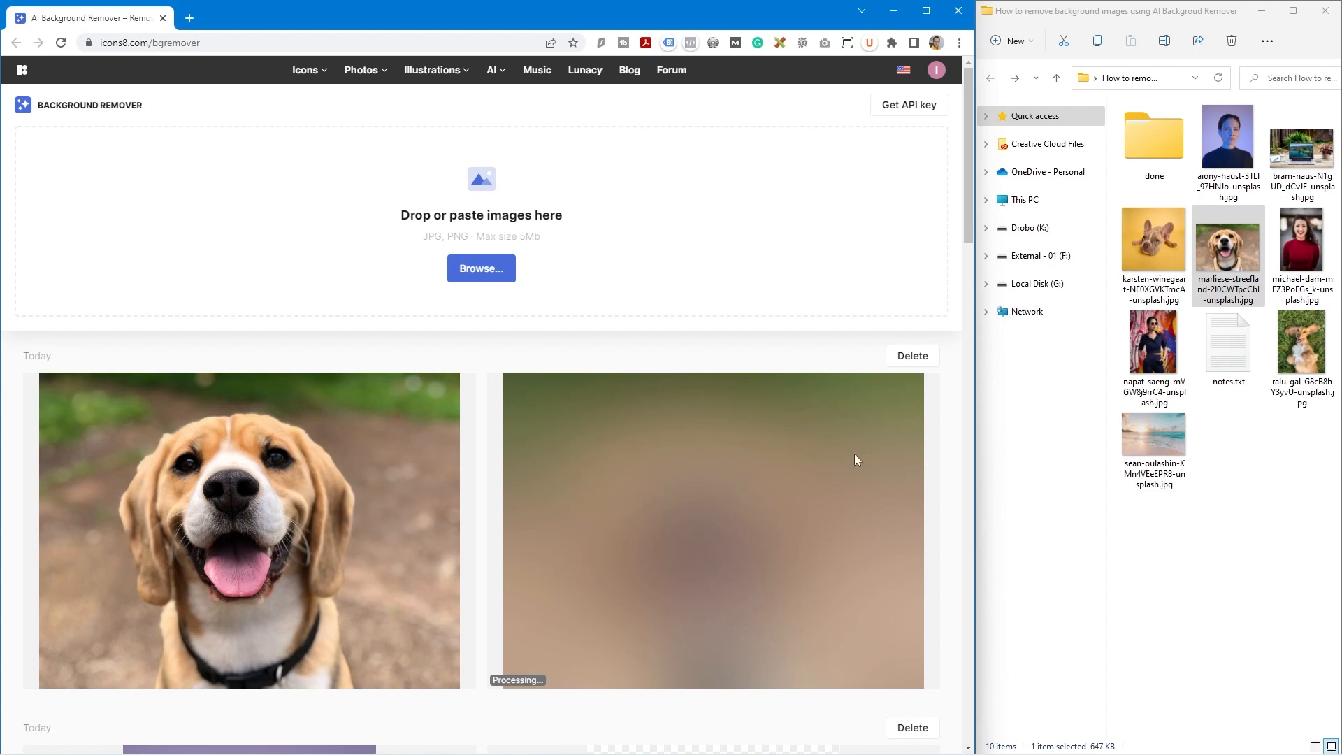
mouse_move(949, 338)
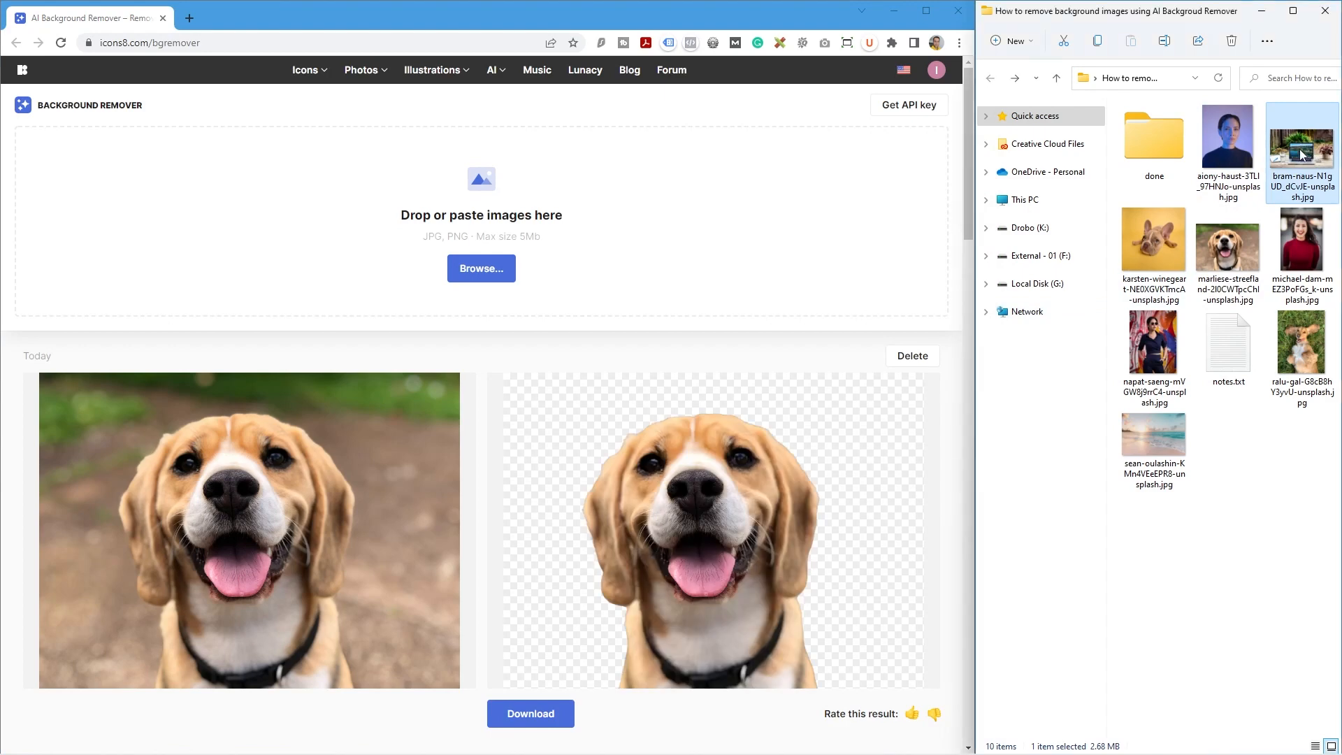
Step: Upload the laptop-on-patio JPG for processing and download the beagle cutout PNG
click(986, 256)
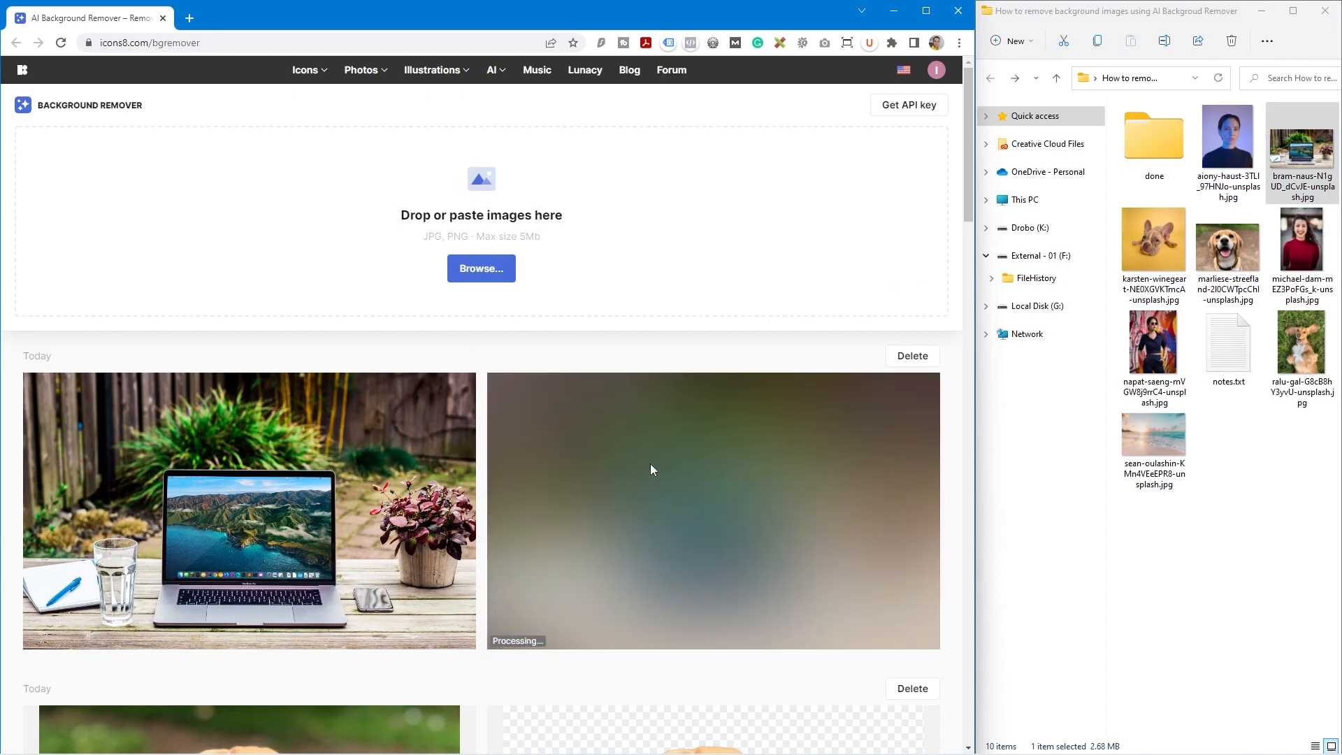
scroll(down, 3)
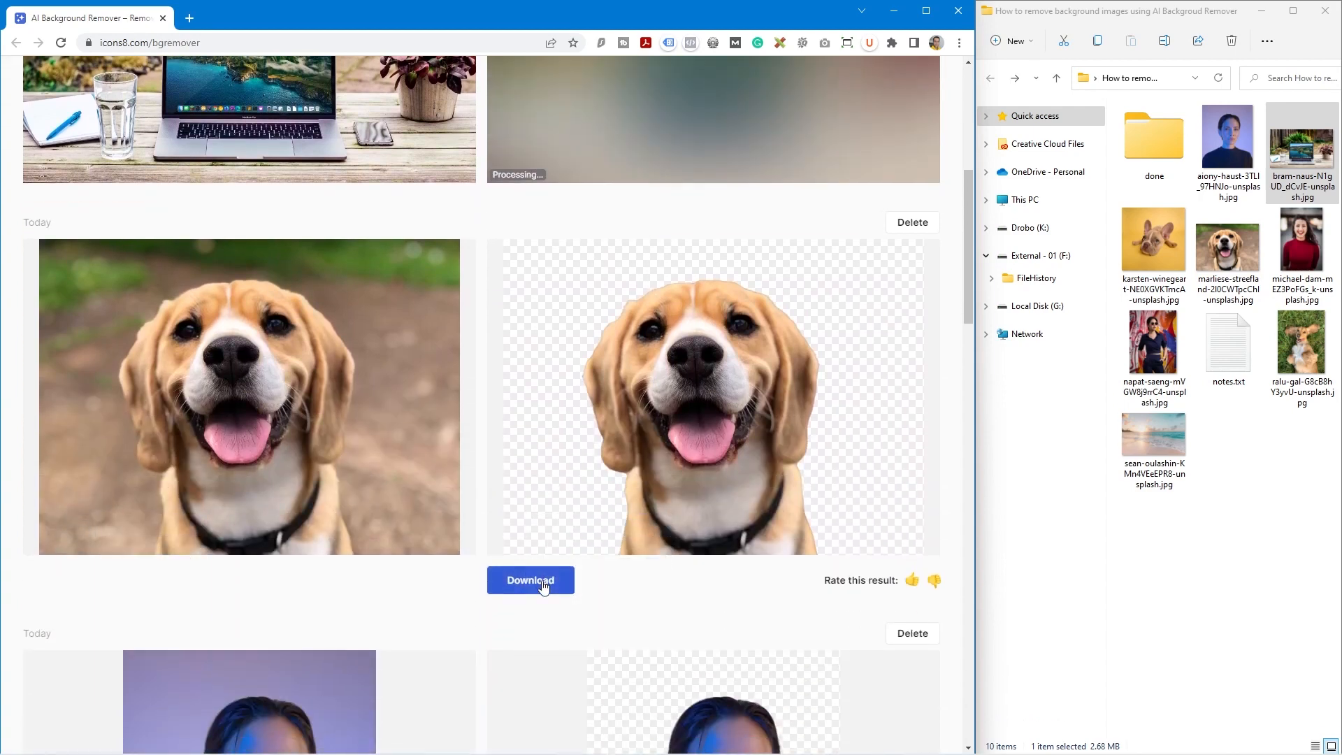
click(530, 580)
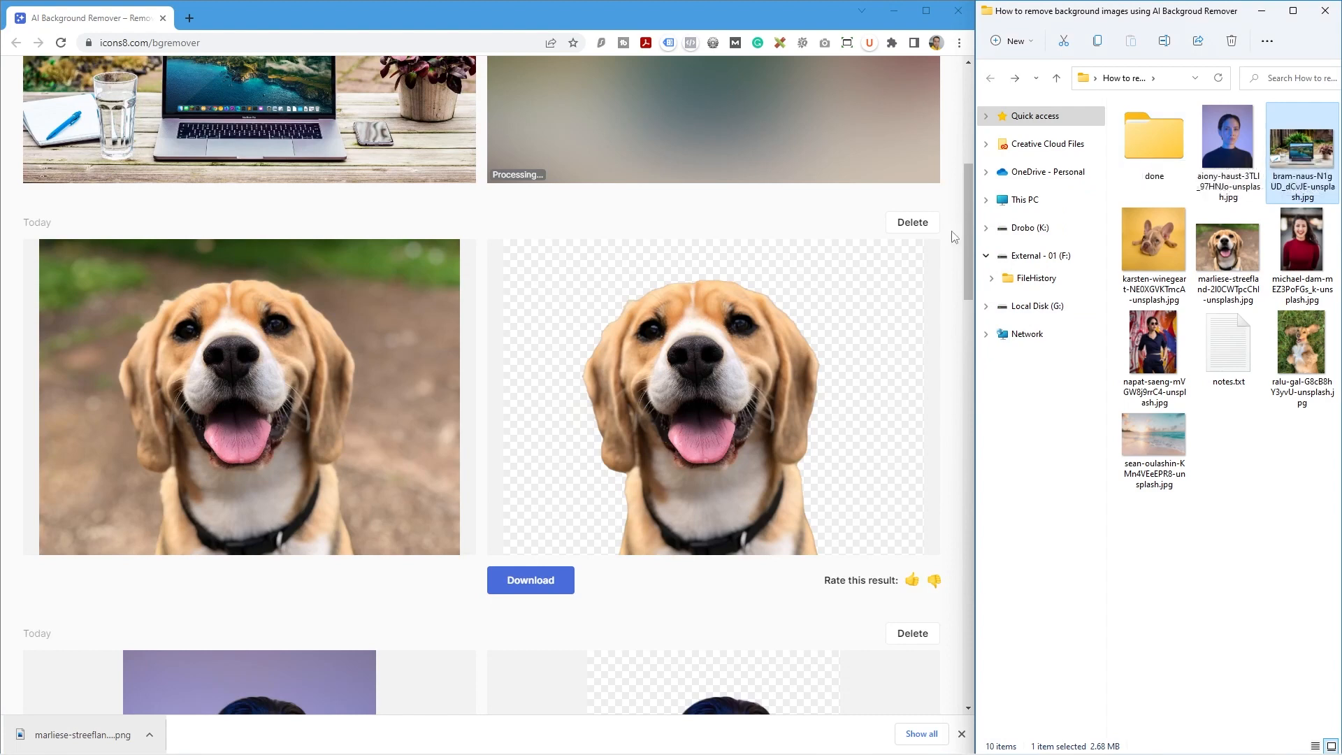
Step: Scroll the remover page while the laptop photo finishes processing
scroll(down, 3)
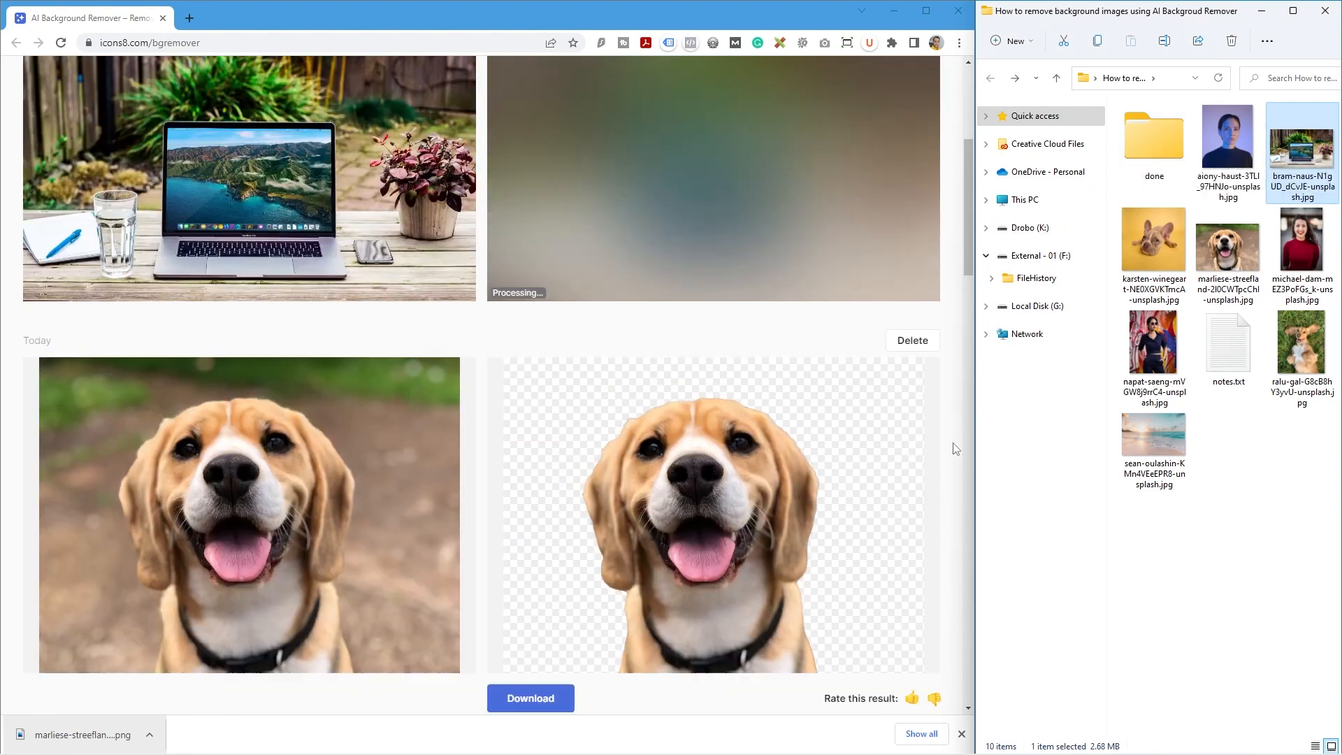
scroll(up, 3)
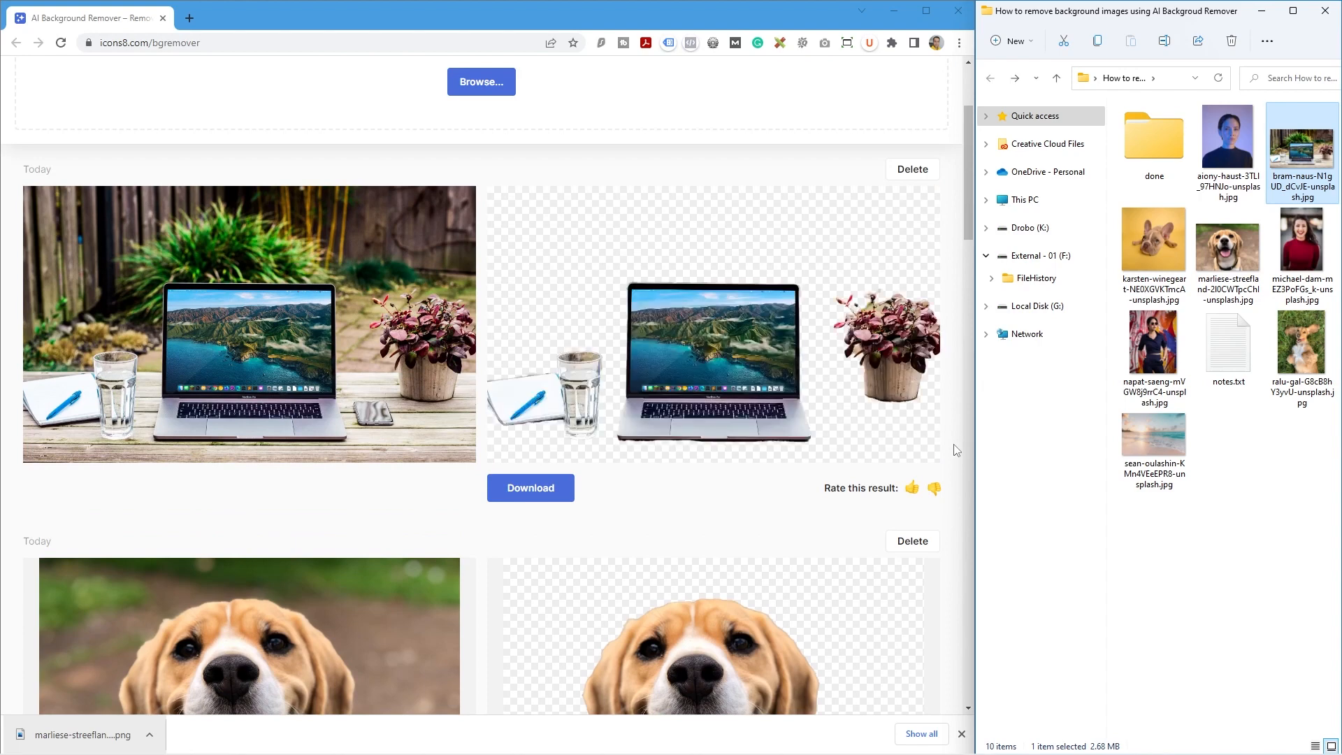
scroll(up, 3)
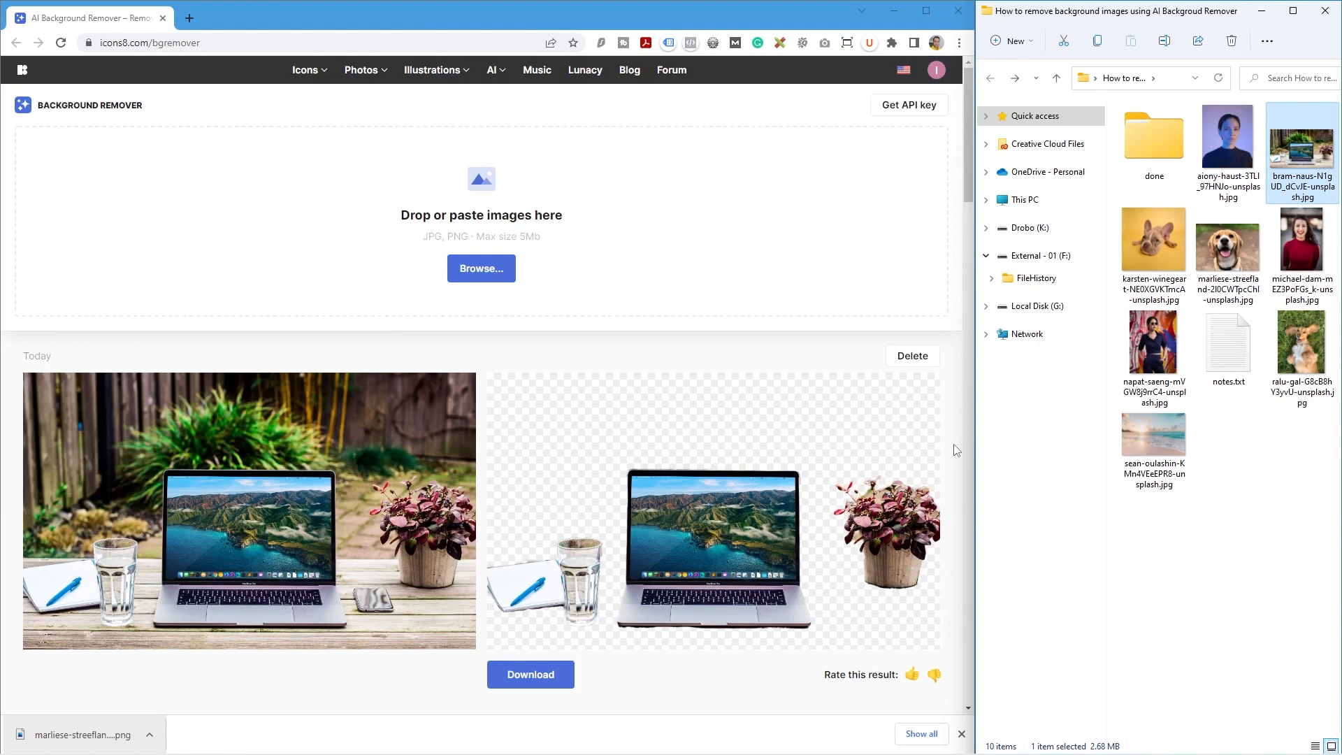
scroll(down, 3)
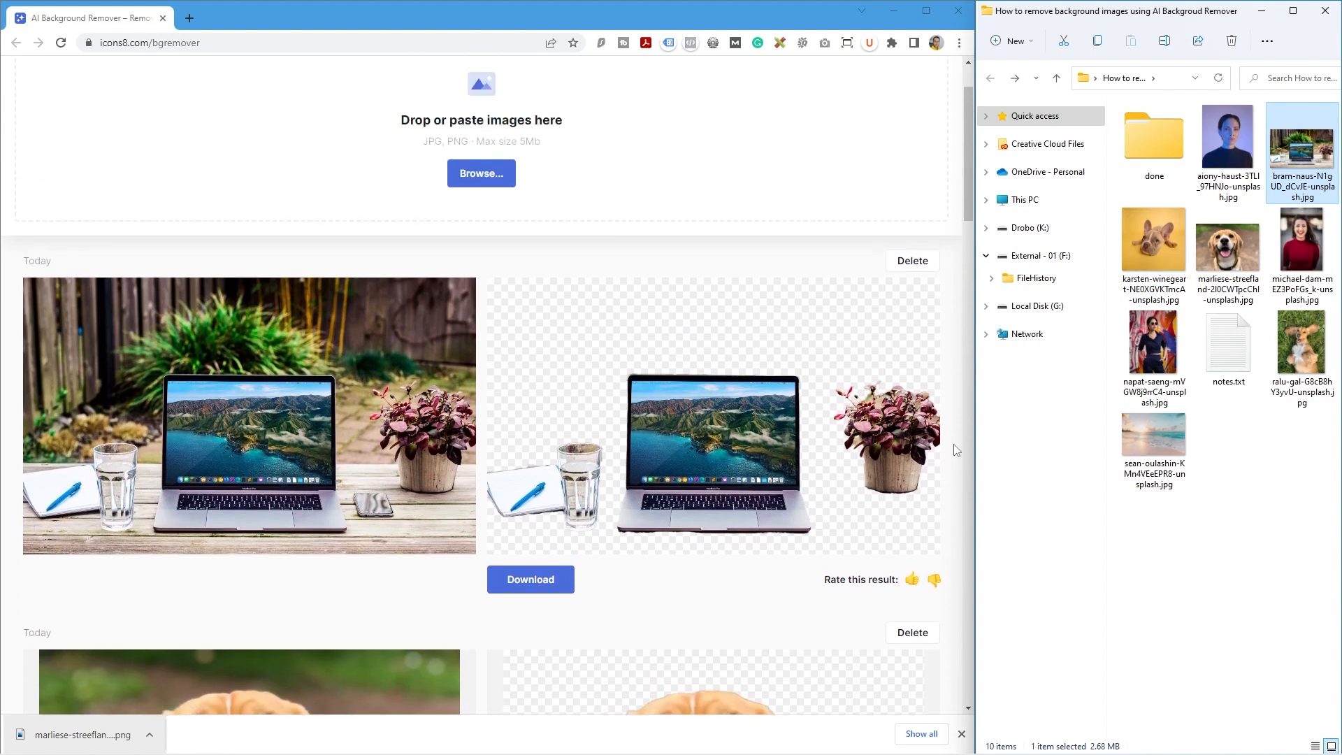
scroll(down, 3)
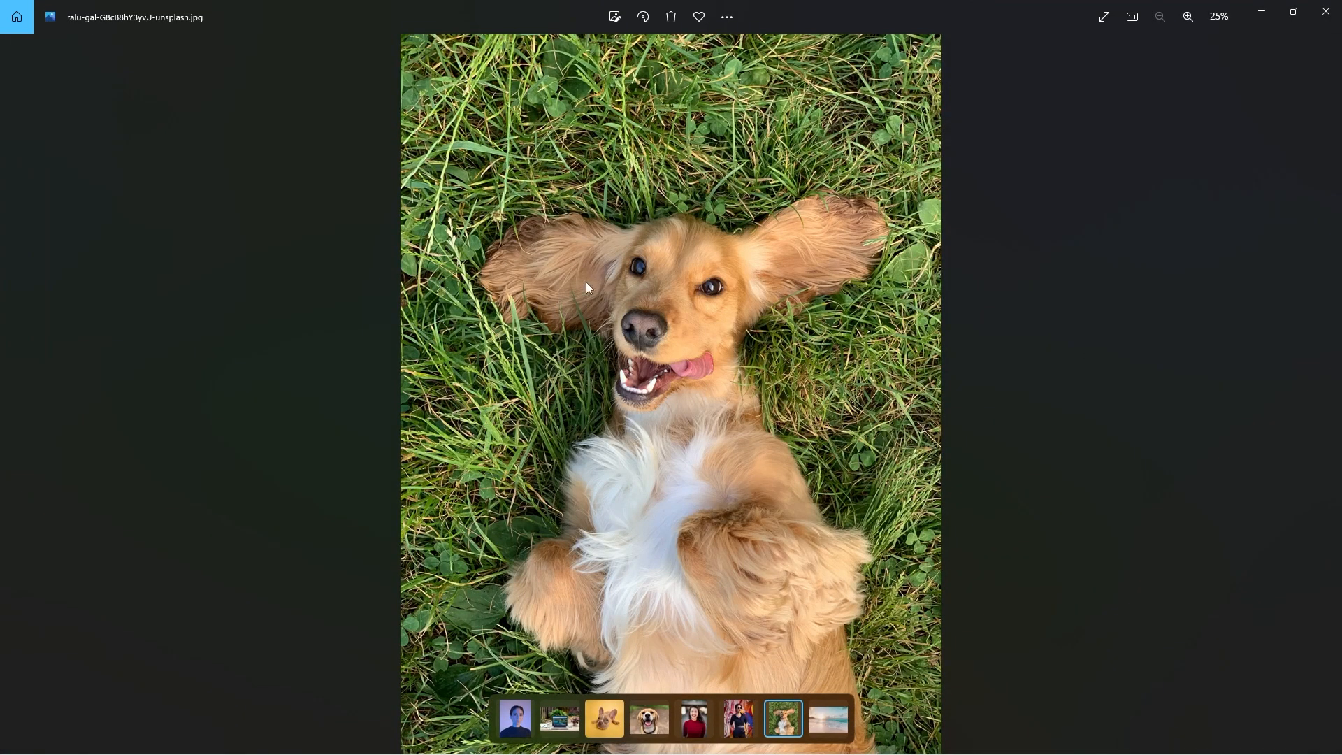
Step: Enlarge the spaniel-on-grass photo in Photos for a closer look, then close it
click(1188, 17)
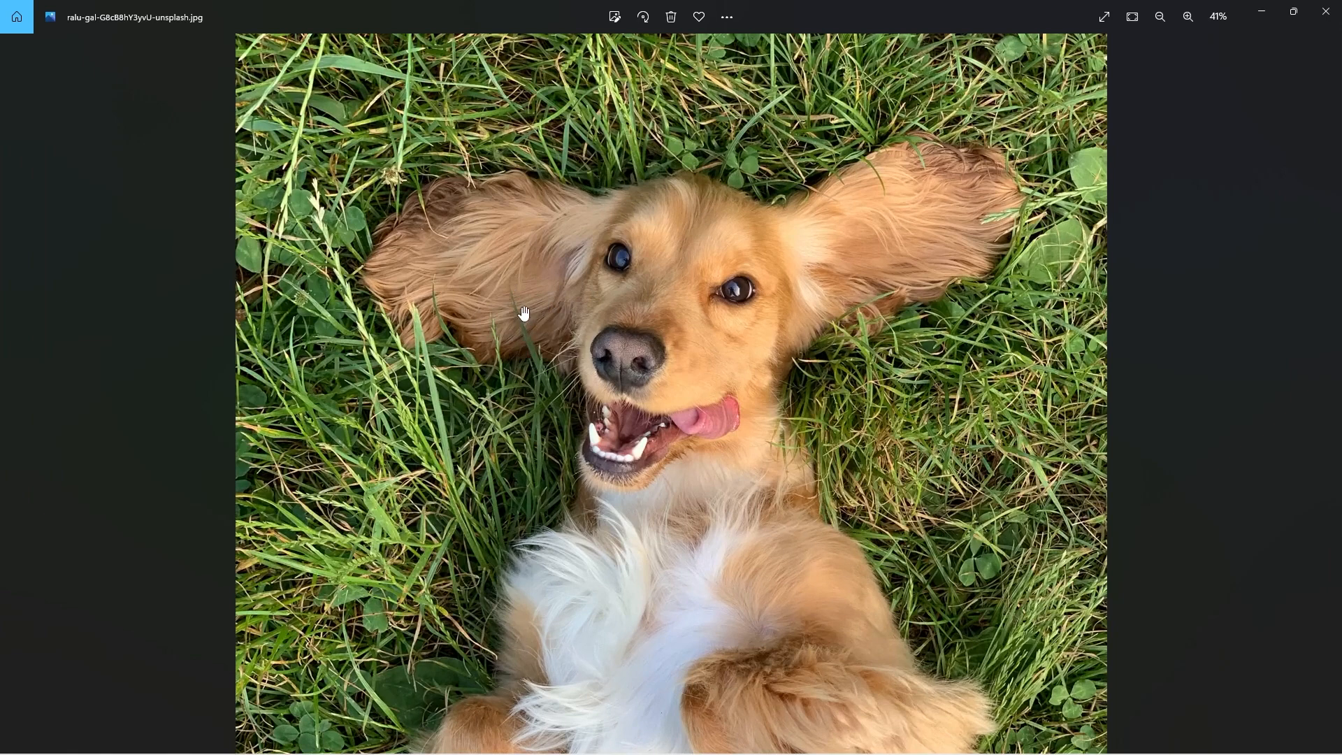
click(1160, 16)
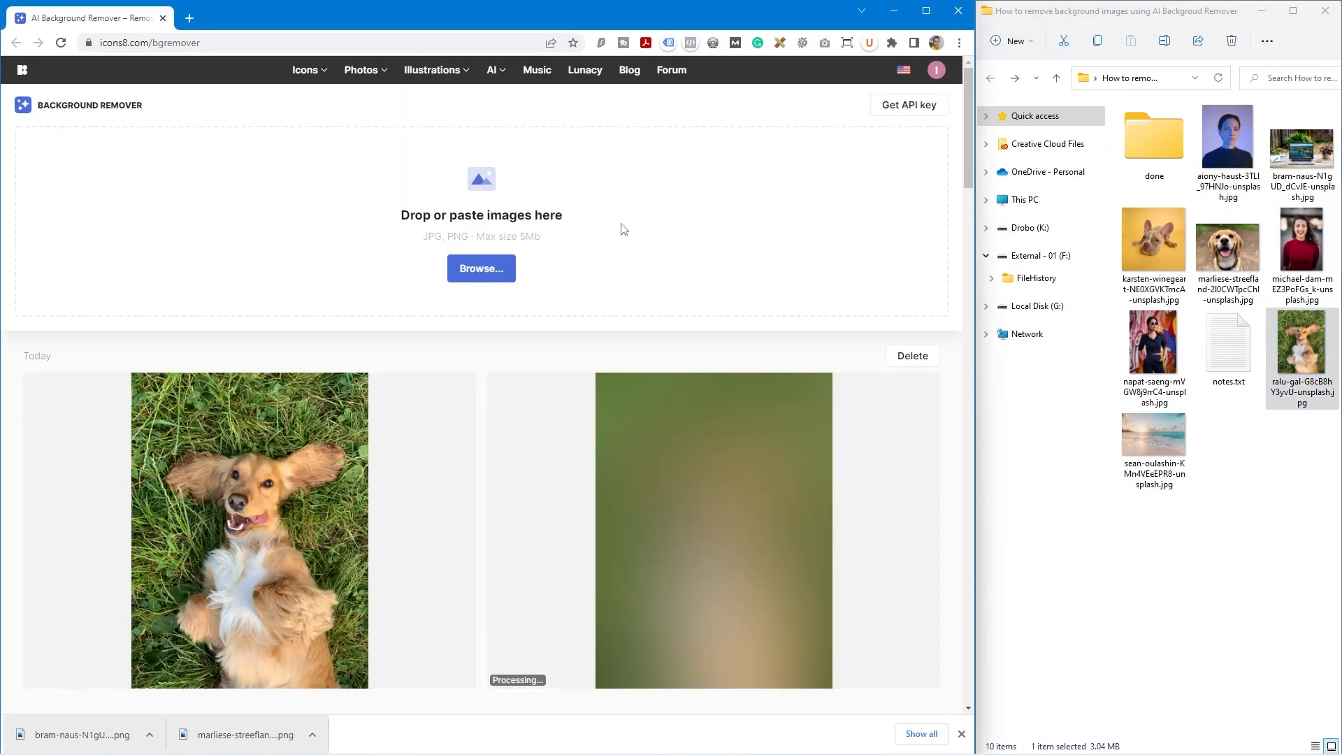
mouse_move(288, 484)
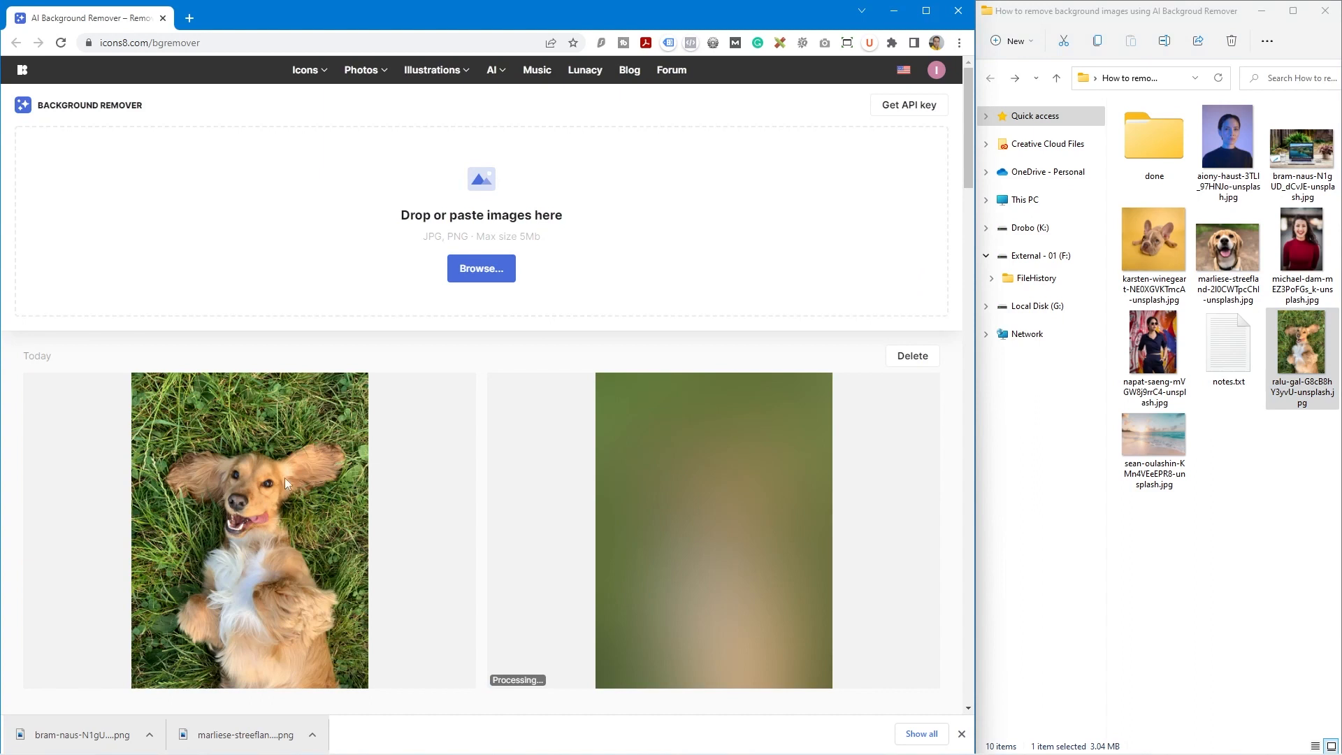
mouse_move(178, 509)
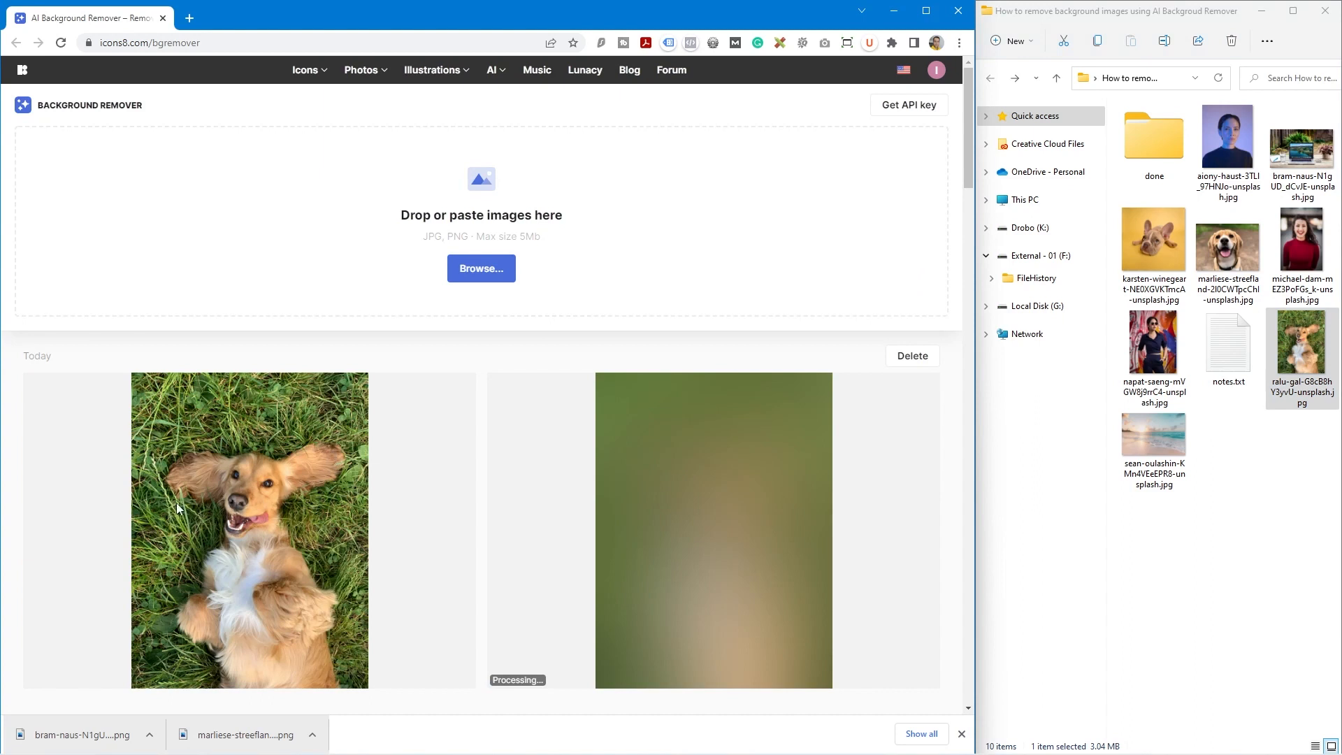
mouse_move(217, 505)
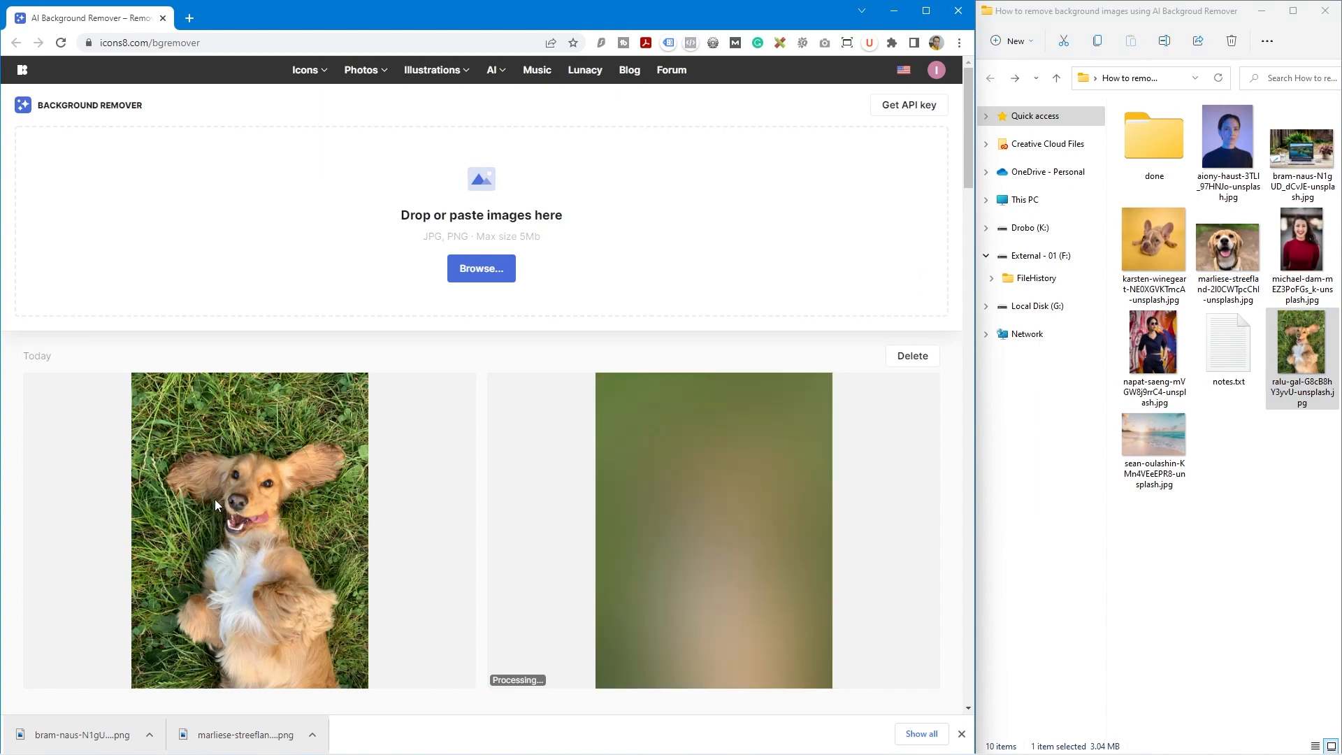
mouse_move(218, 477)
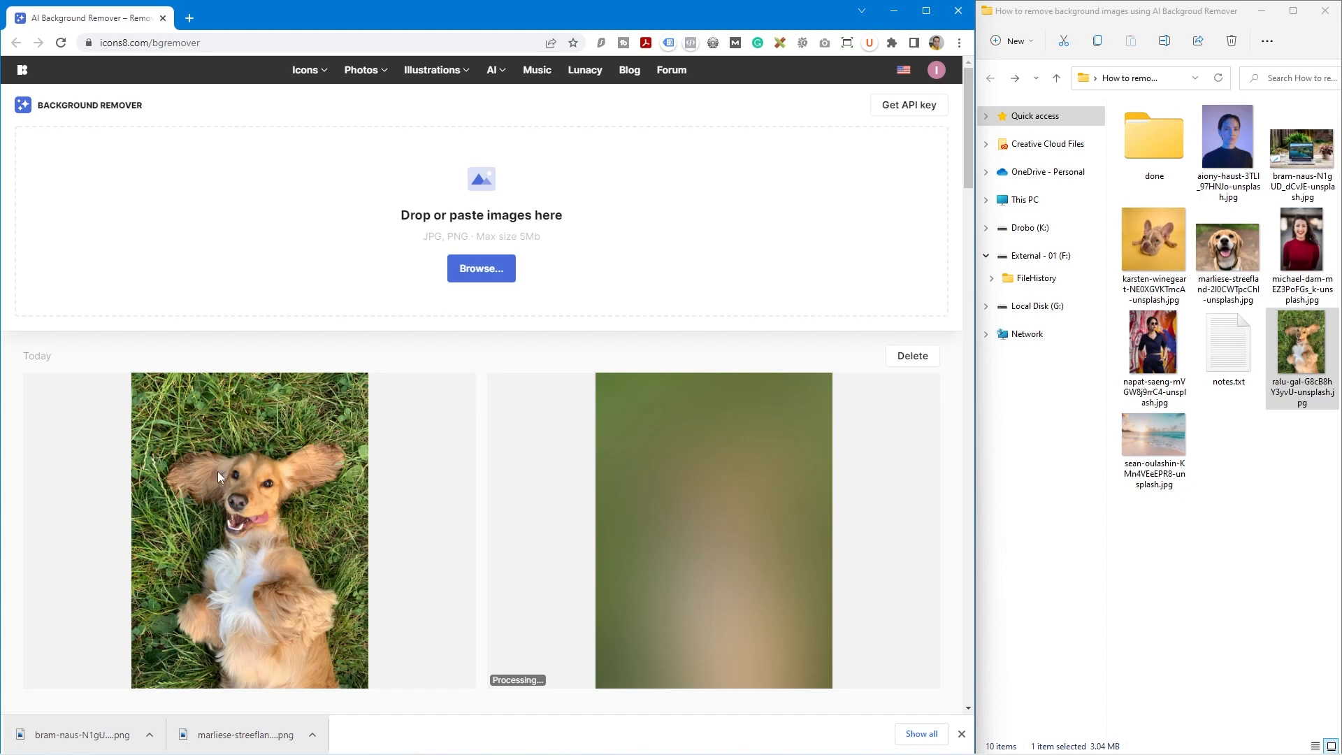
mouse_move(294, 467)
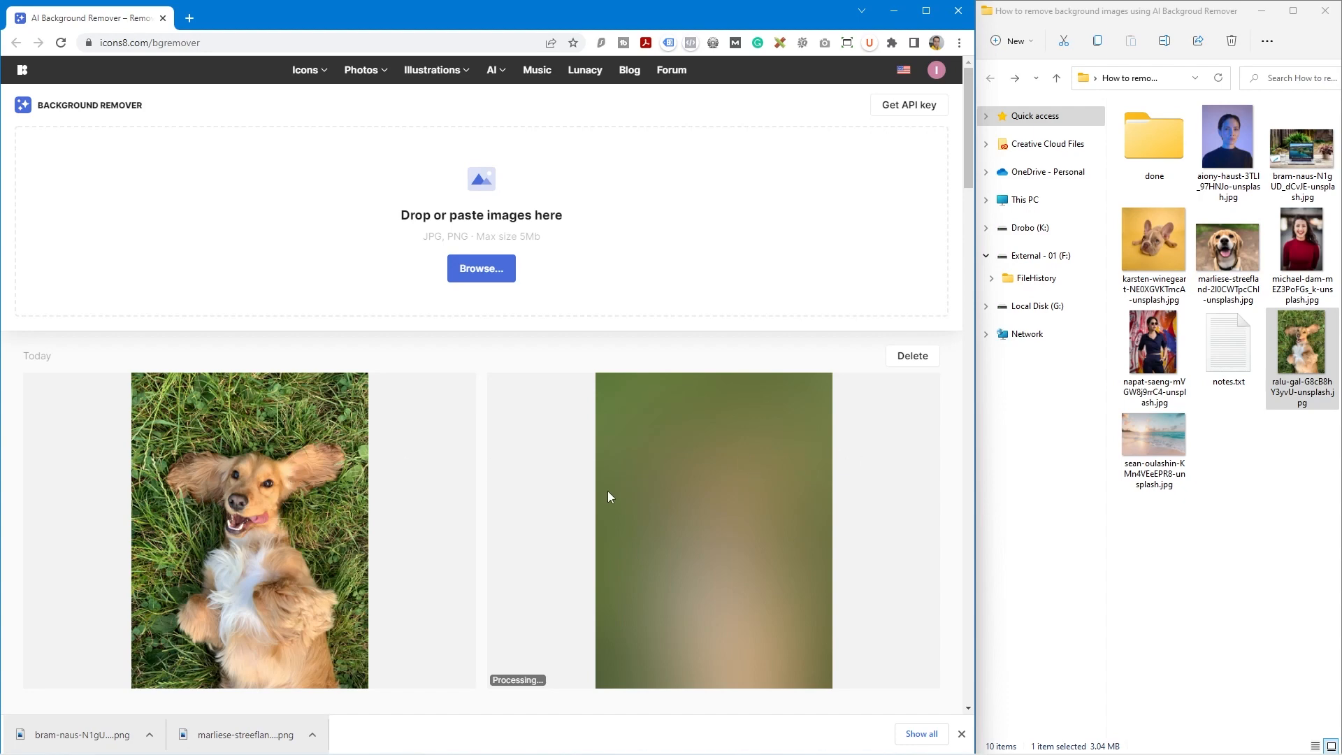
mouse_move(962, 734)
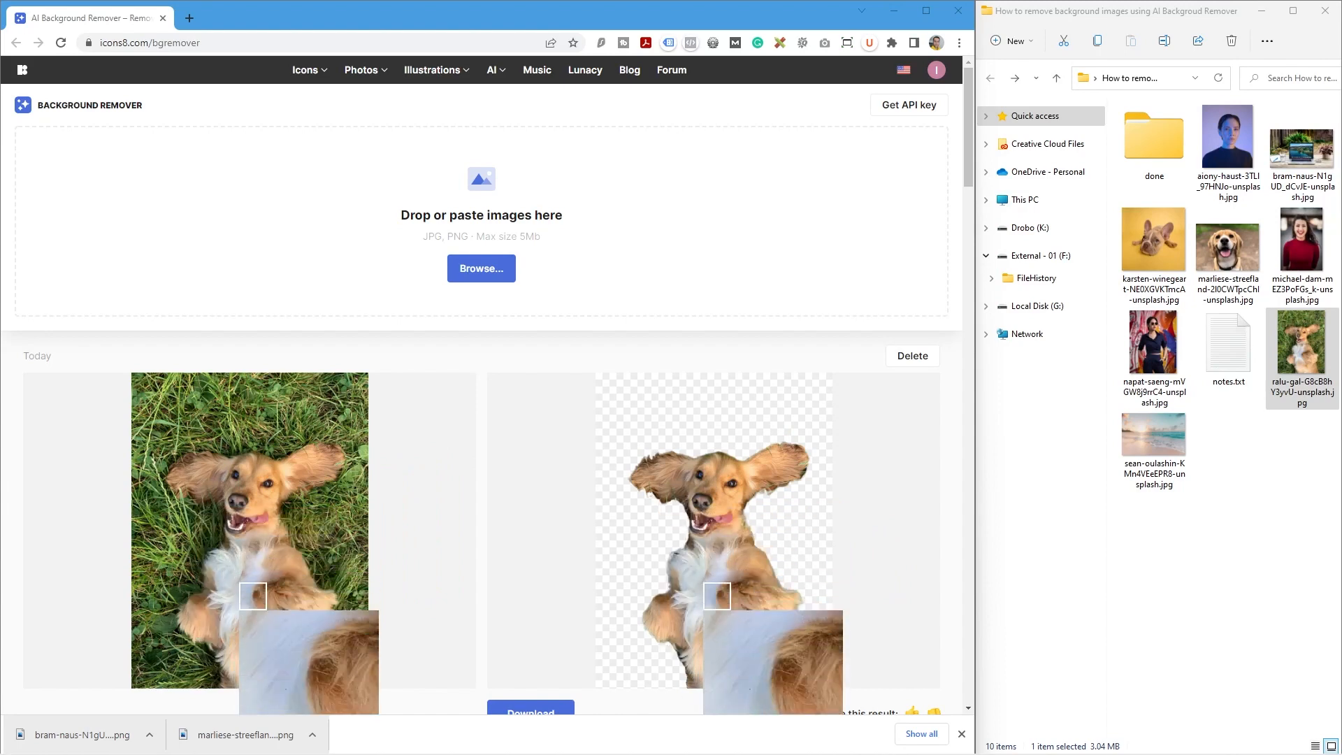
mouse_move(428, 521)
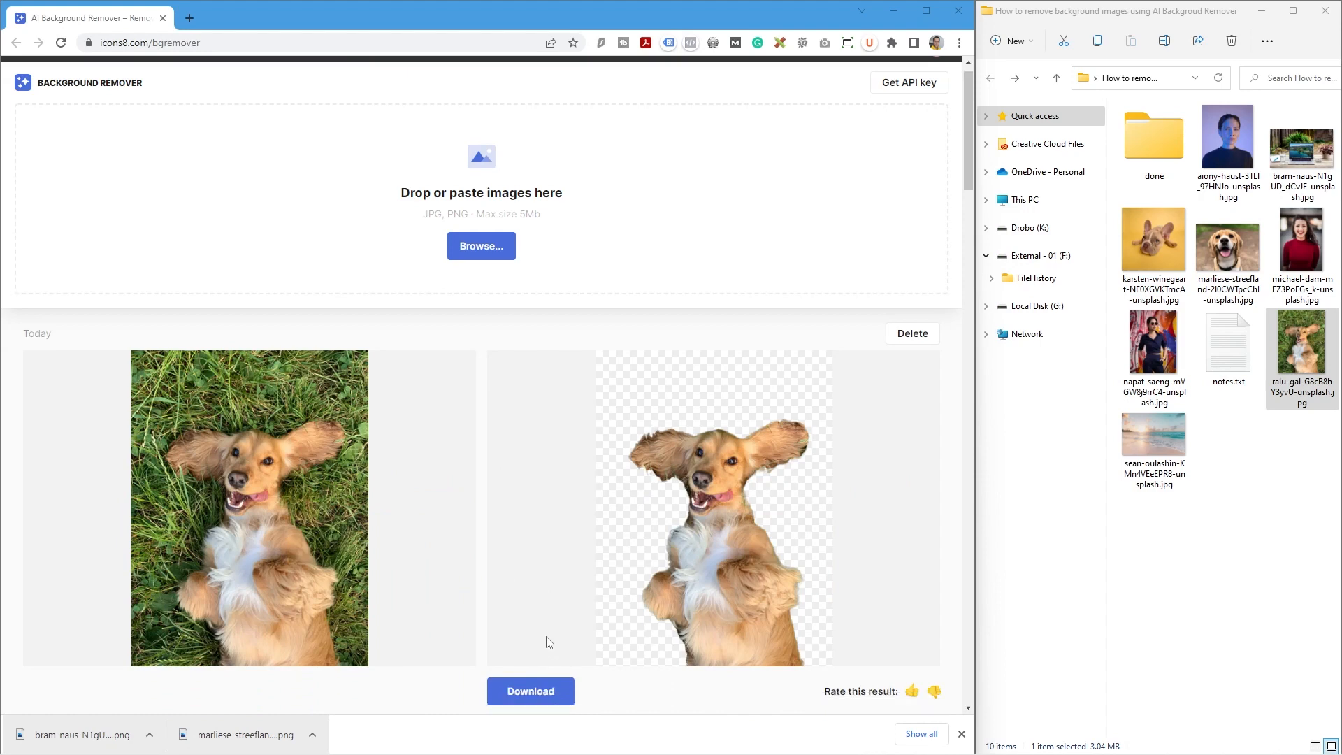
Step: Download the spaniel cutout PNG and drop it into the done folder
scroll(down, 3)
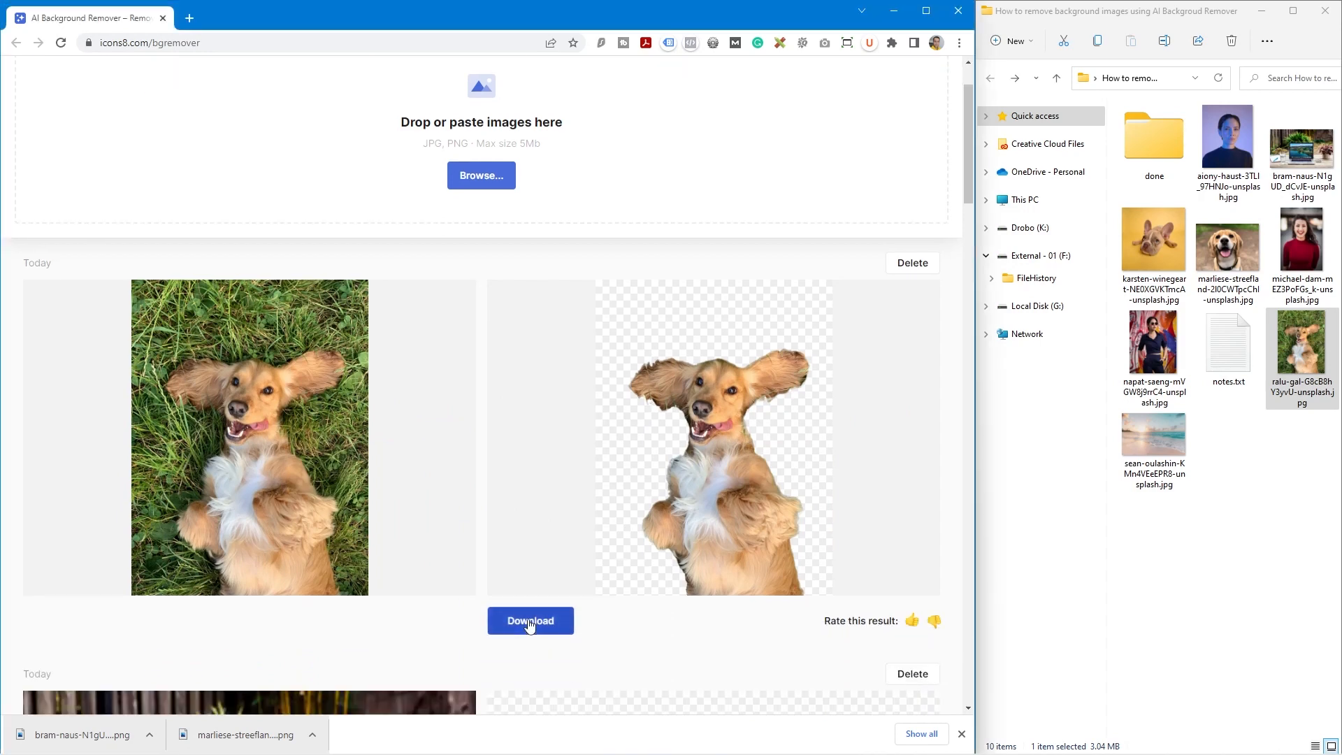
click(530, 621)
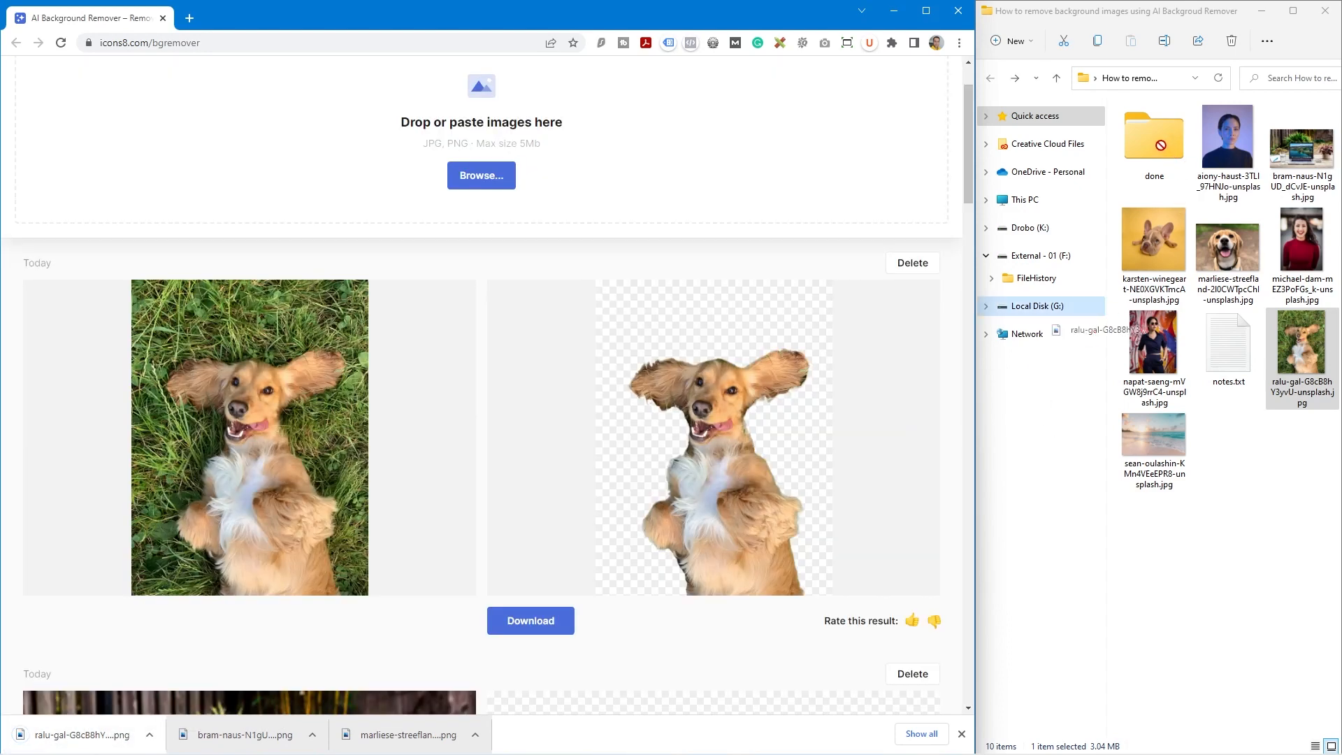
click(1153, 141)
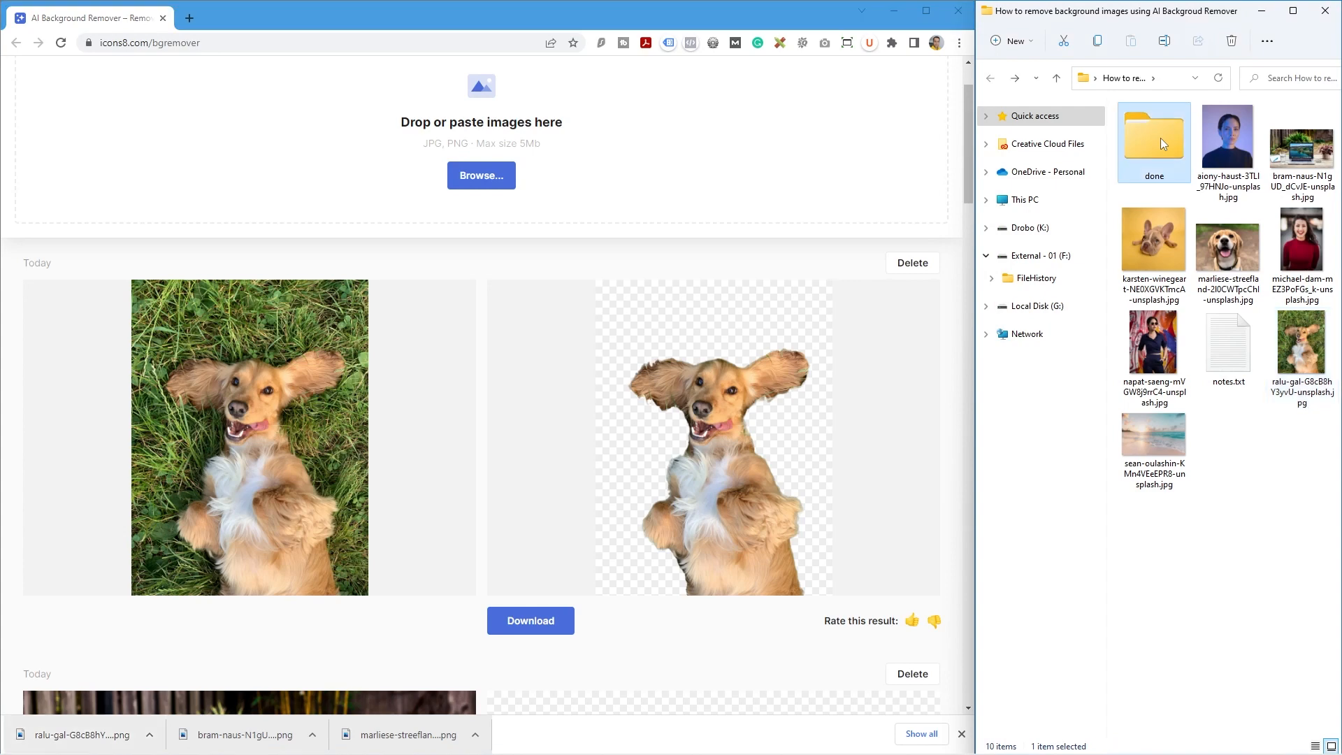
mouse_move(787, 222)
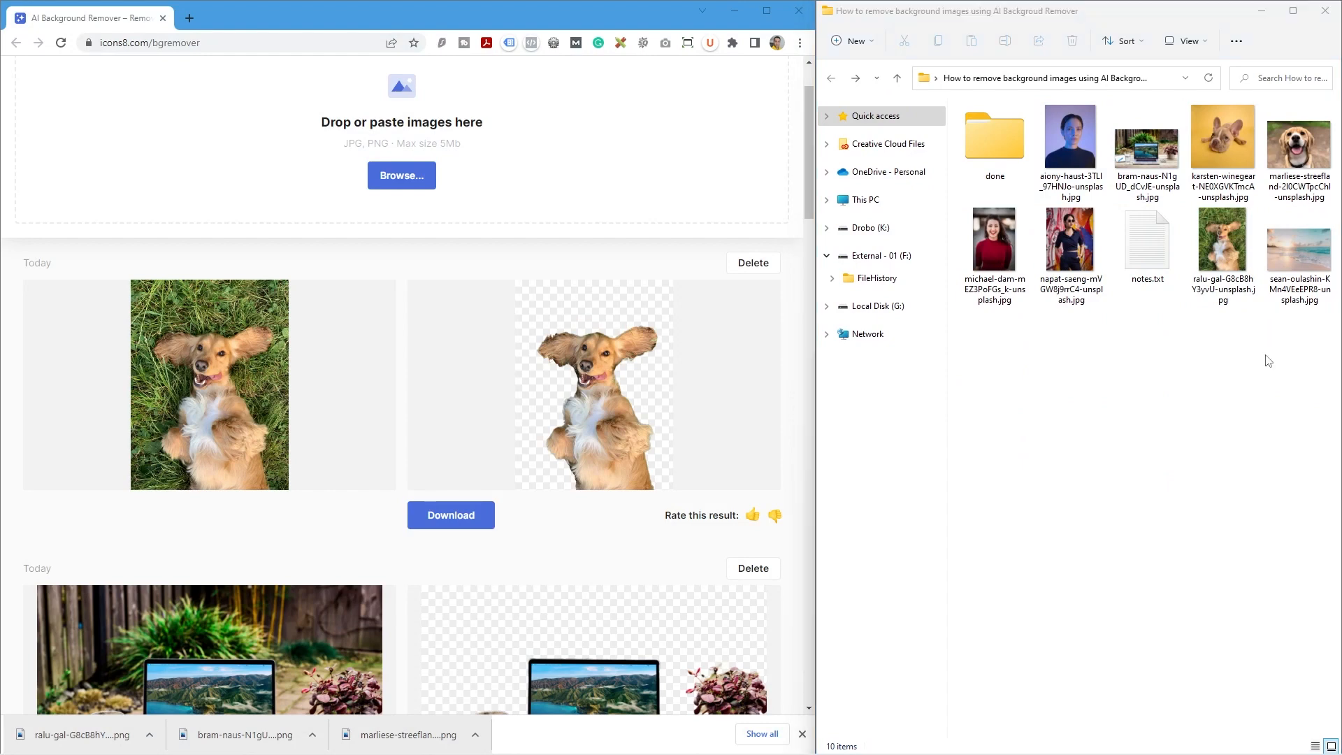
Step: Open the beach photo for editing and then the done folder of PNG cutouts
double_click(1299, 240)
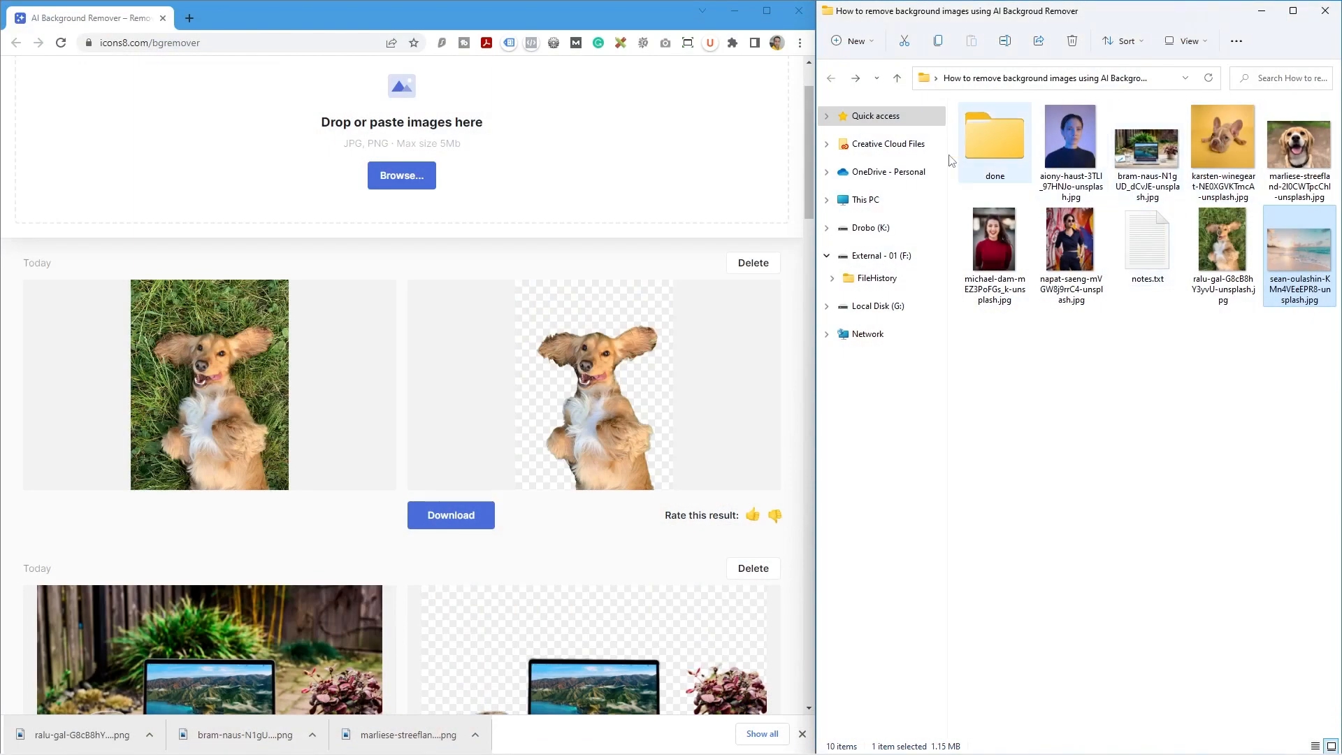
double_click(995, 137)
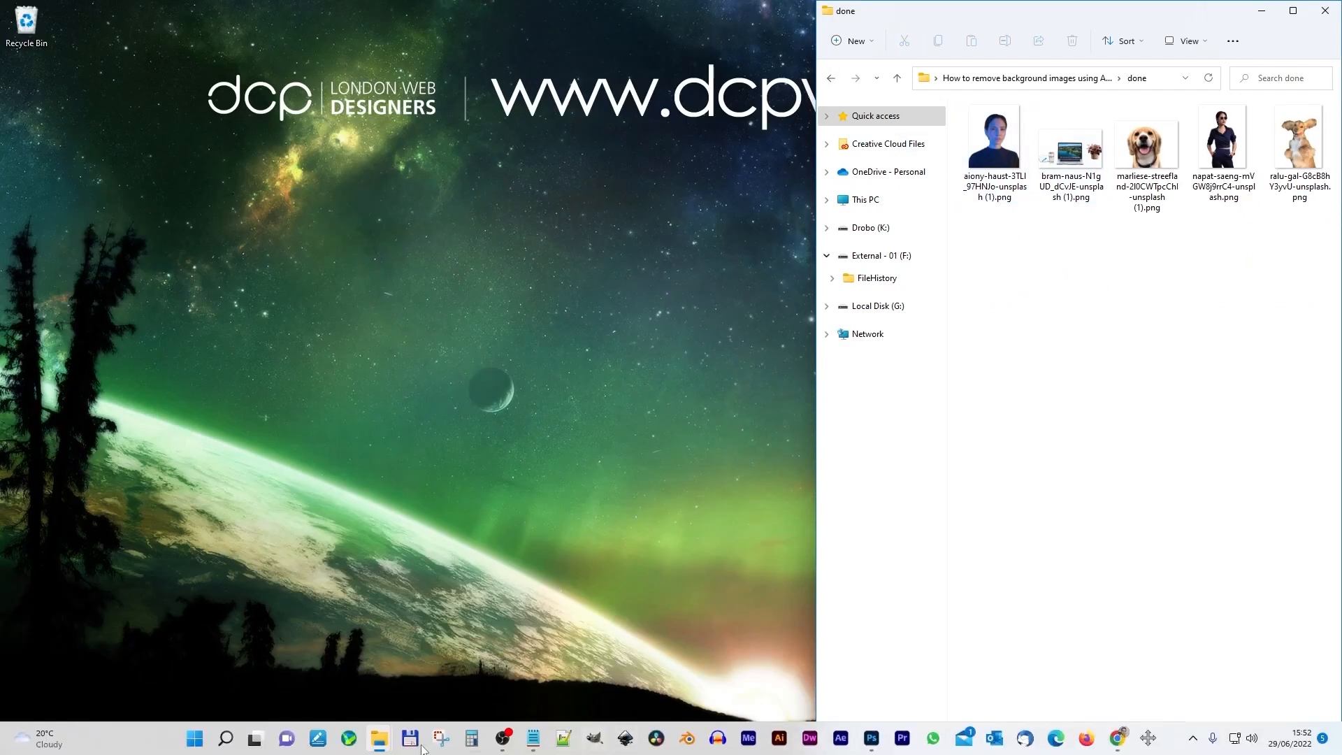
mouse_move(899, 738)
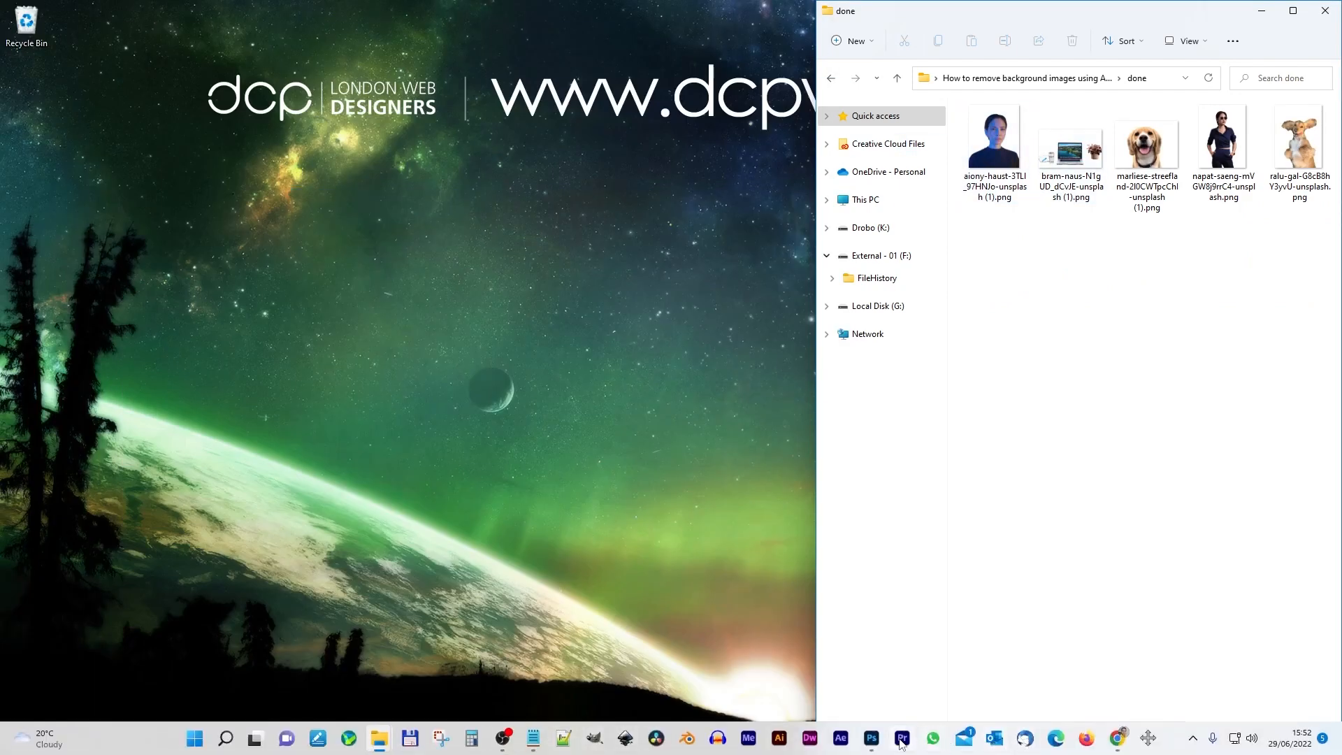
Step: Bring up the beach photo in Photoshop and add the woman and beagle cutouts from the done folder
click(871, 738)
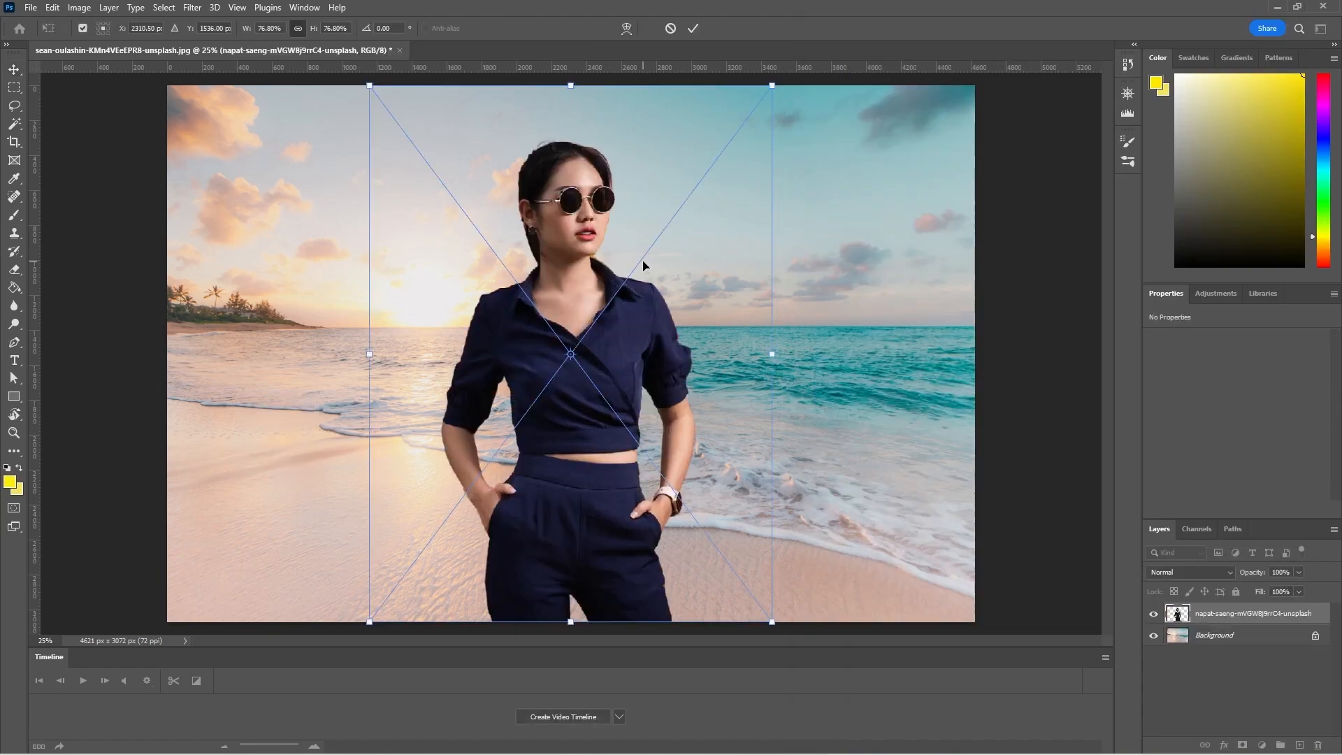
mouse_move(767, 181)
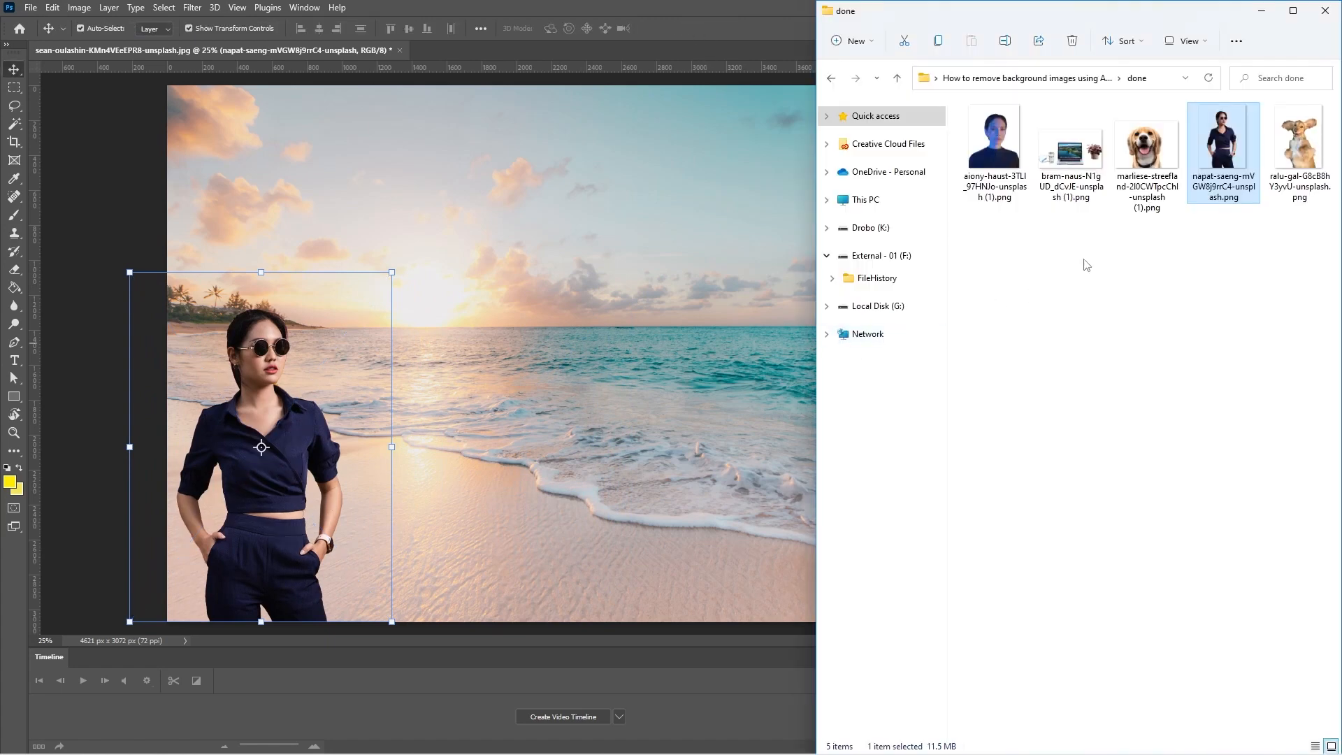
click(1146, 141)
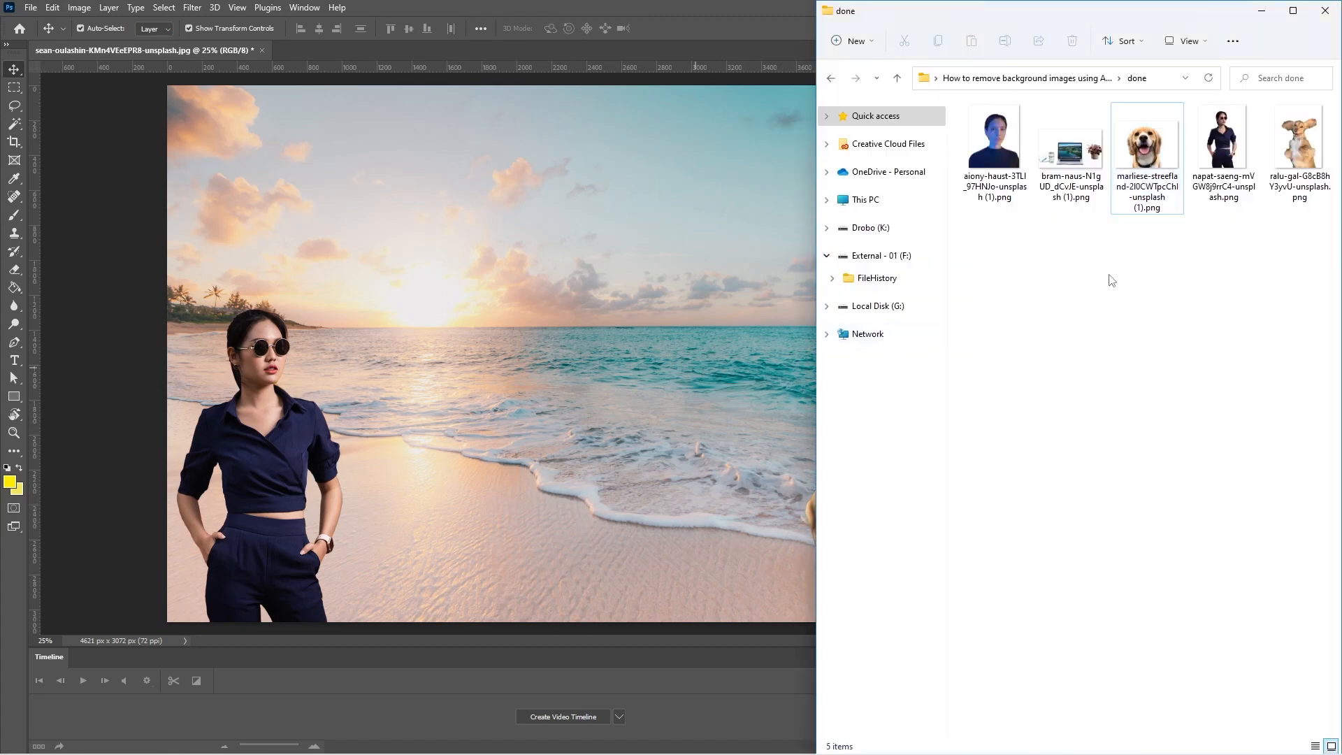
click(1071, 137)
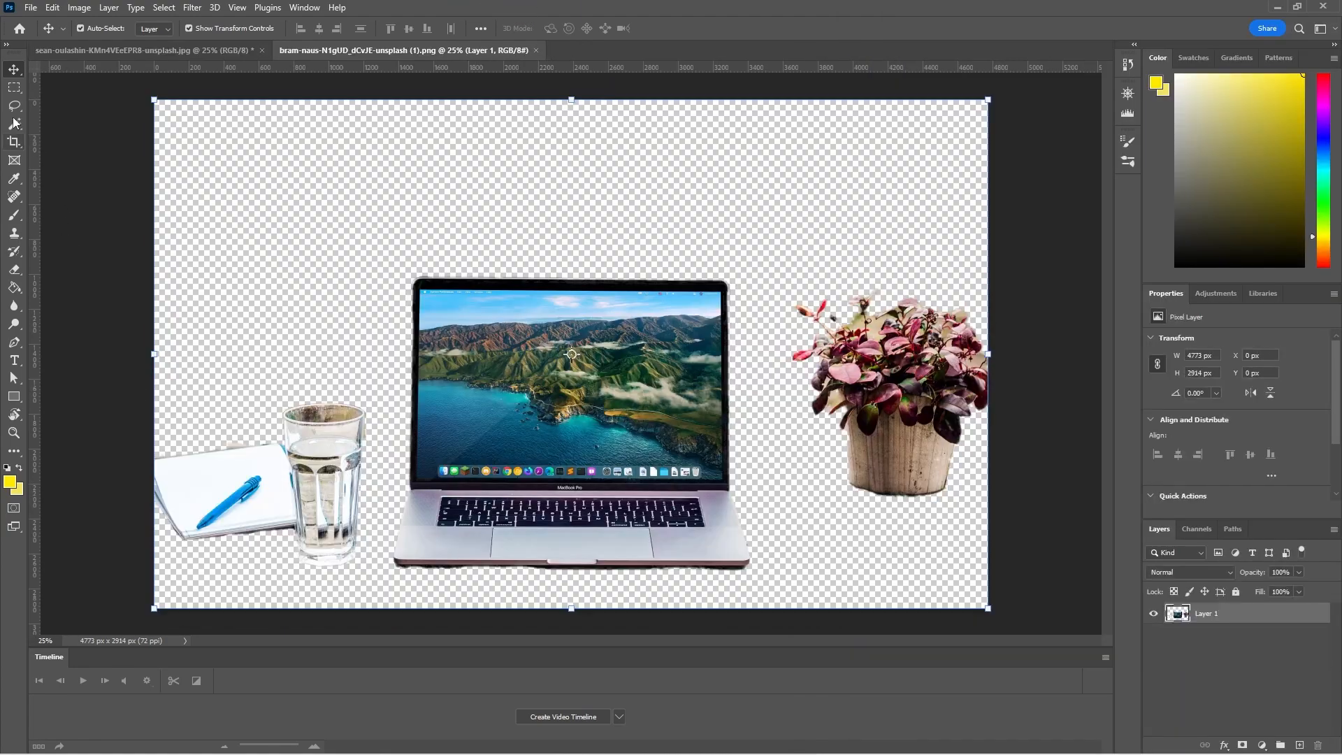
Step: Scale the laptop cutout down to about 30% and commit it in the lower middle of the sand
click(14, 87)
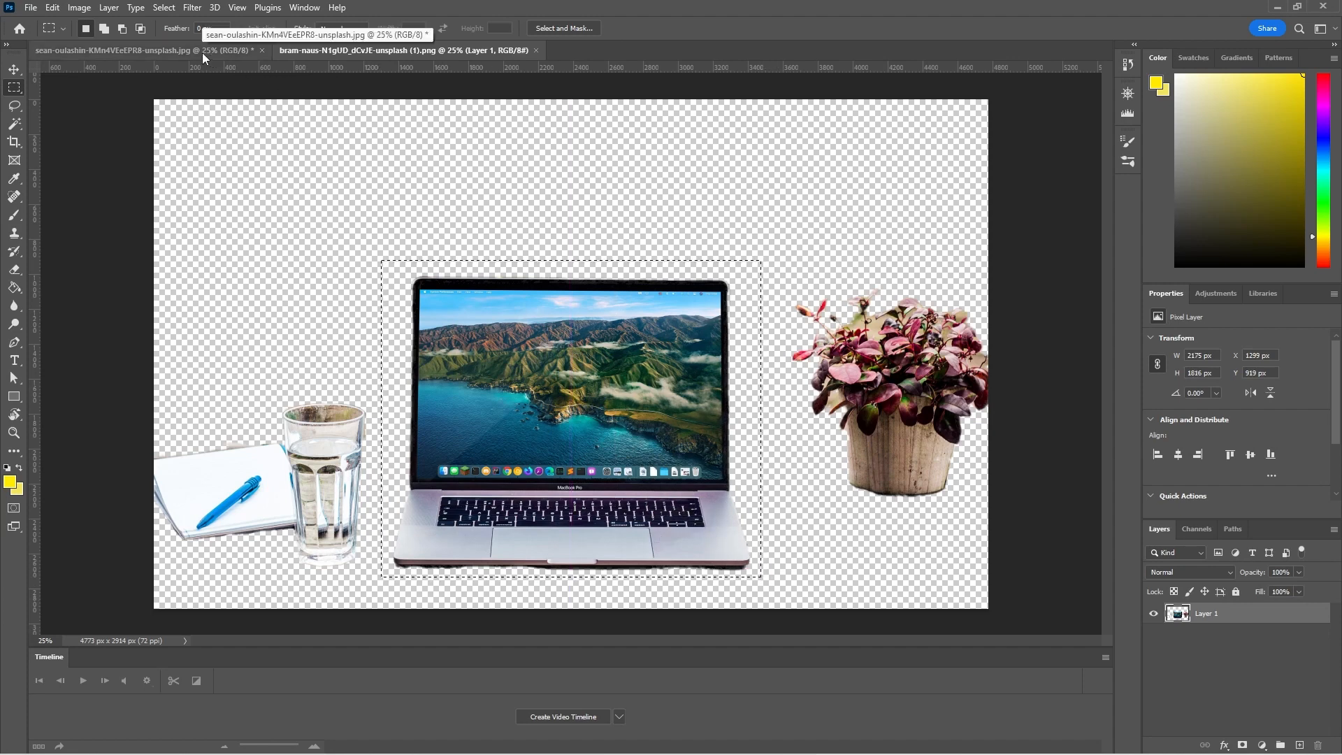
click(116, 50)
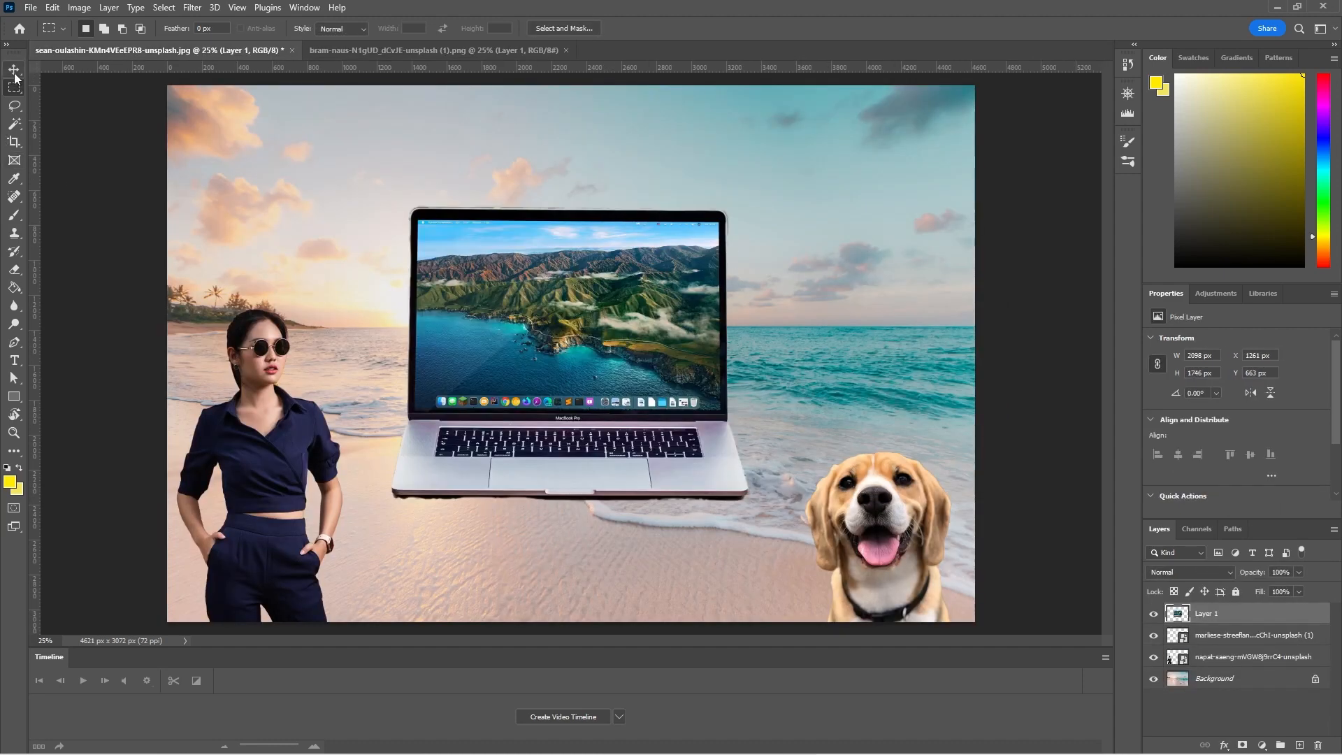
click(14, 70)
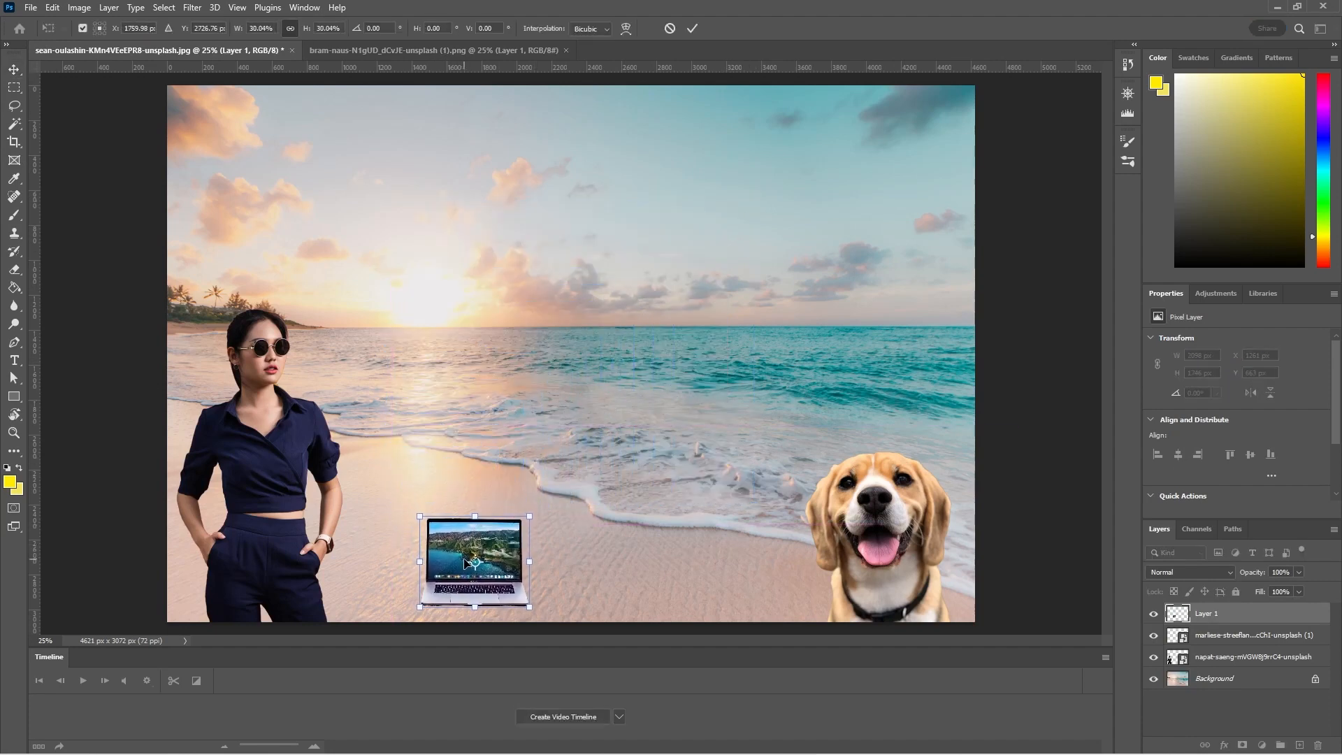
click(692, 28)
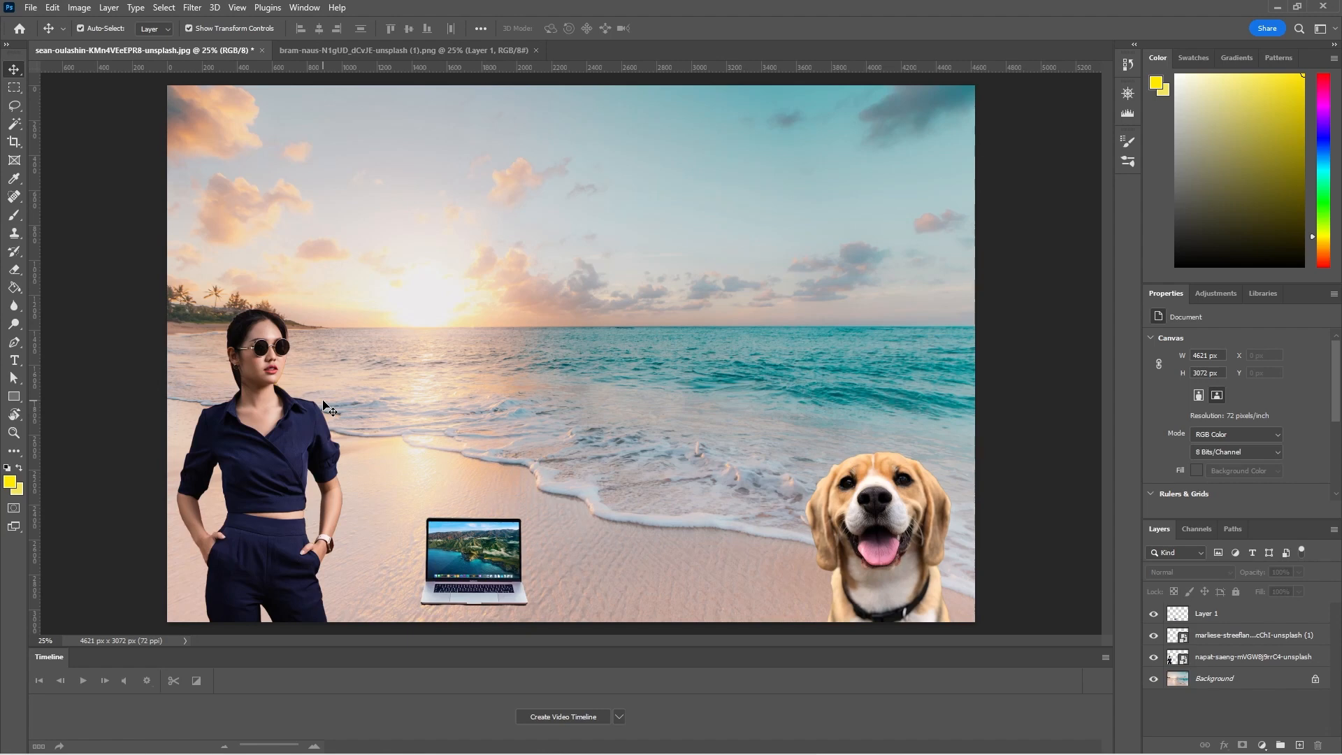
mouse_move(289, 500)
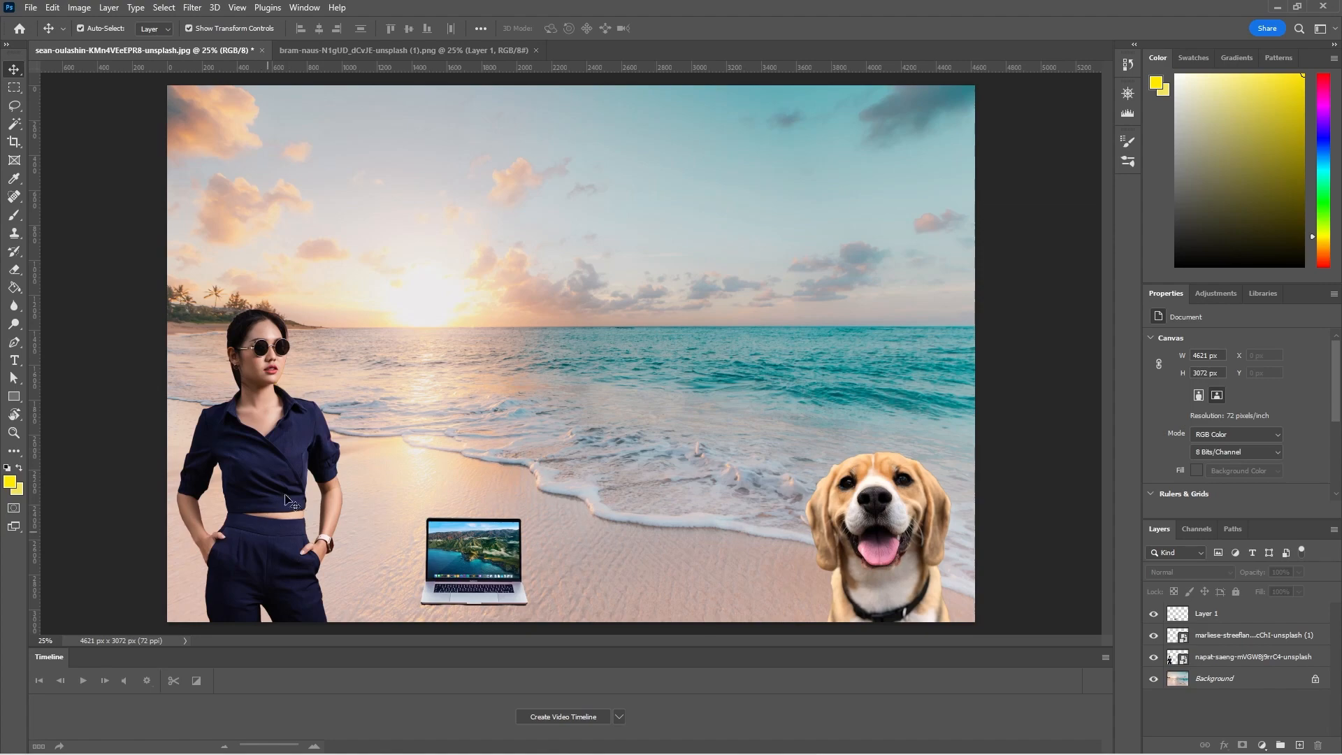
mouse_move(875, 541)
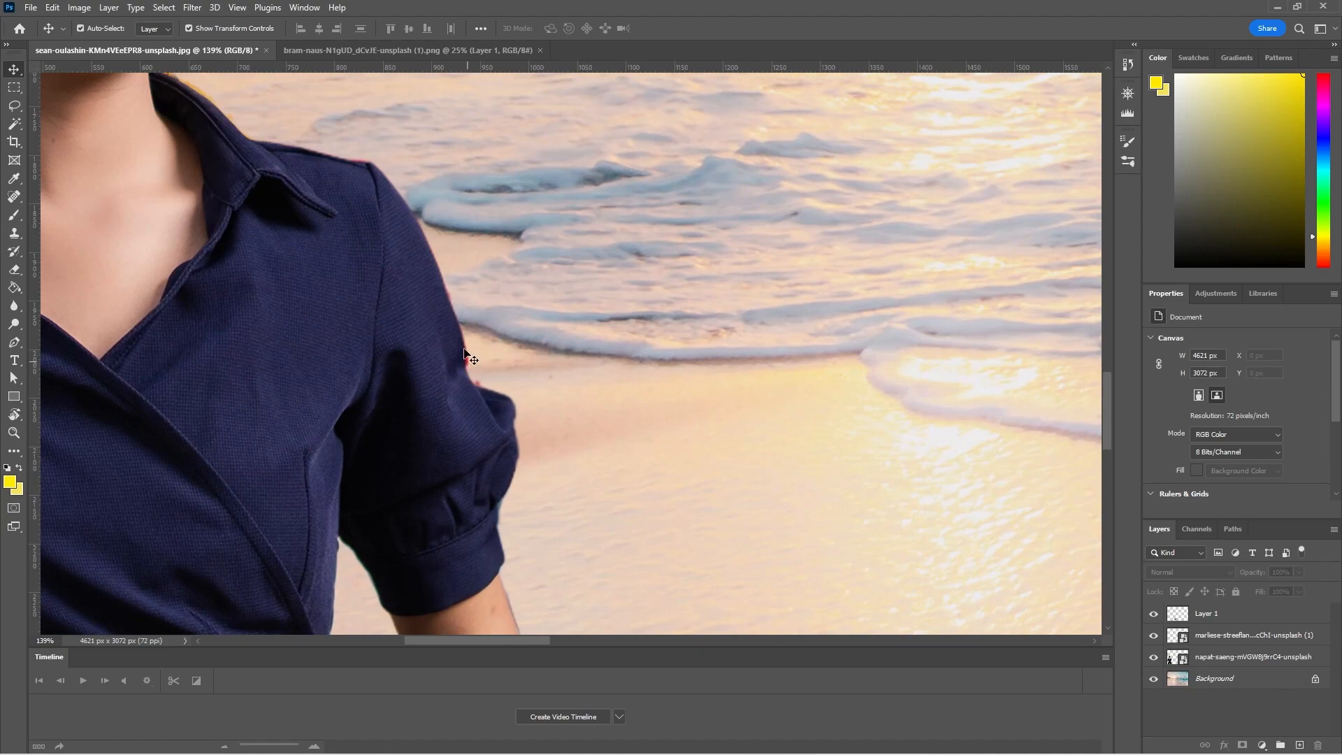
mouse_move(451, 406)
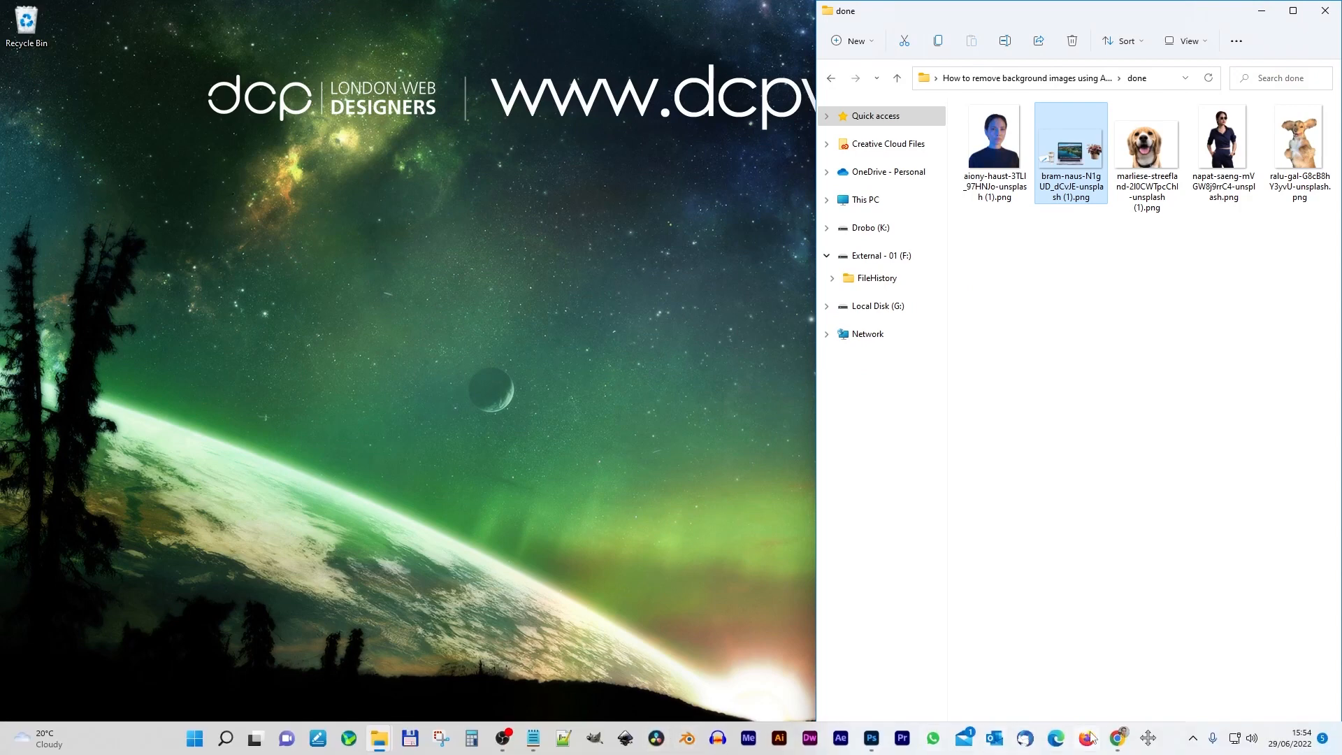
Step: Restore the icons8.com/bgremover results page and scroll through all the before-and-after cutouts, ending at the top
click(1118, 738)
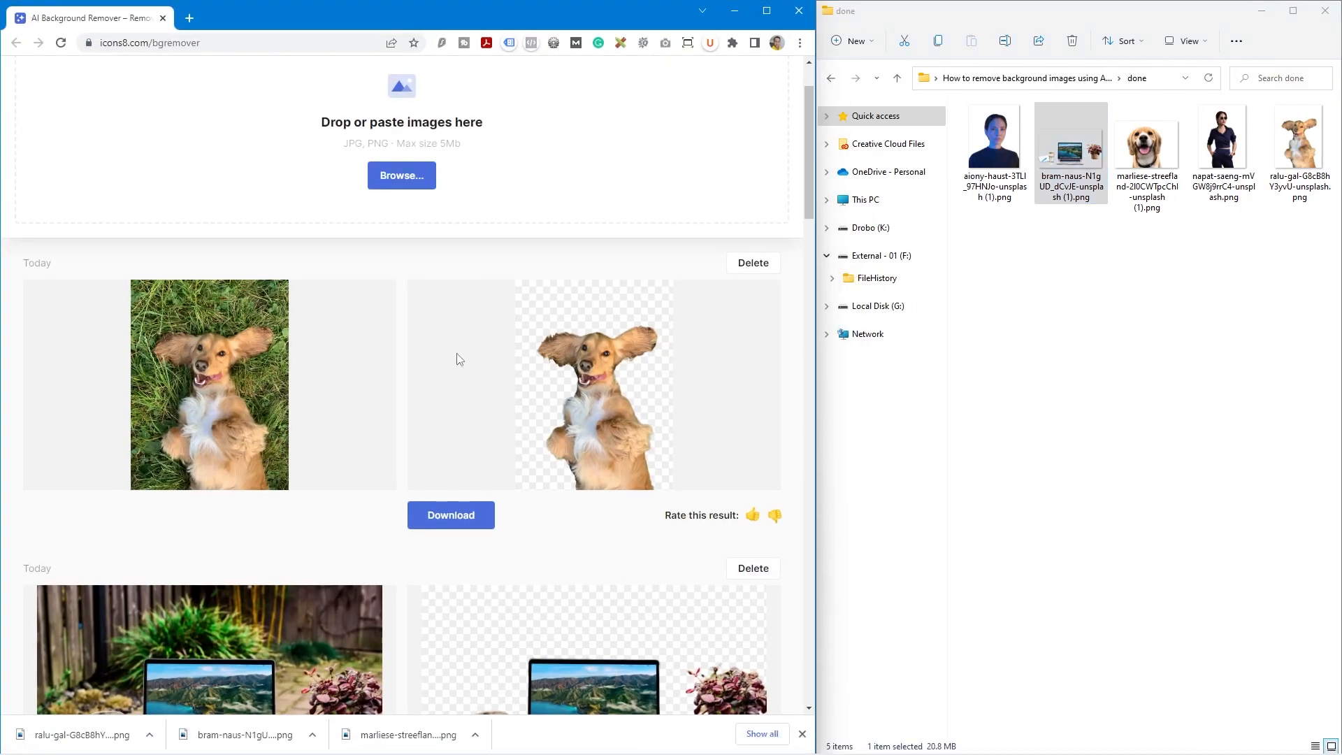
scroll(up, 3)
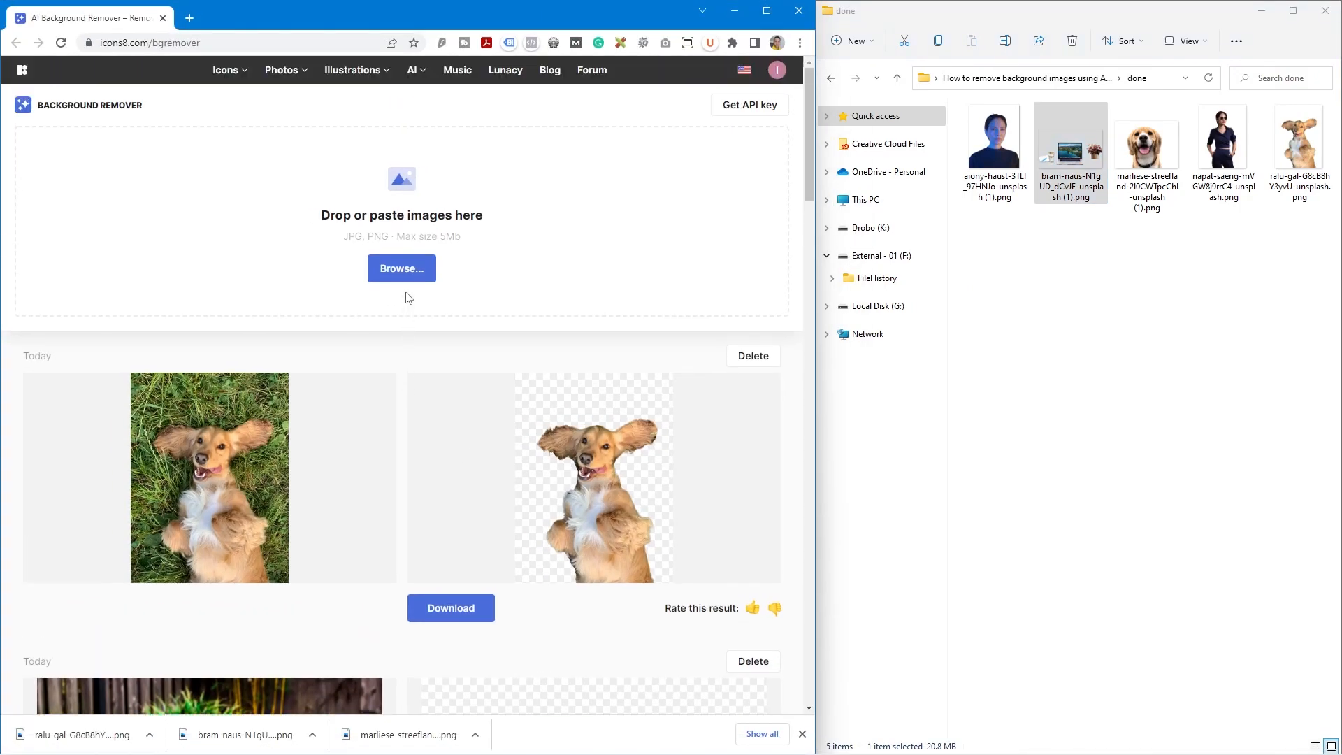
mouse_move(448, 363)
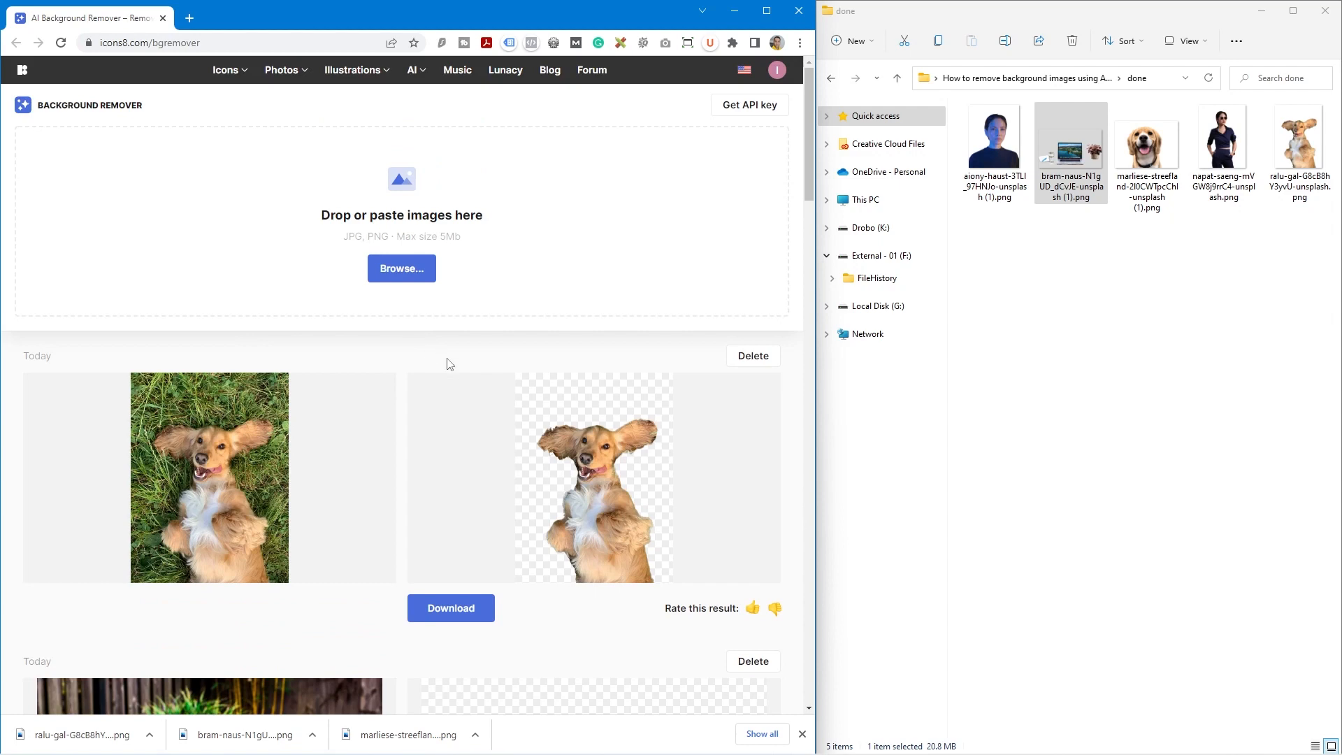
mouse_move(461, 369)
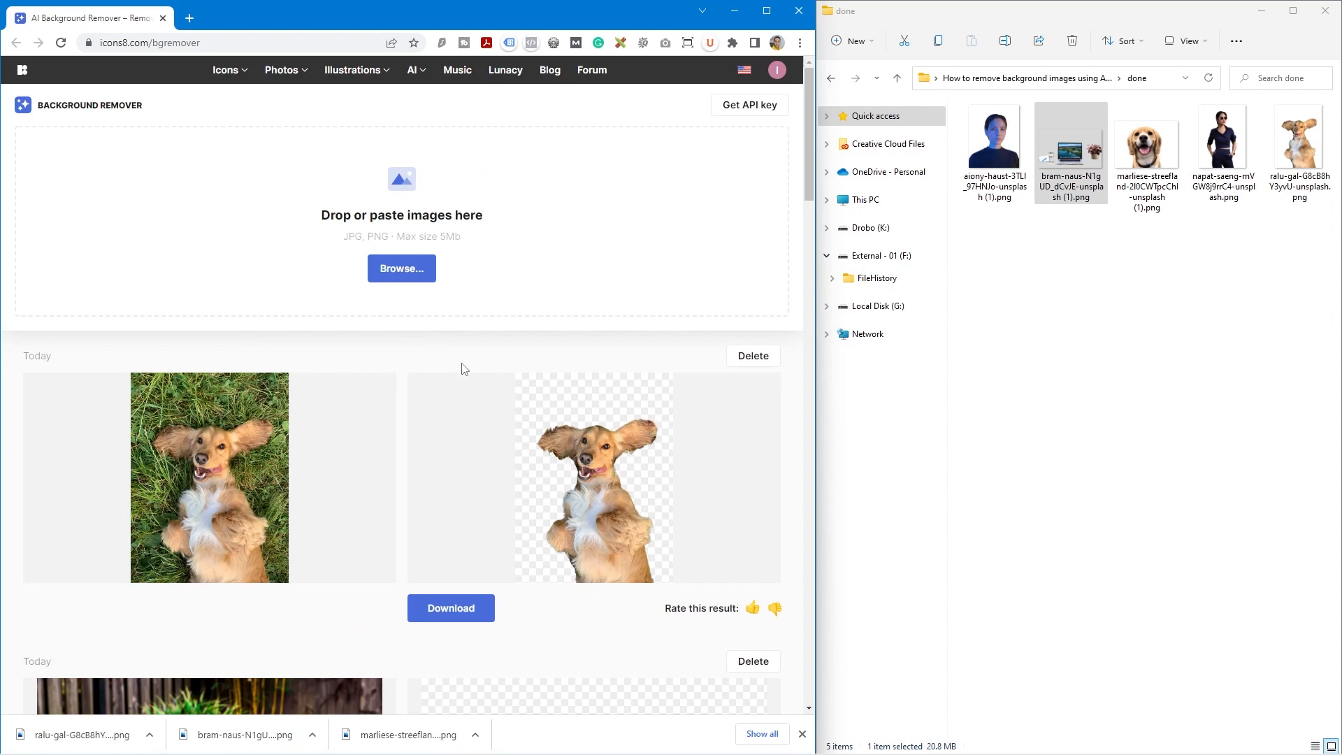
mouse_move(399, 400)
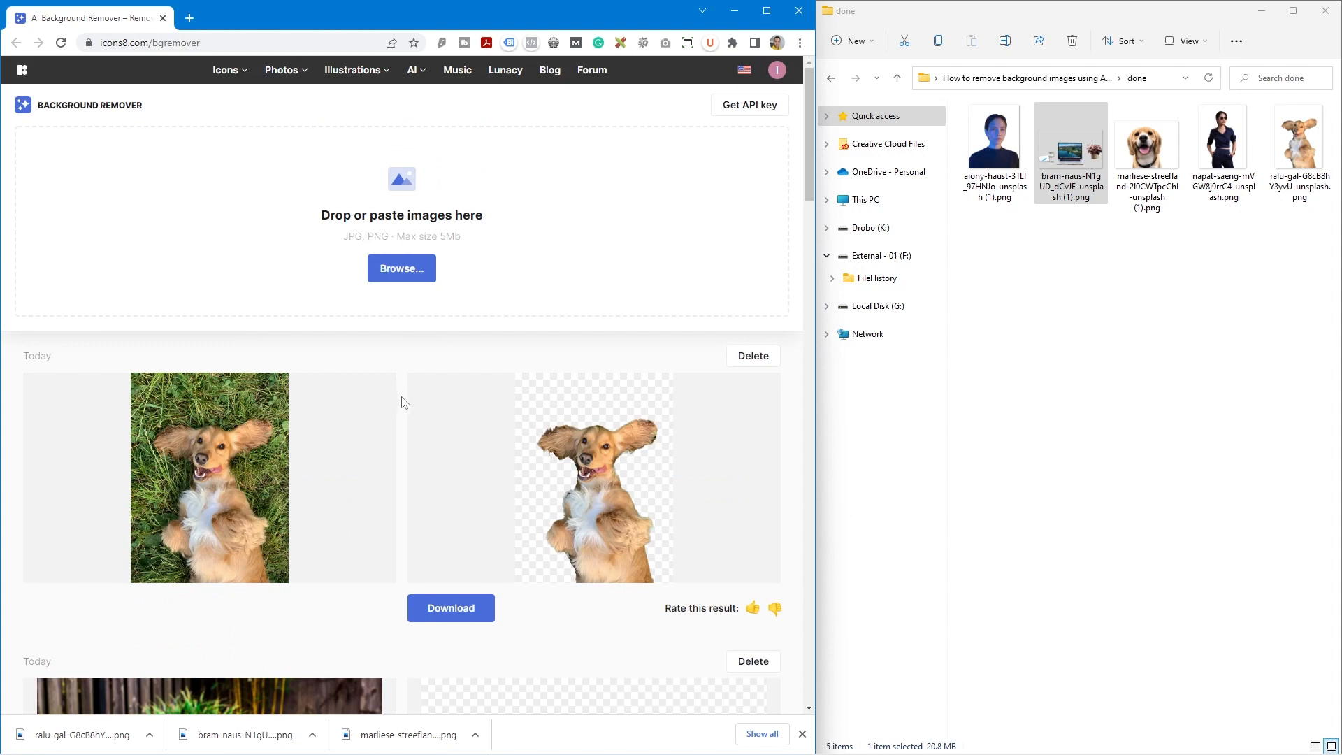
scroll(down, 3)
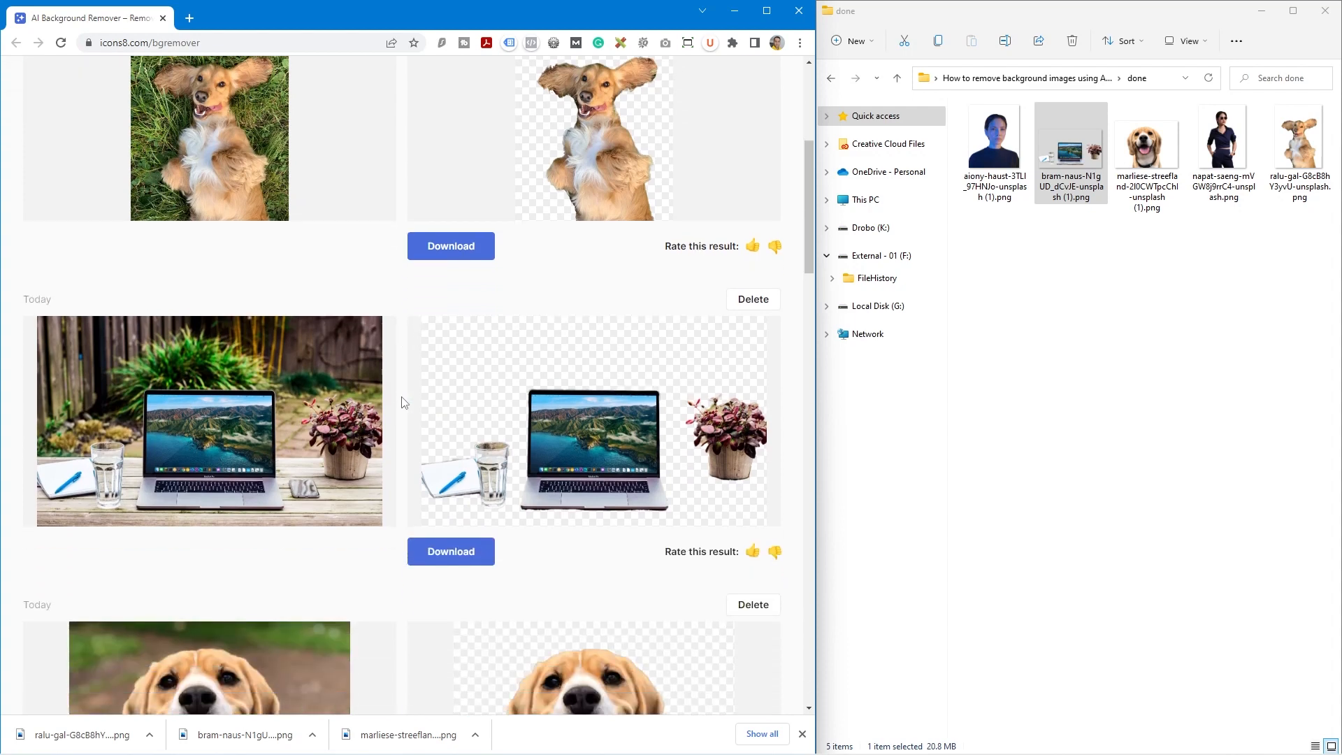
scroll(down, 3)
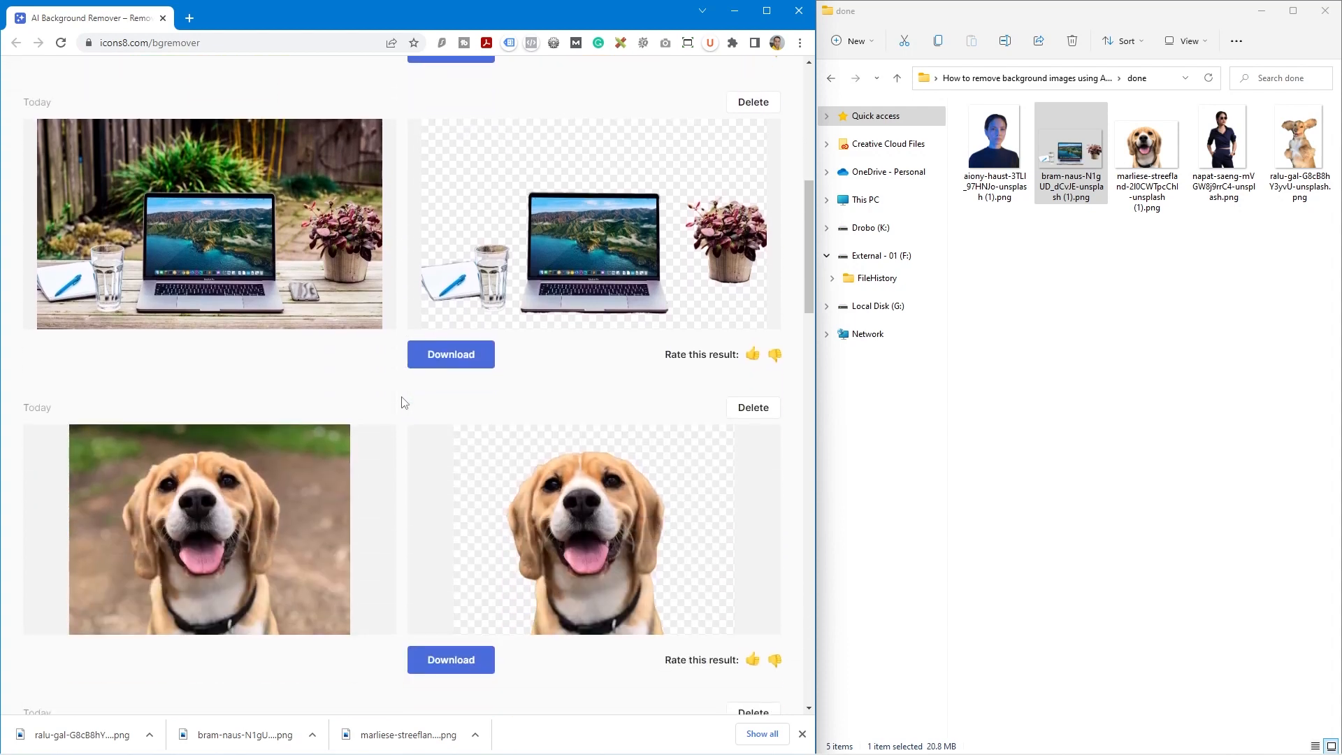
scroll(down, 3)
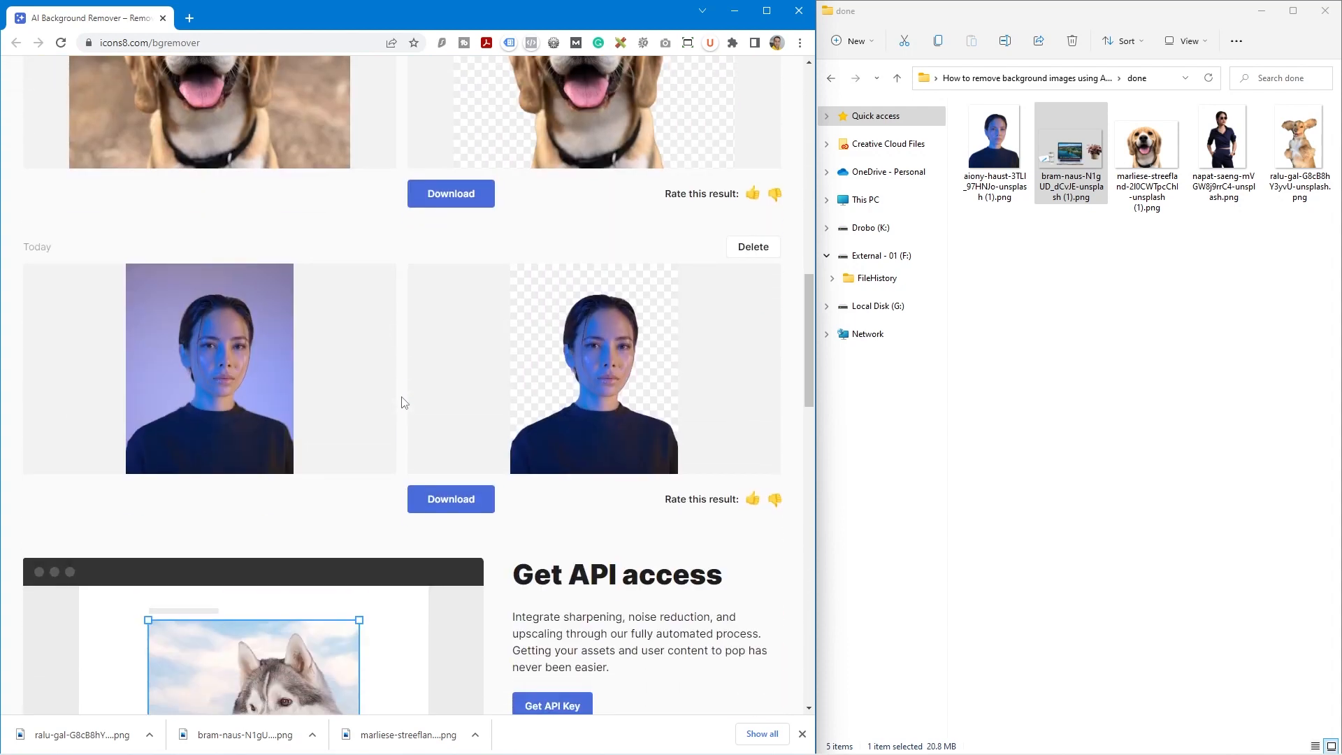
scroll(up, 3)
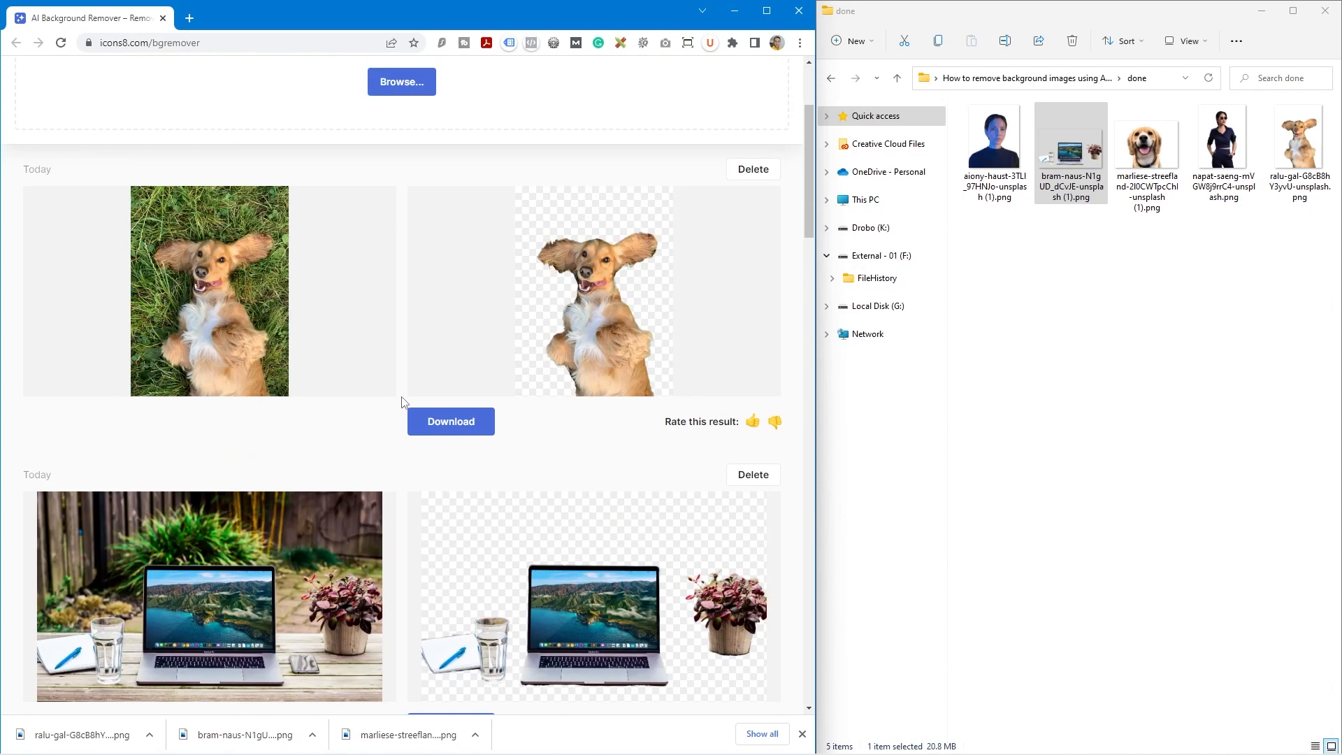
scroll(up, 3)
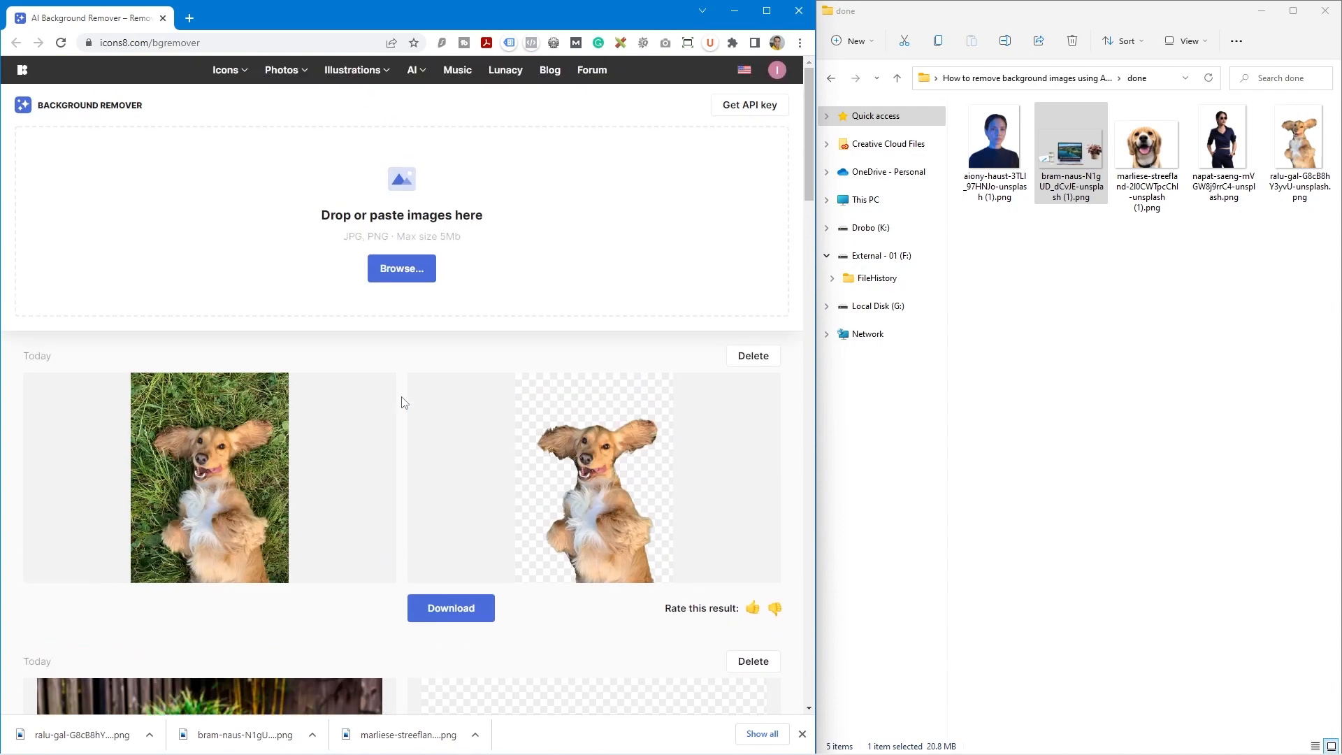
scroll(down, 3)
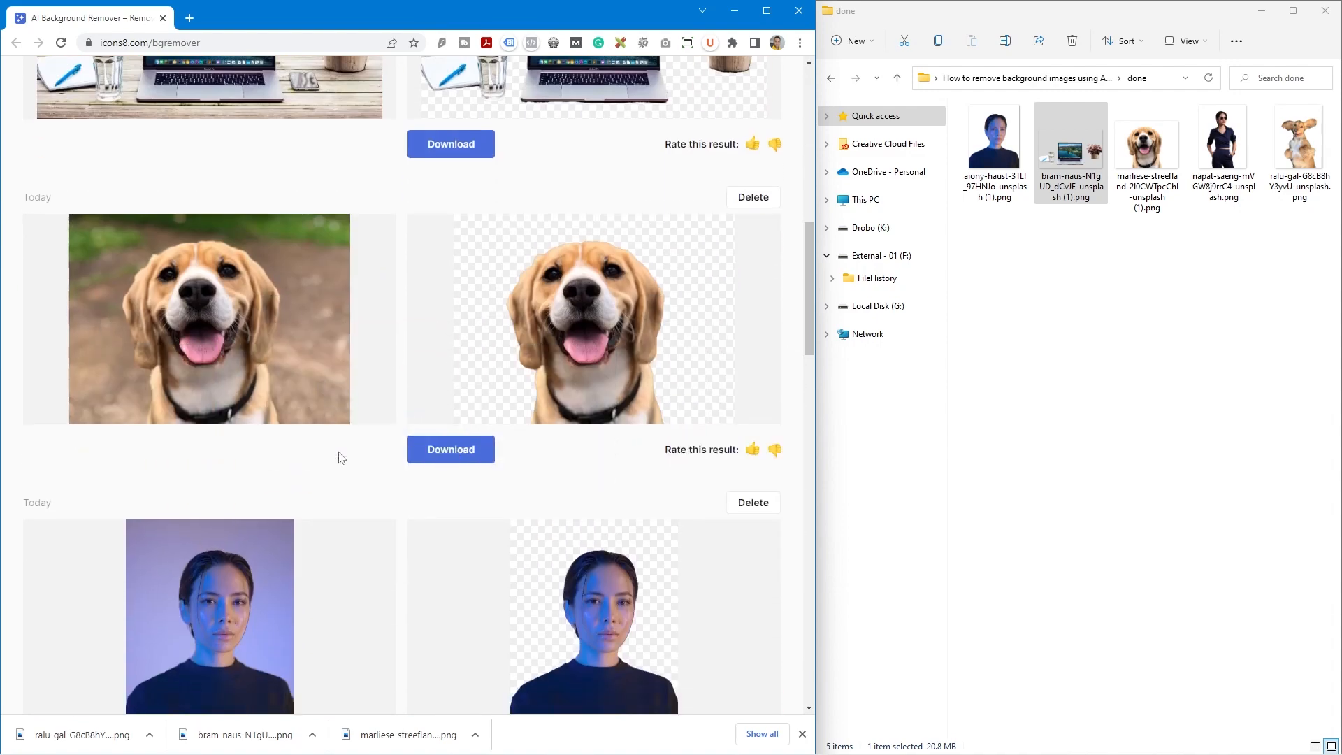
scroll(up, 3)
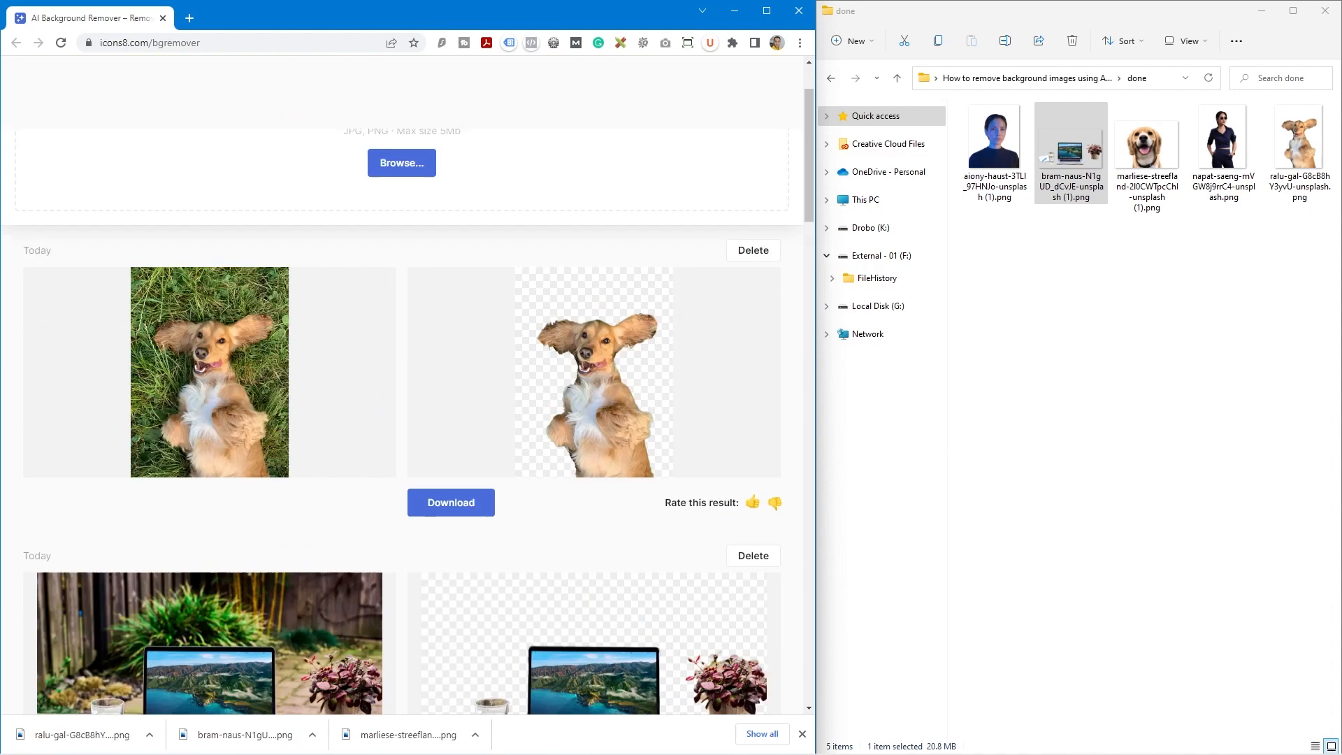
scroll(up, 3)
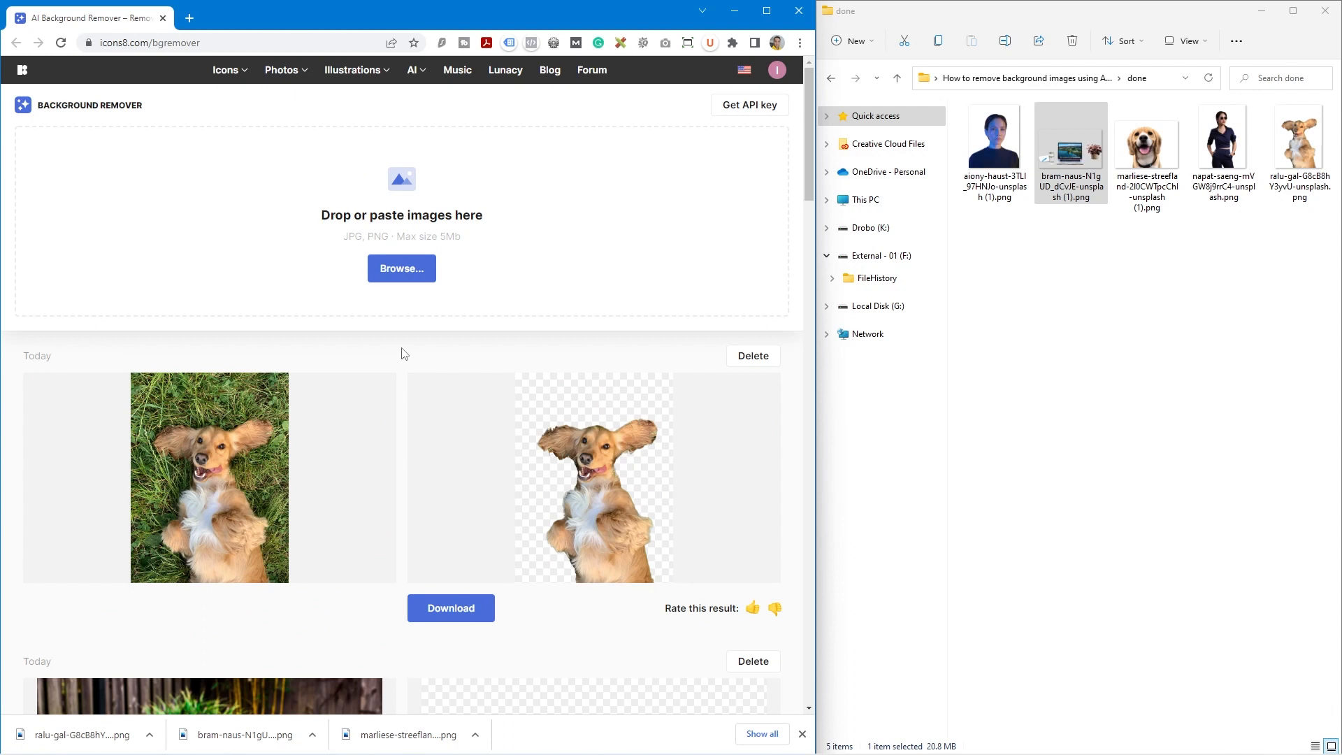
mouse_move(419, 343)
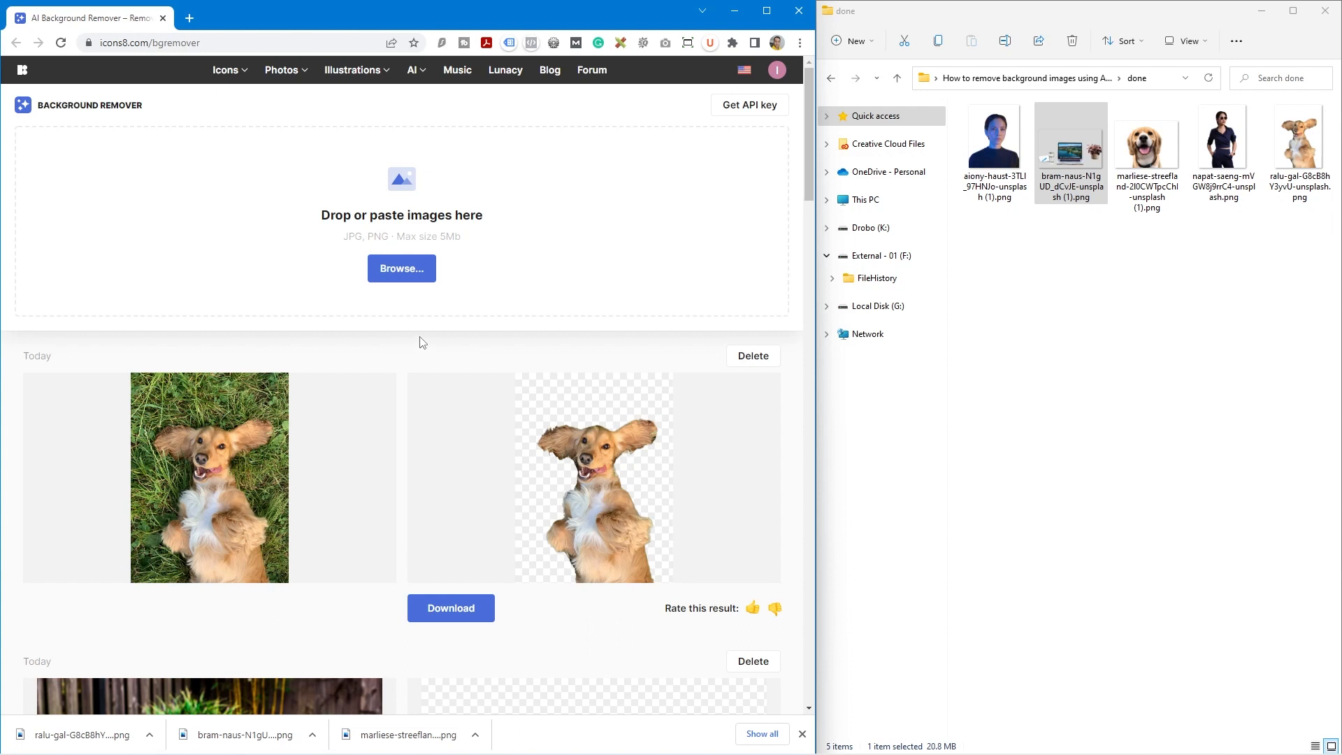
mouse_move(405, 354)
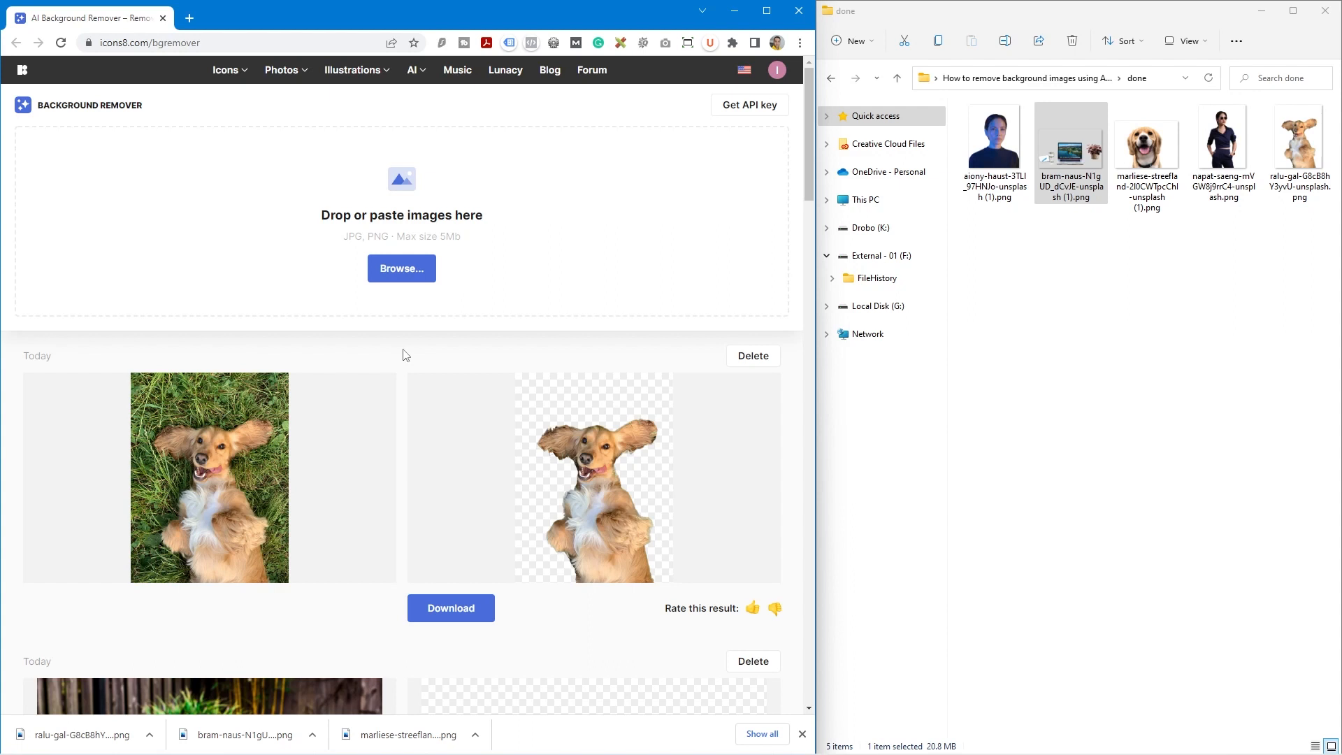
mouse_move(734, 12)
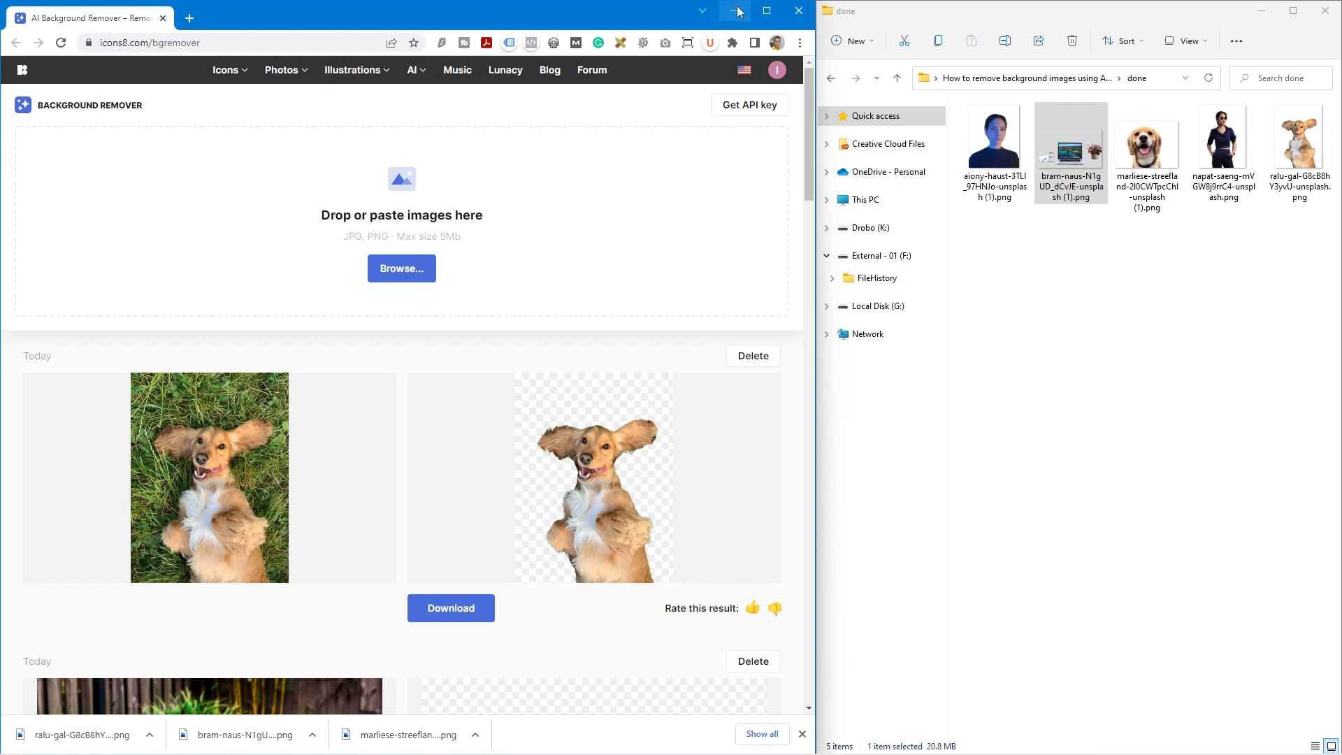
Step: Minimise Chrome and the done folder window, leaving the desktop clear
click(734, 11)
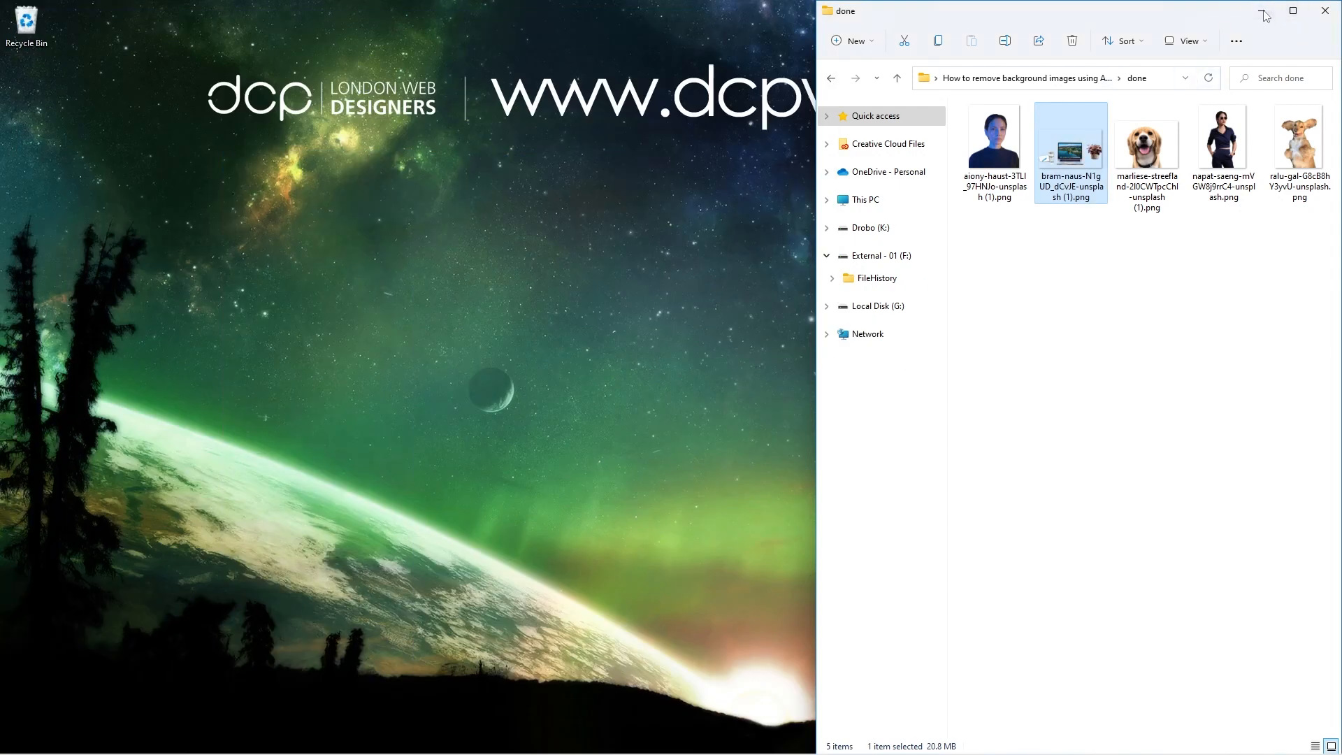
click(1326, 10)
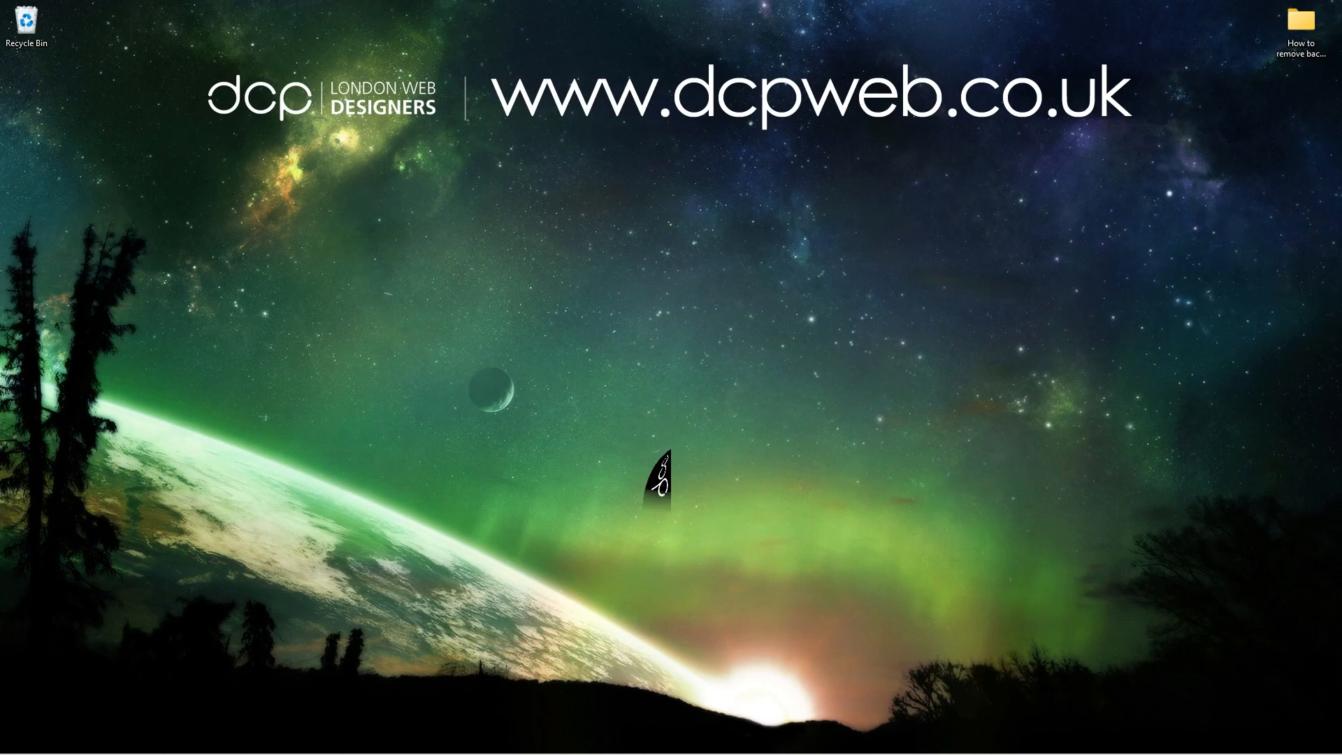